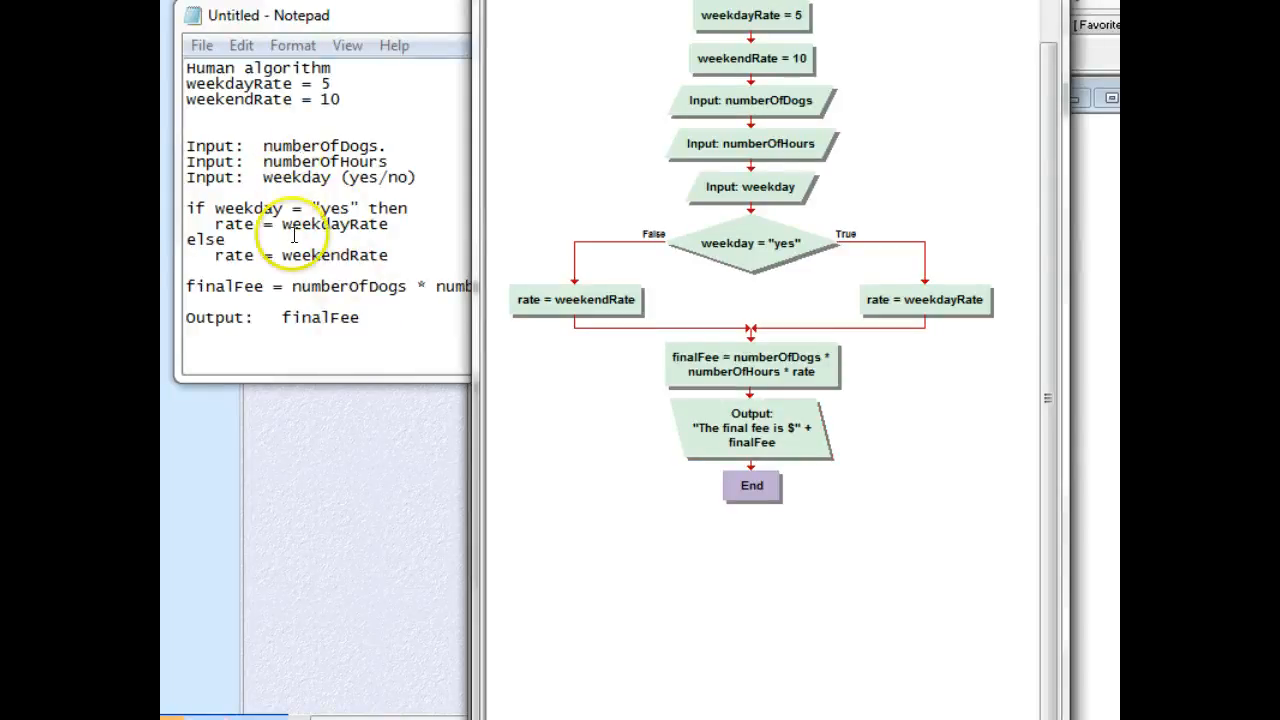
mouse_move(752, 16)
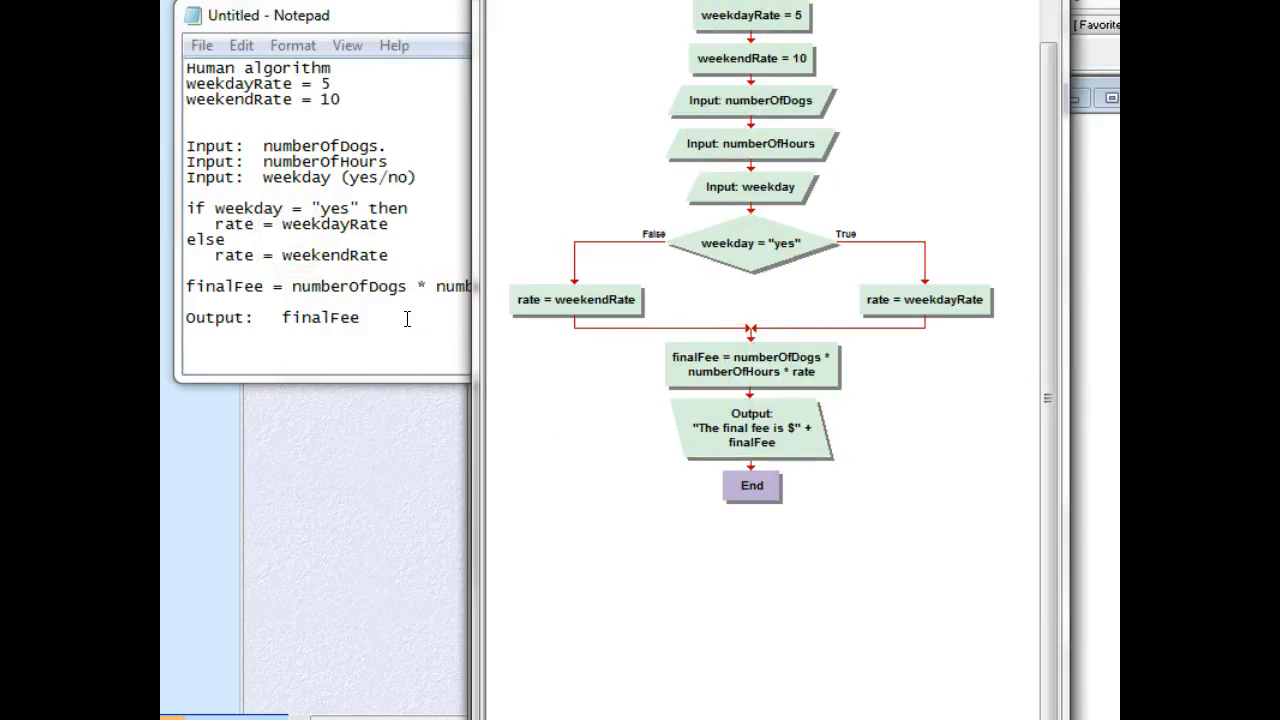
mouse_move(490, 332)
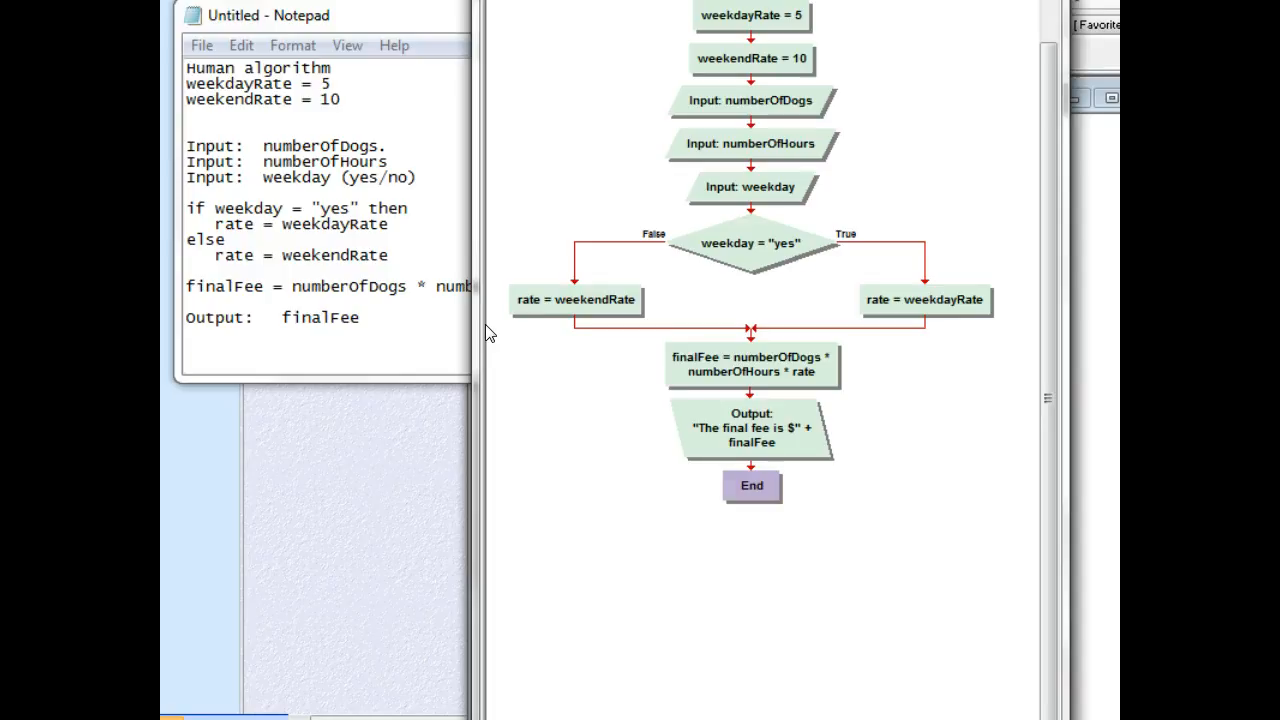
mouse_move(1044, 336)
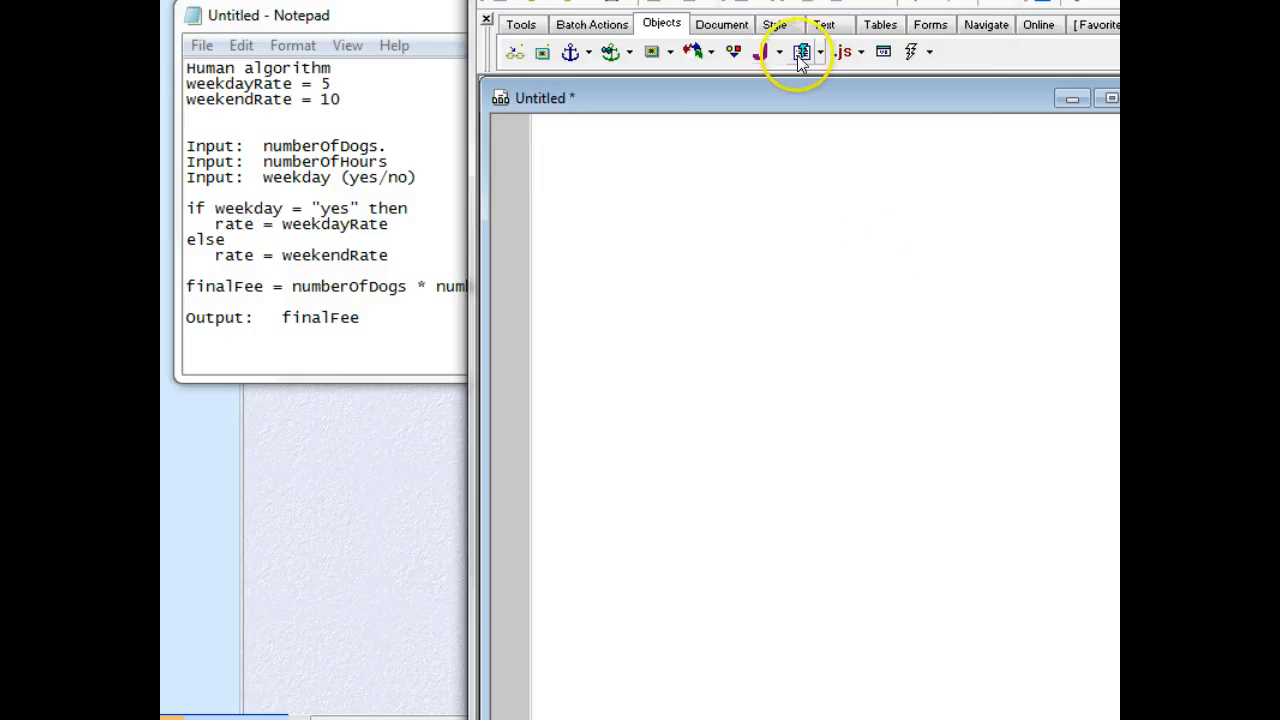
Insert a JavaScript script block and declare var numberOfDogs, numberOfHours, weekday, copying names from Notepad
click(802, 52)
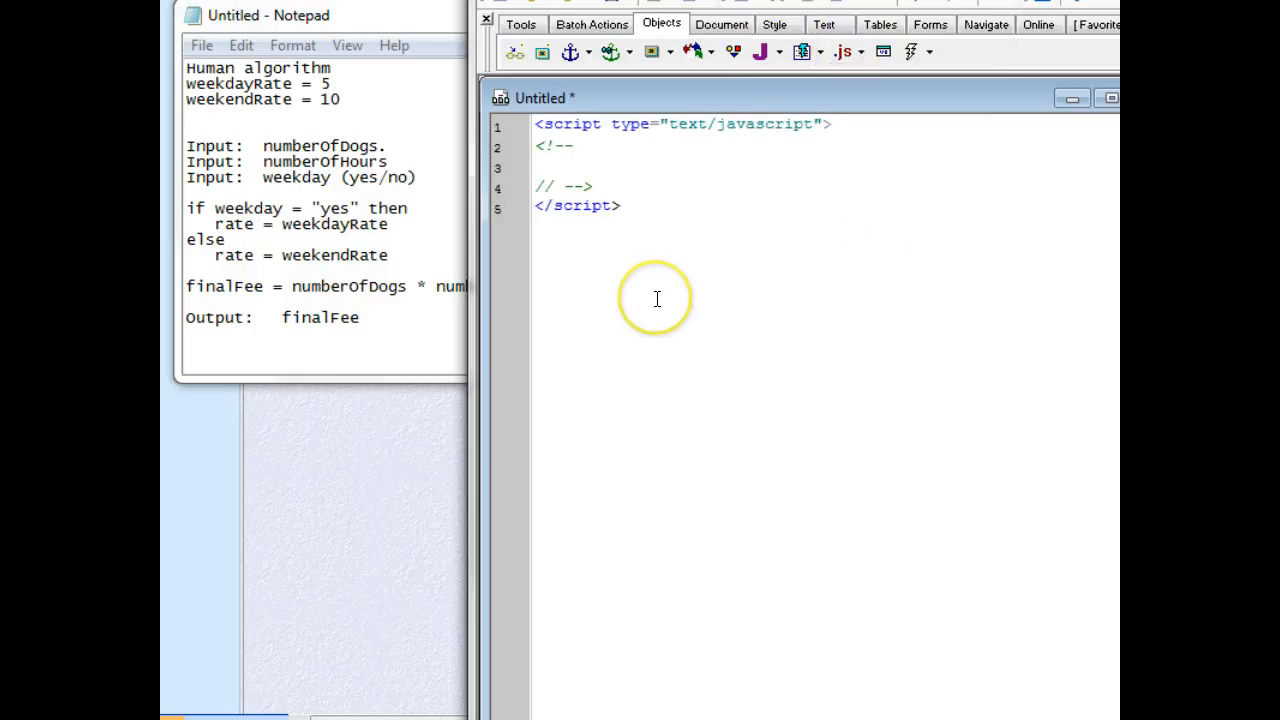
text(var)
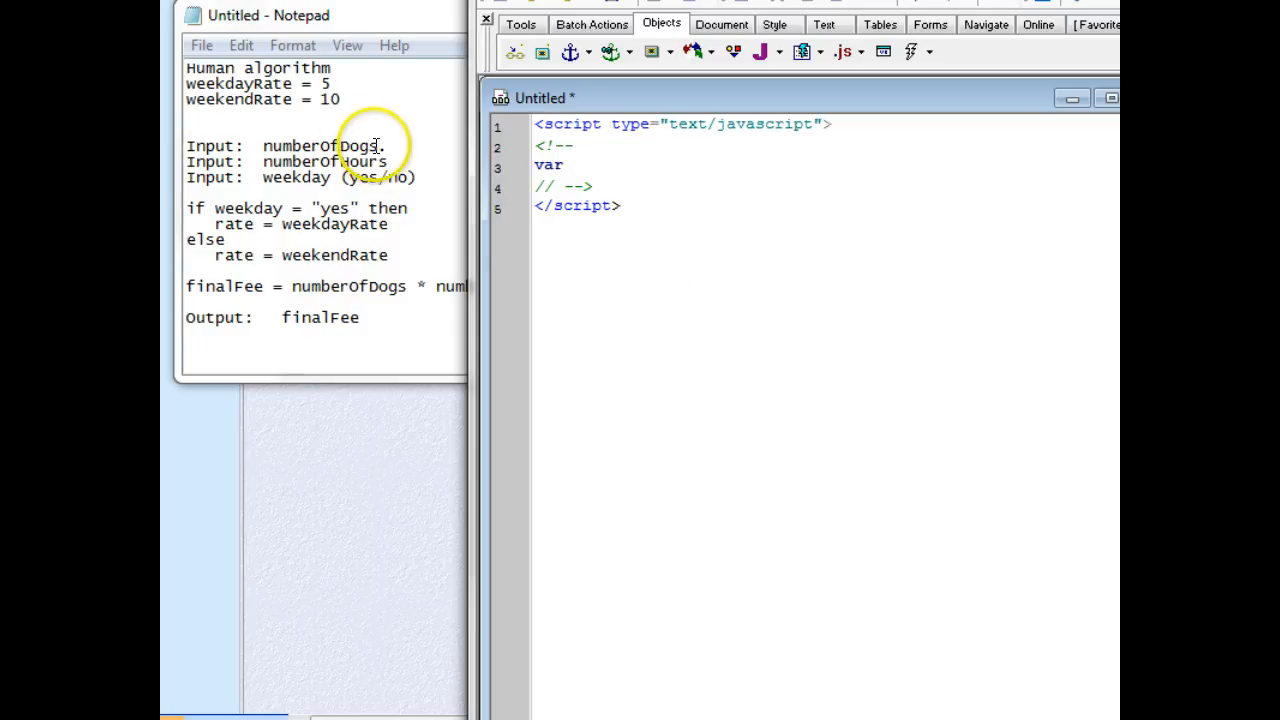
double_click(322, 146)
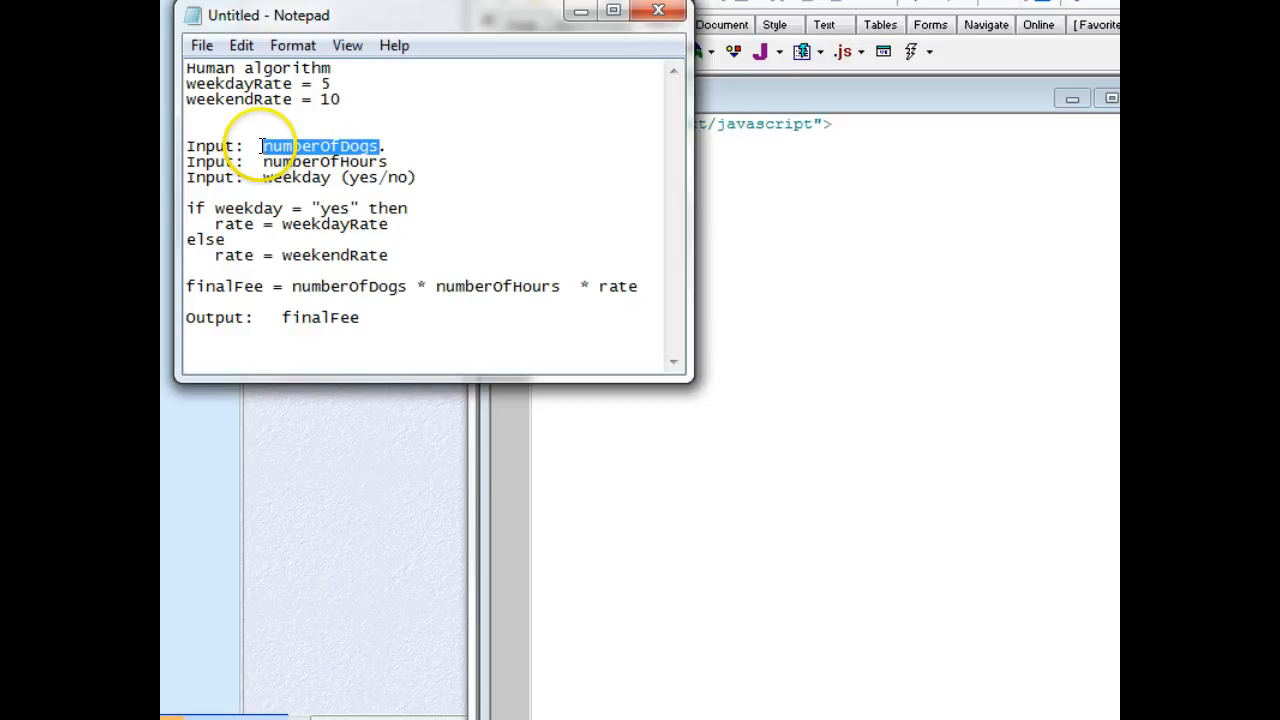
click(768, 158)
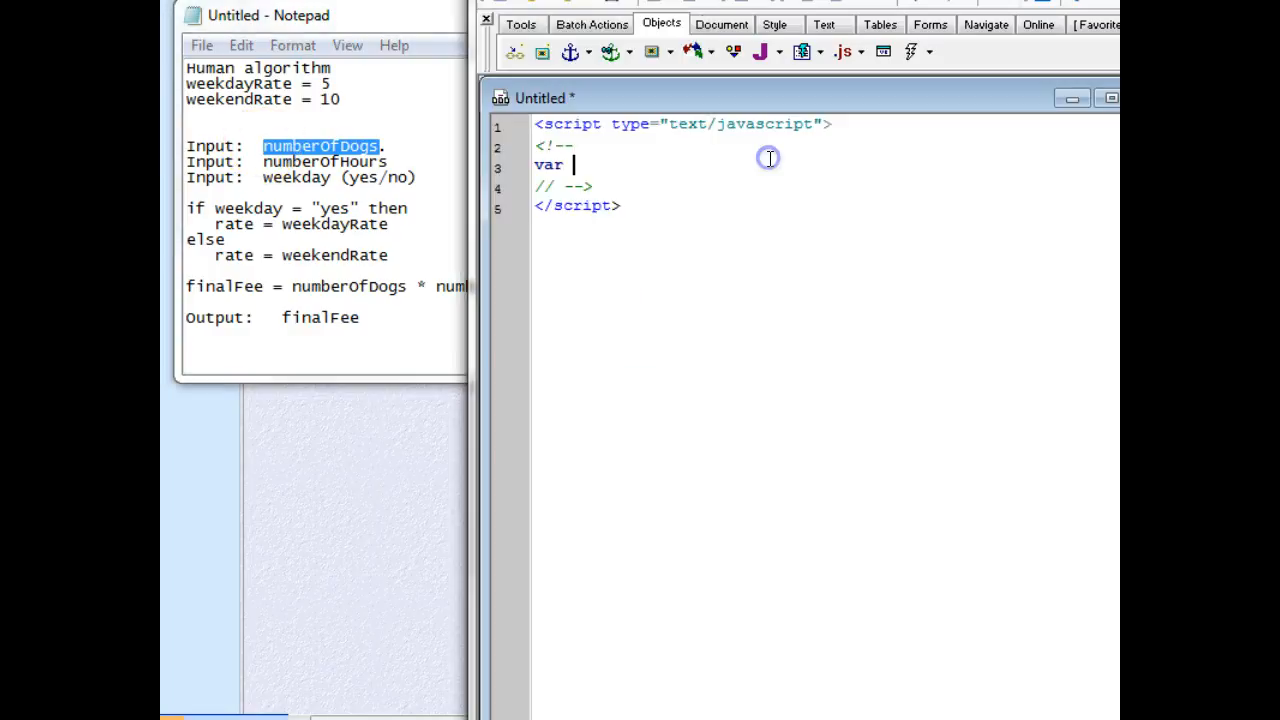
text(numberOfDogs)
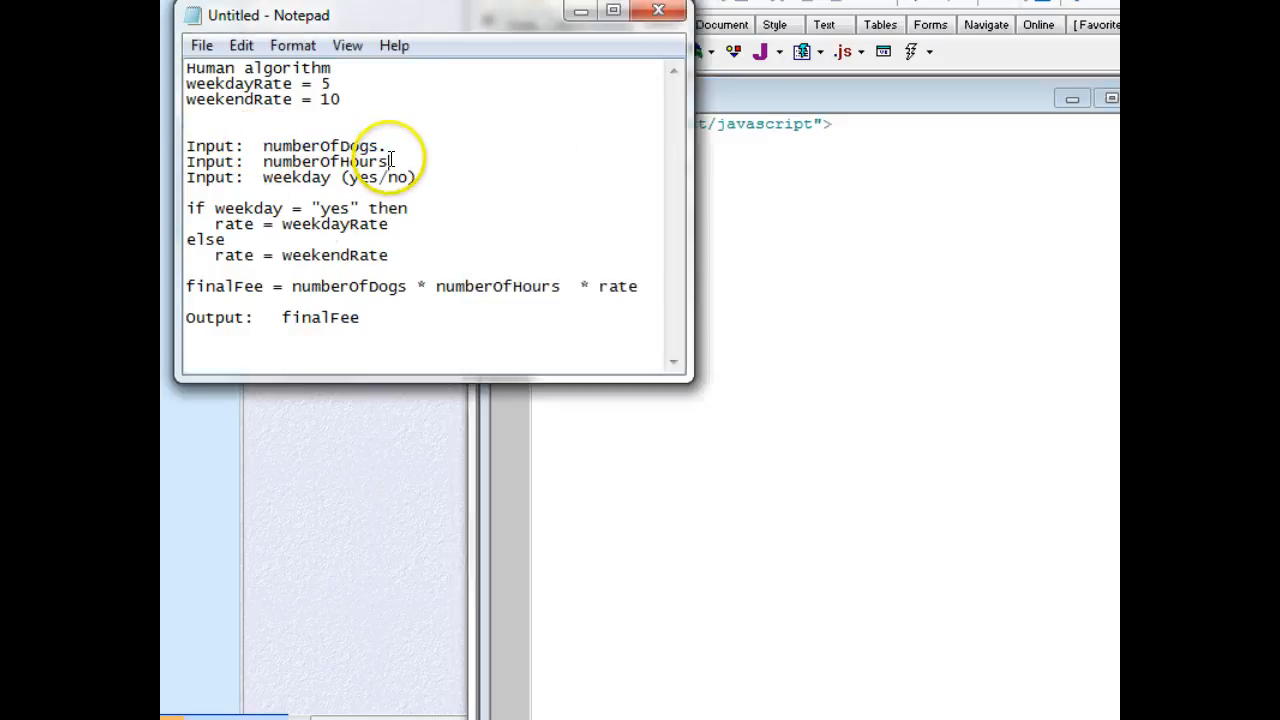
double_click(324, 160)
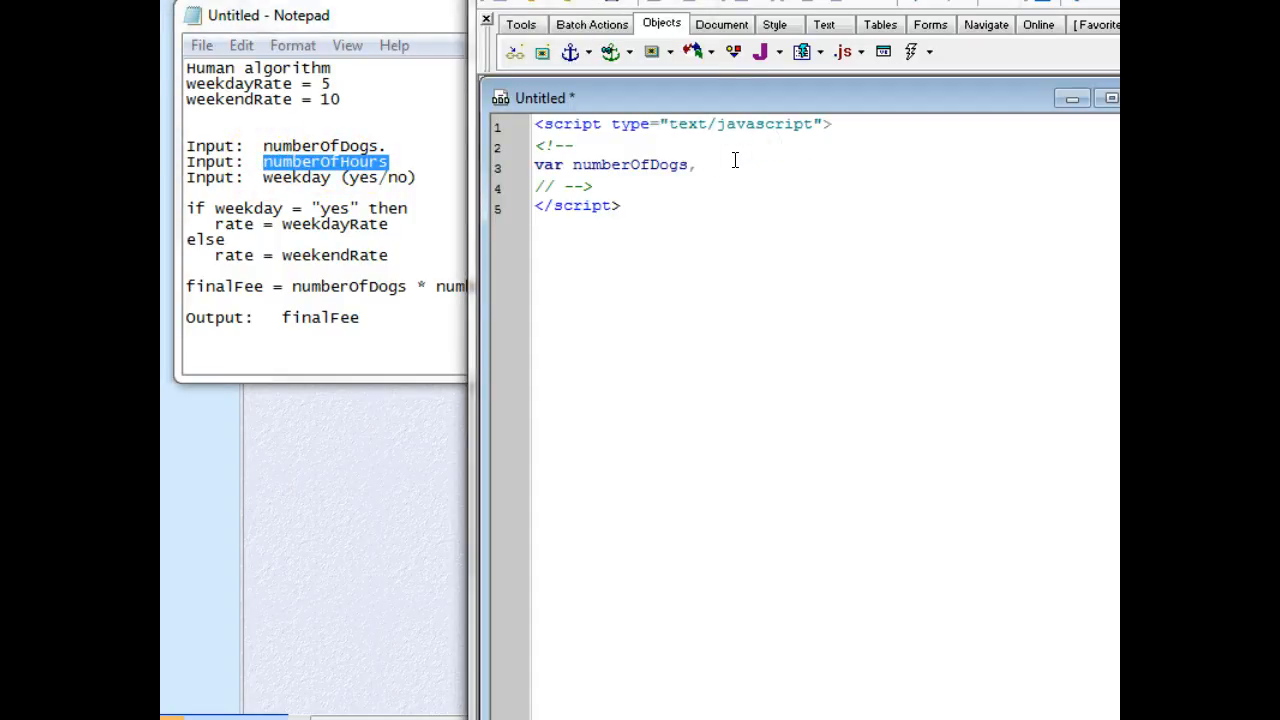
text(numberOfHours,)
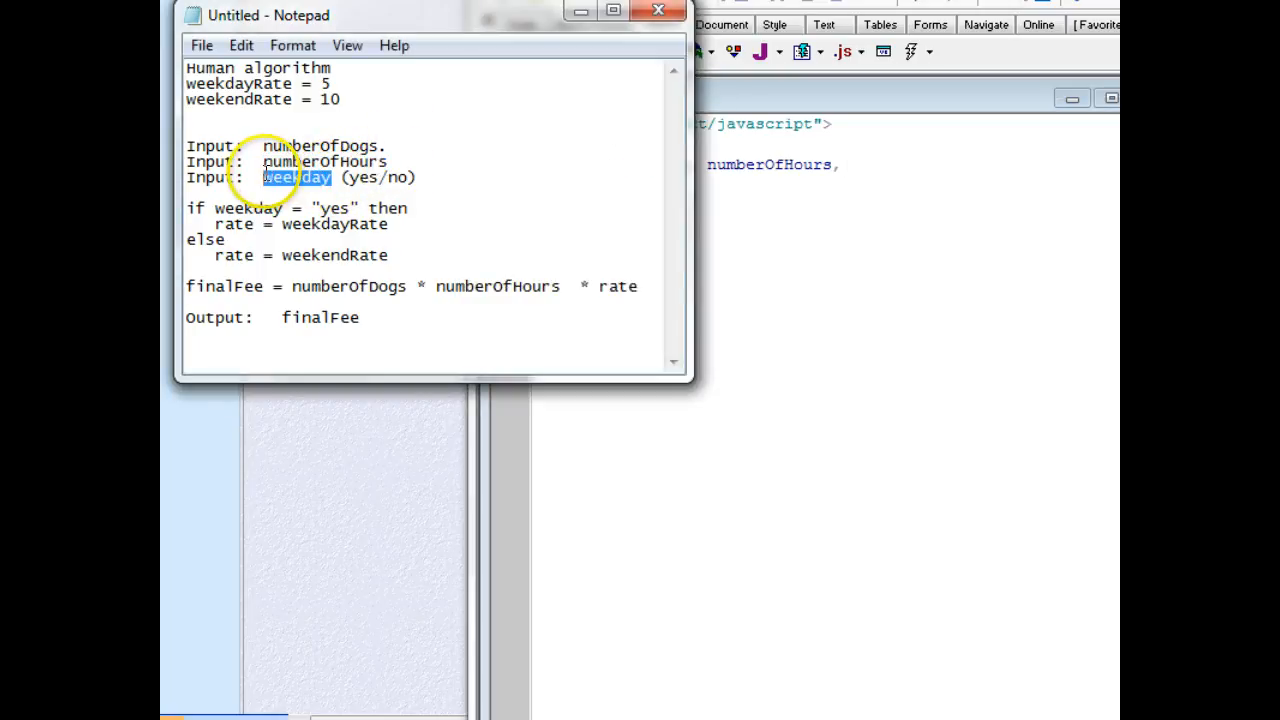
click(856, 164)
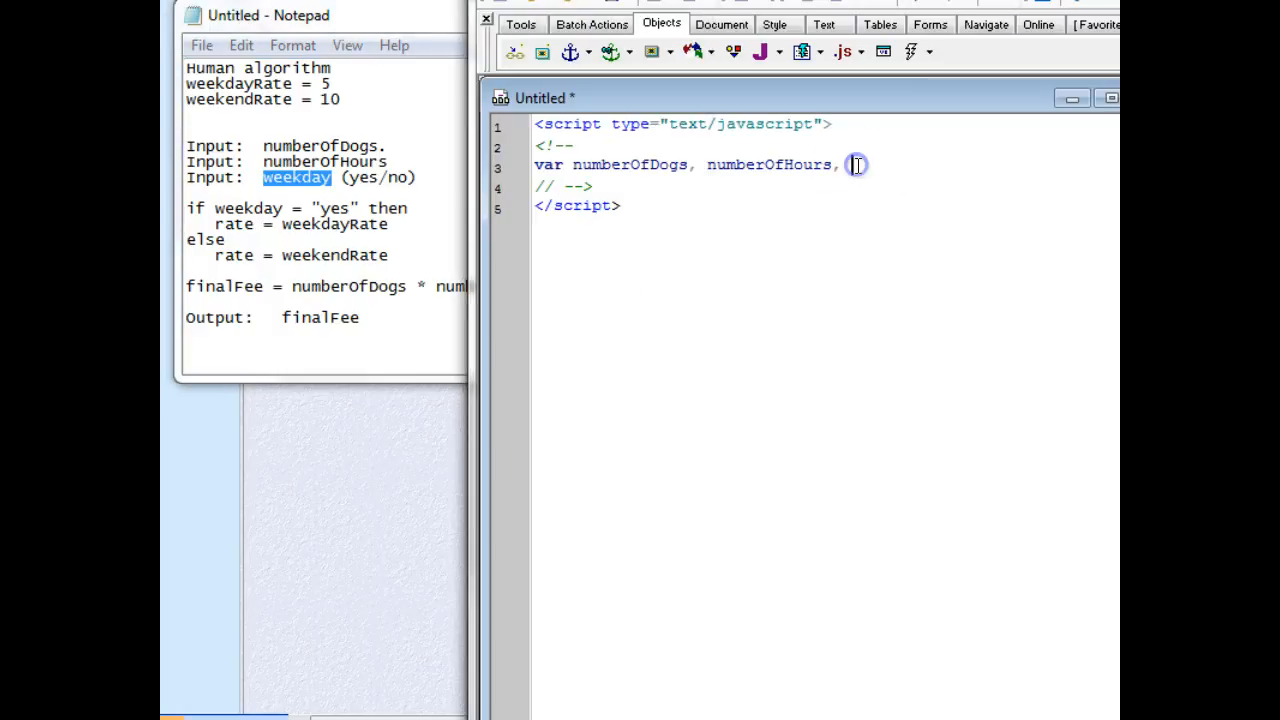
text(weekday)
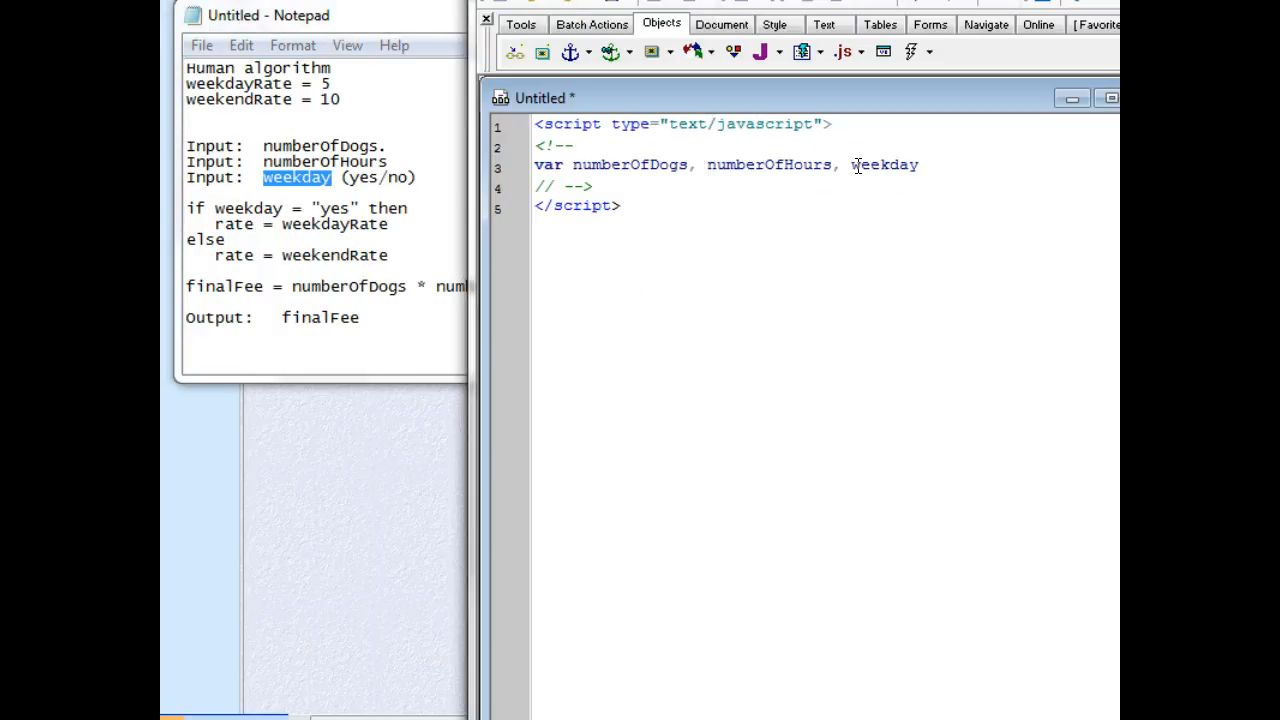
text(;)
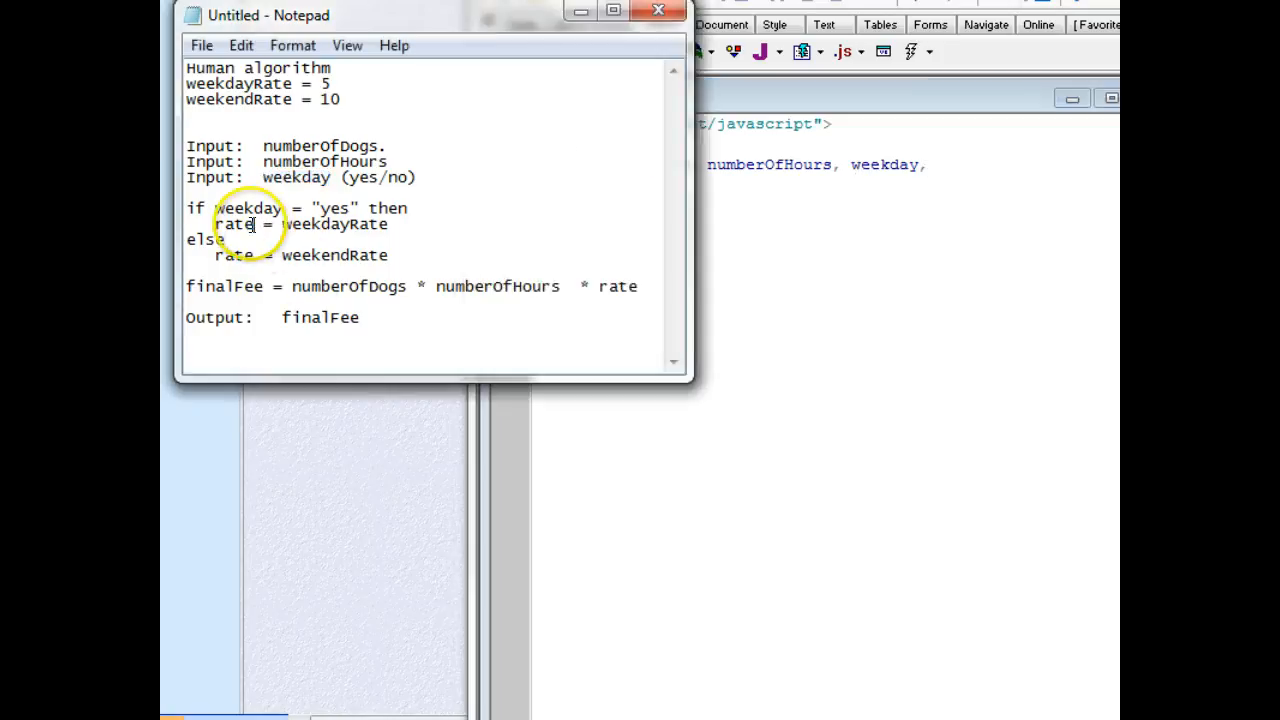
Extend the declaration with rate and finalFee so all five variables are declared
double_click(234, 224)
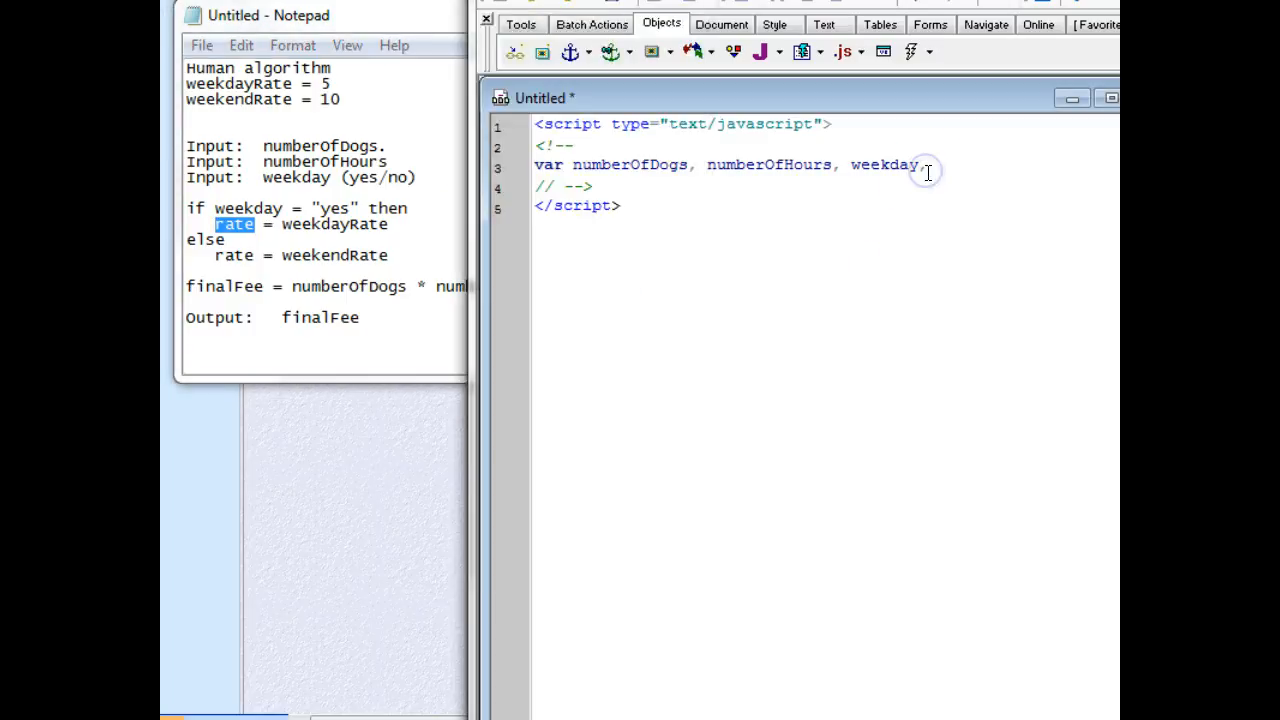
text(rate)
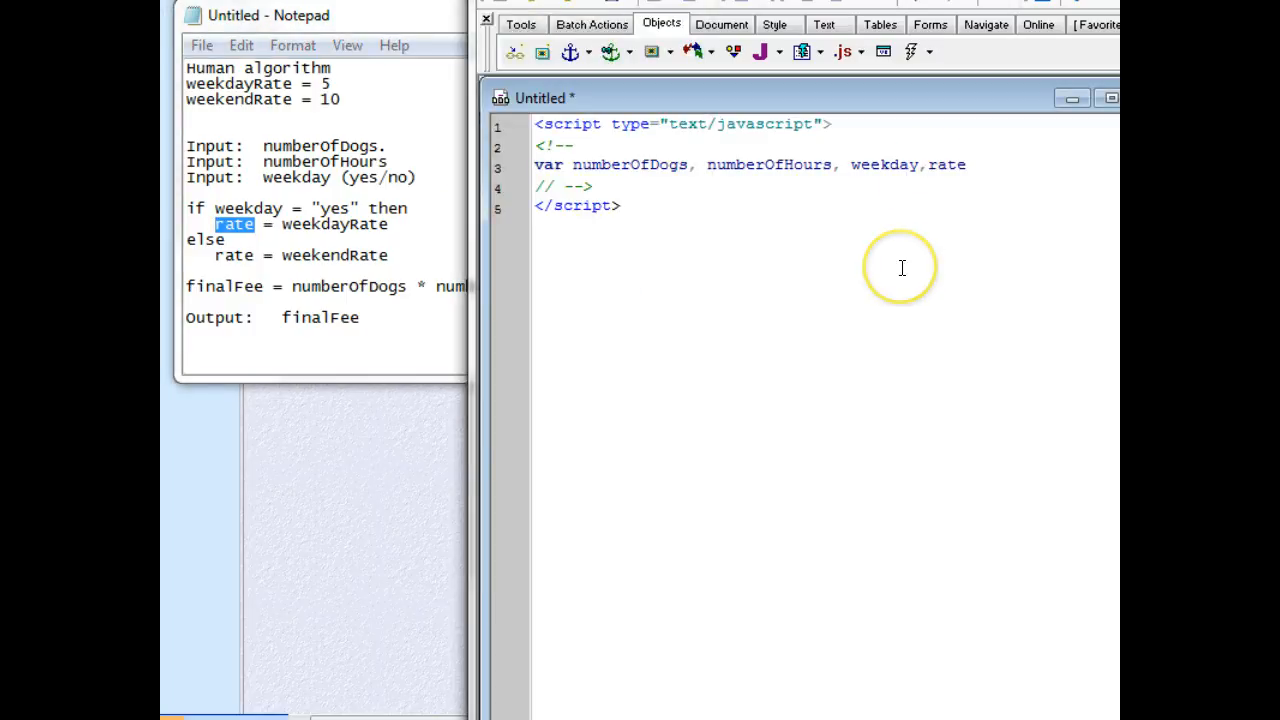
text(,)
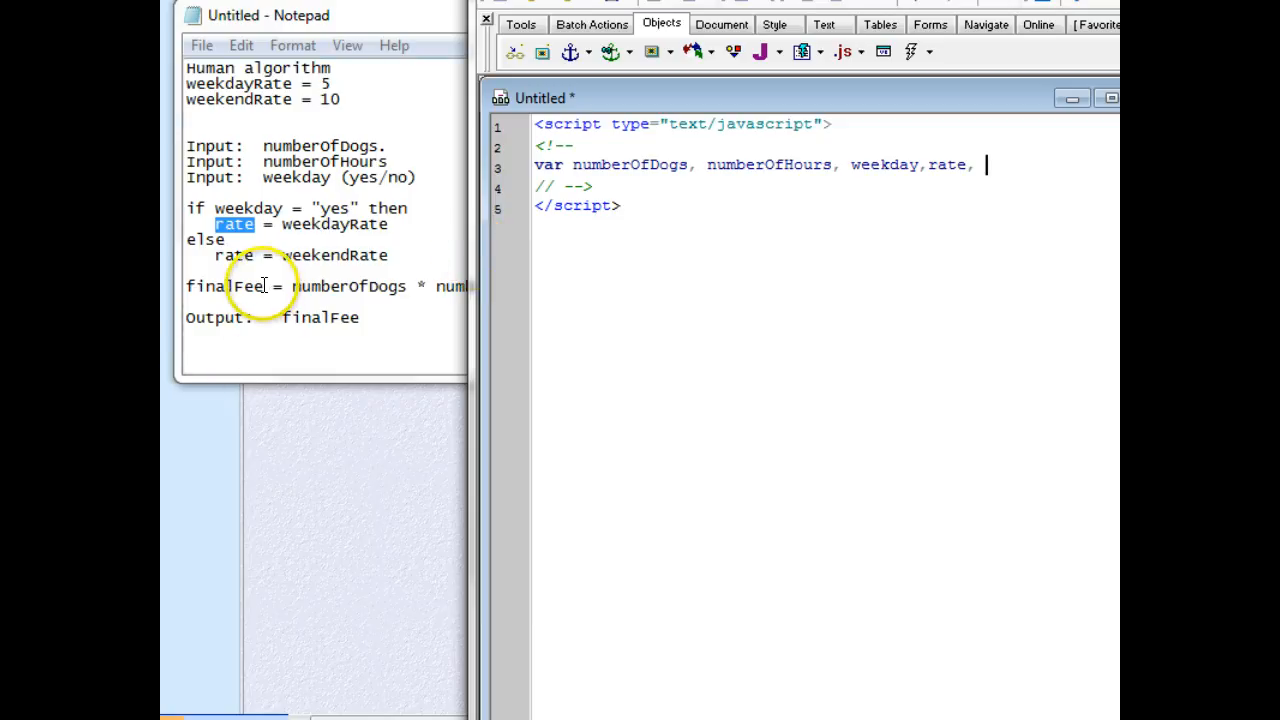
double_click(224, 286)
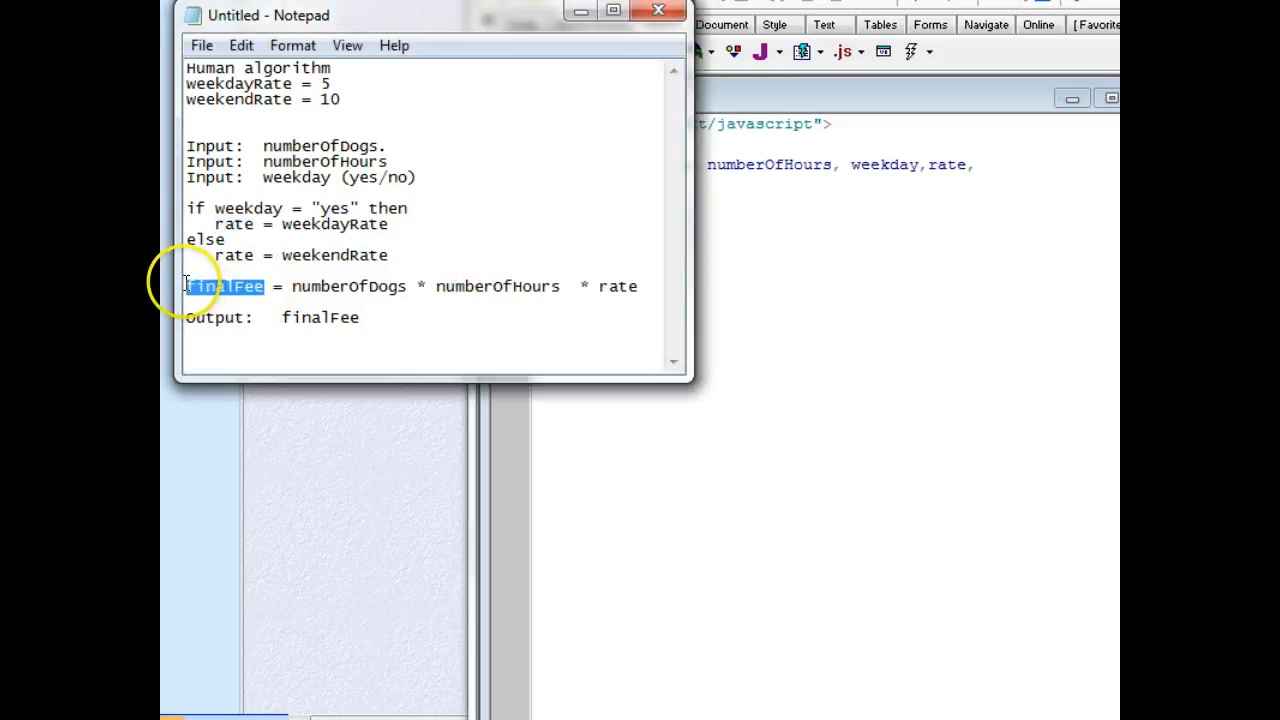
click(978, 164)
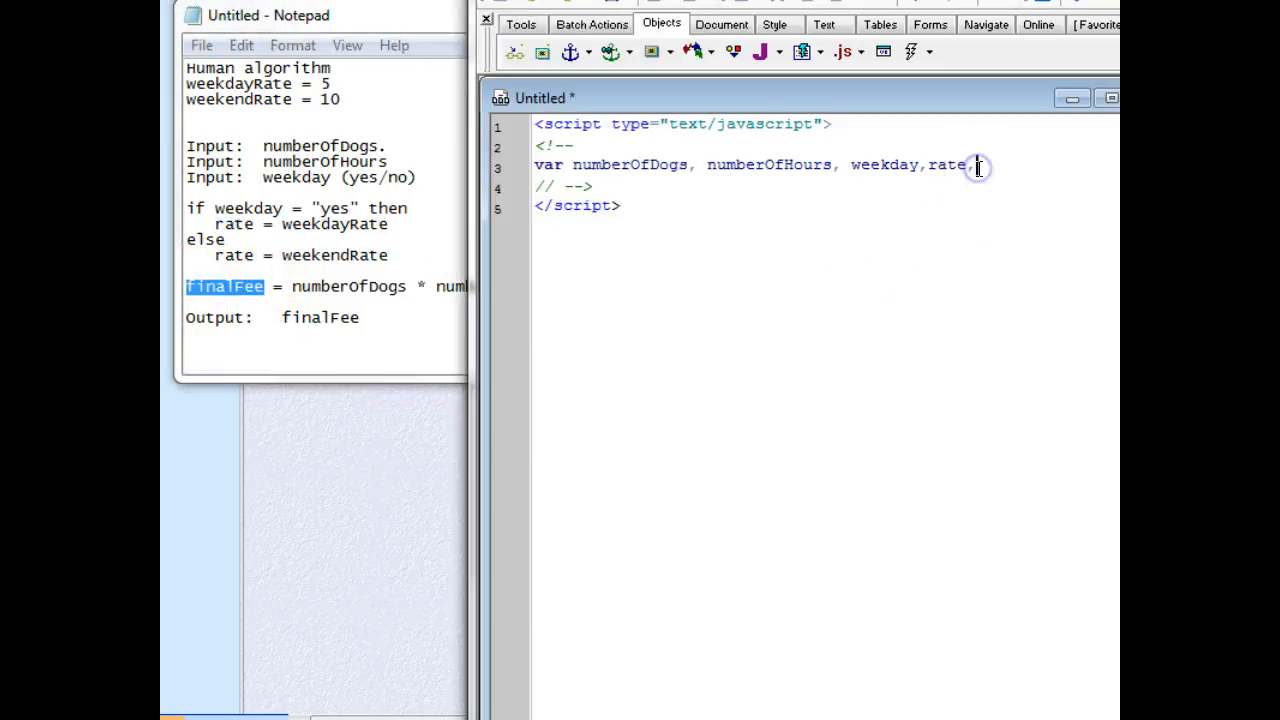
text(finalFee;)
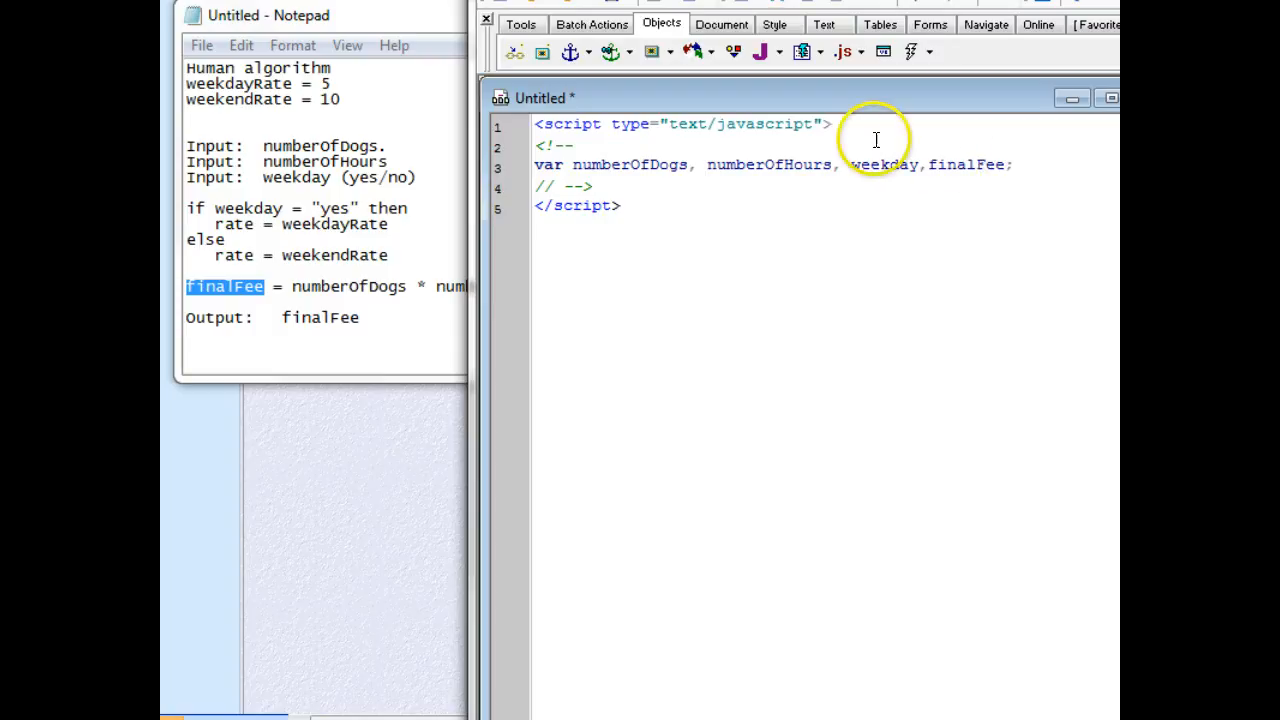
mouse_move(924, 164)
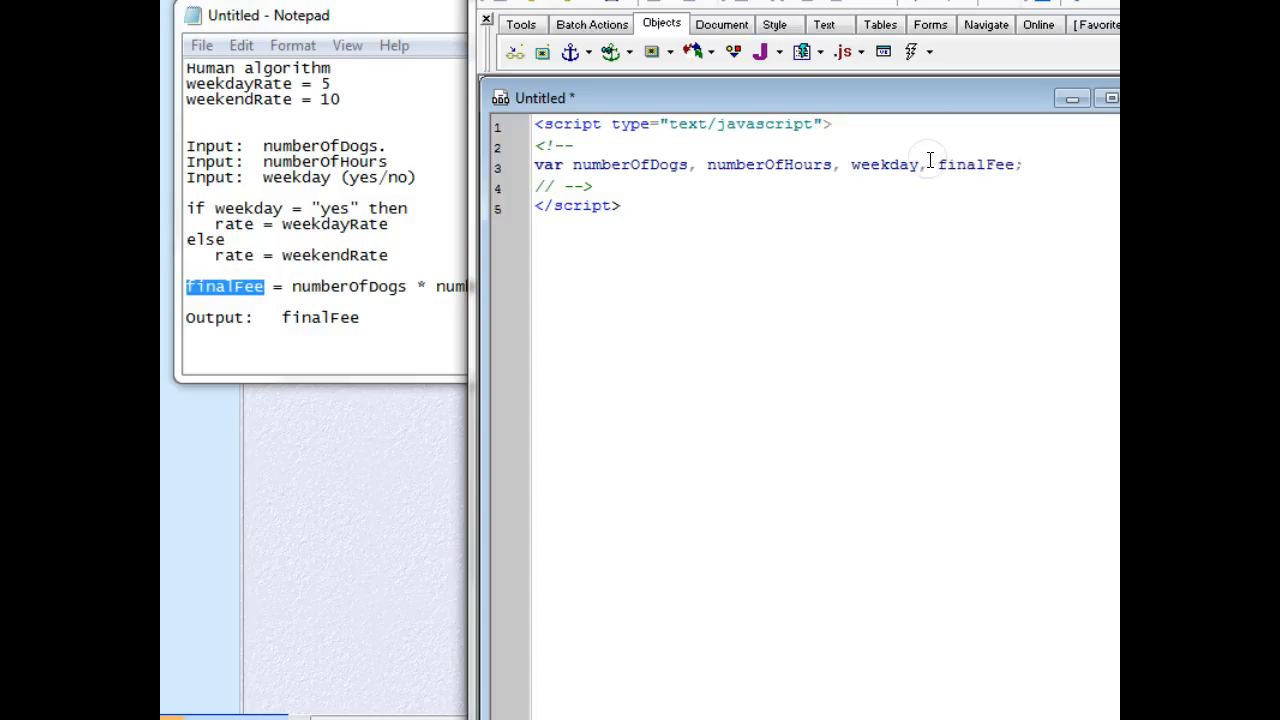
mouse_move(658, 168)
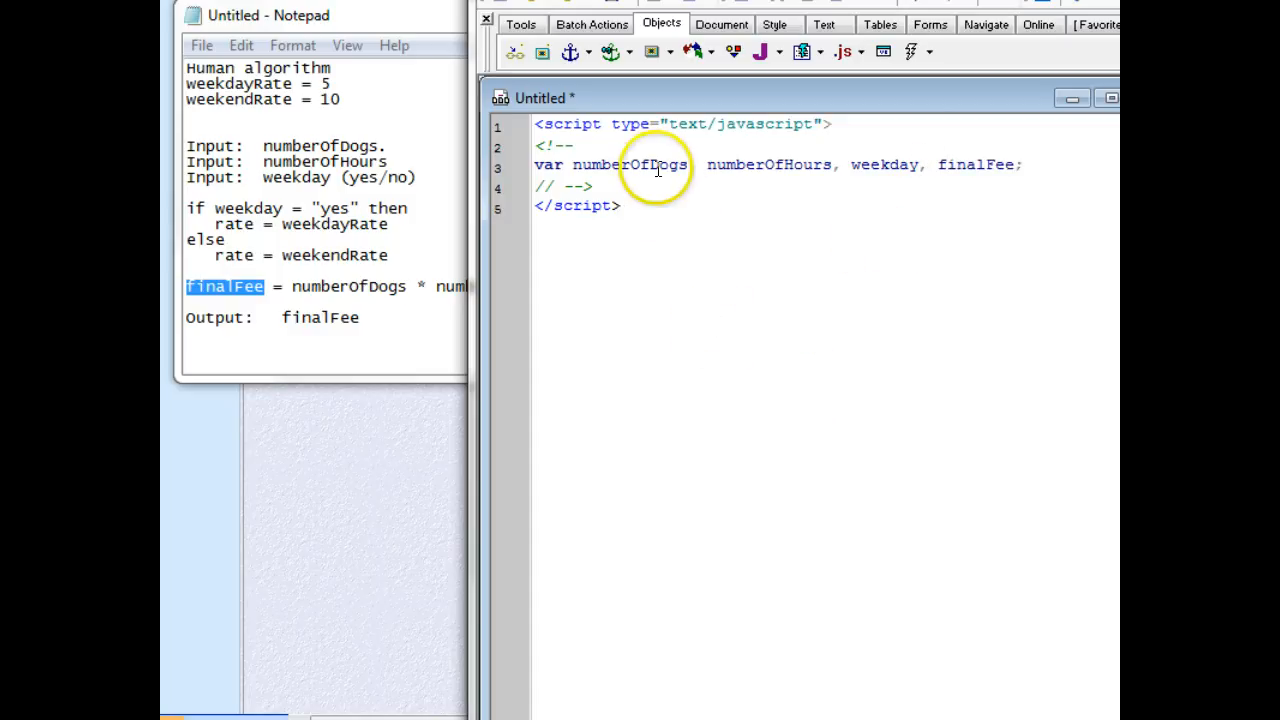
mouse_move(972, 164)
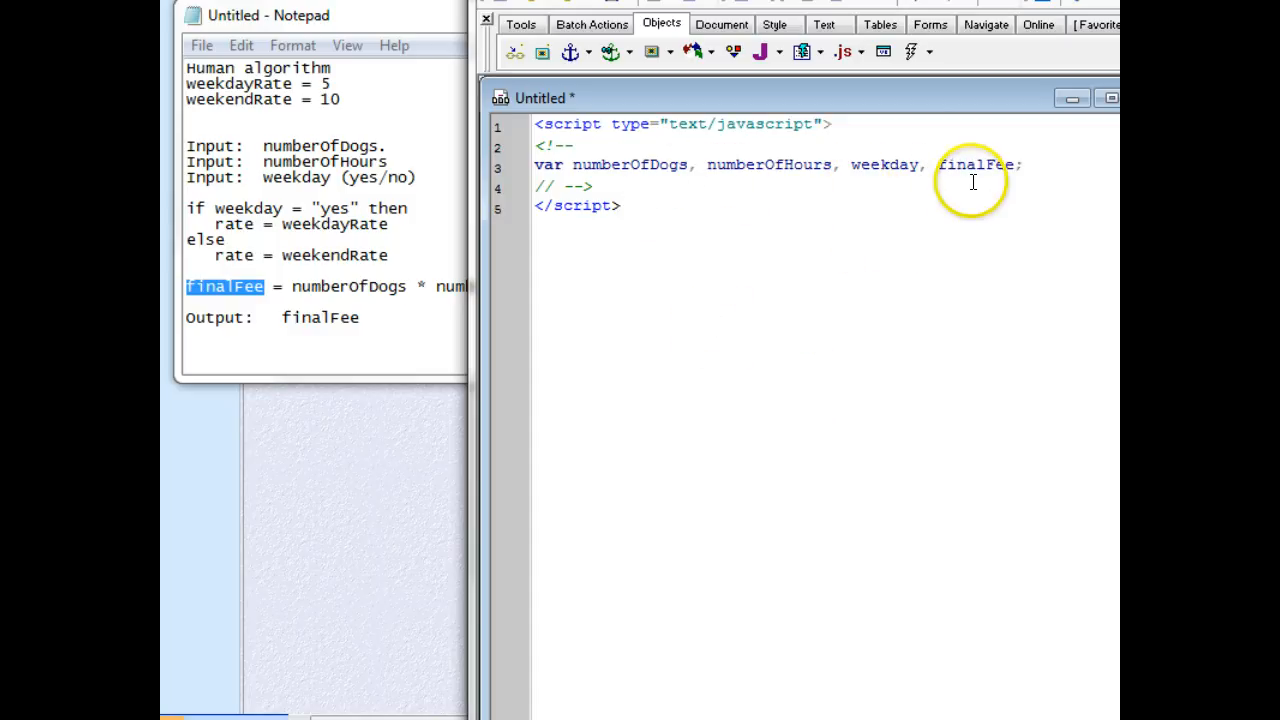
mouse_move(942, 212)
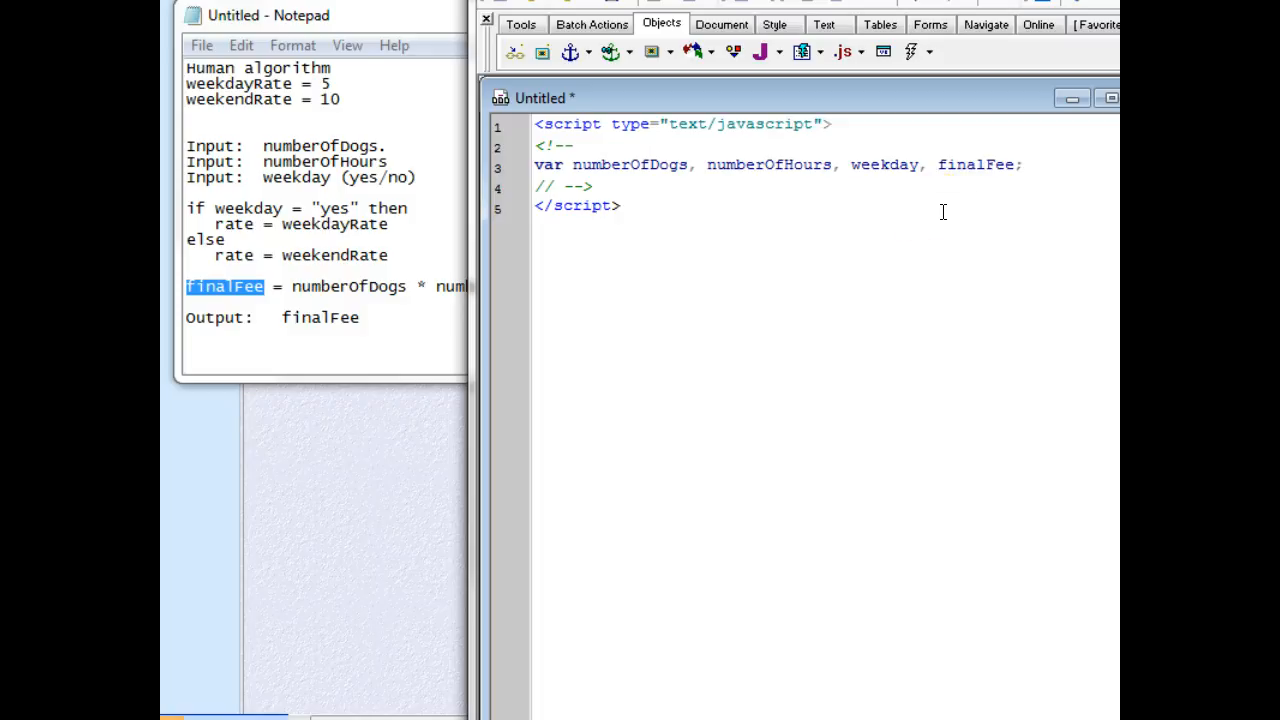
text(ra)
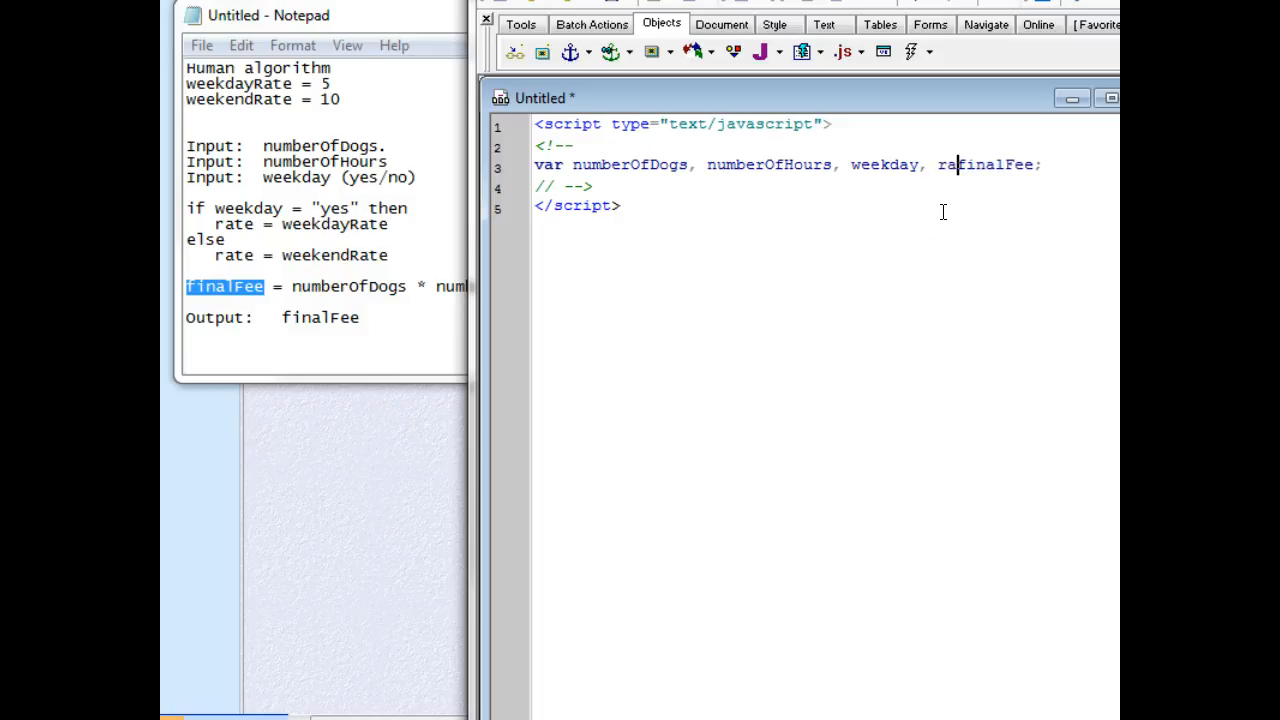
text(te,)
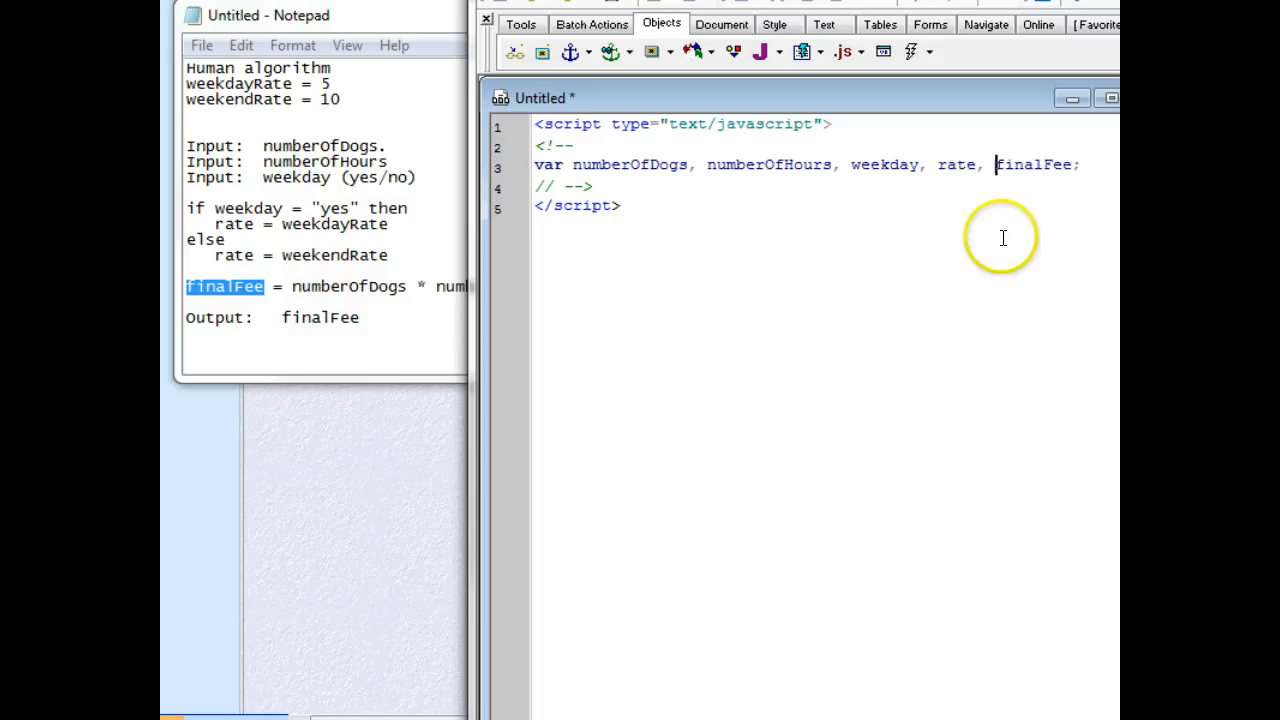
mouse_move(1084, 168)
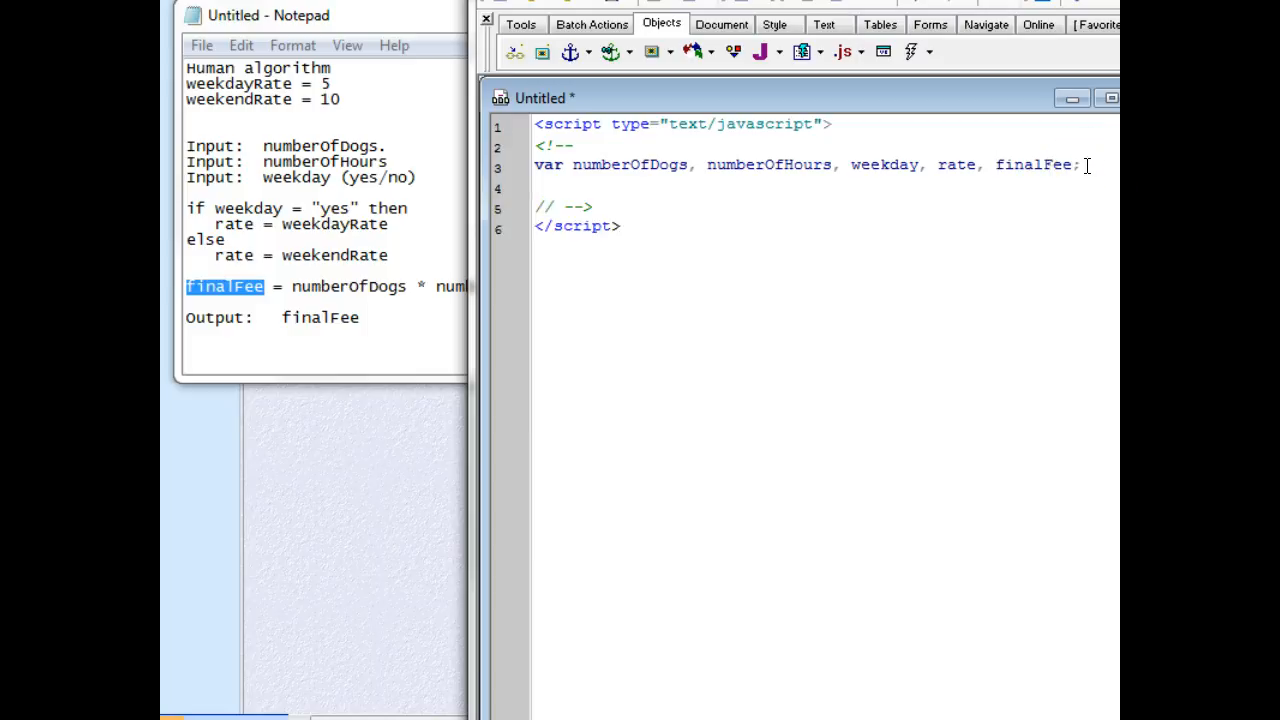
Add //assumptions with var weekdayRate = 5; and var weekendRate = 10;, then begin a new // comment
text(//a)
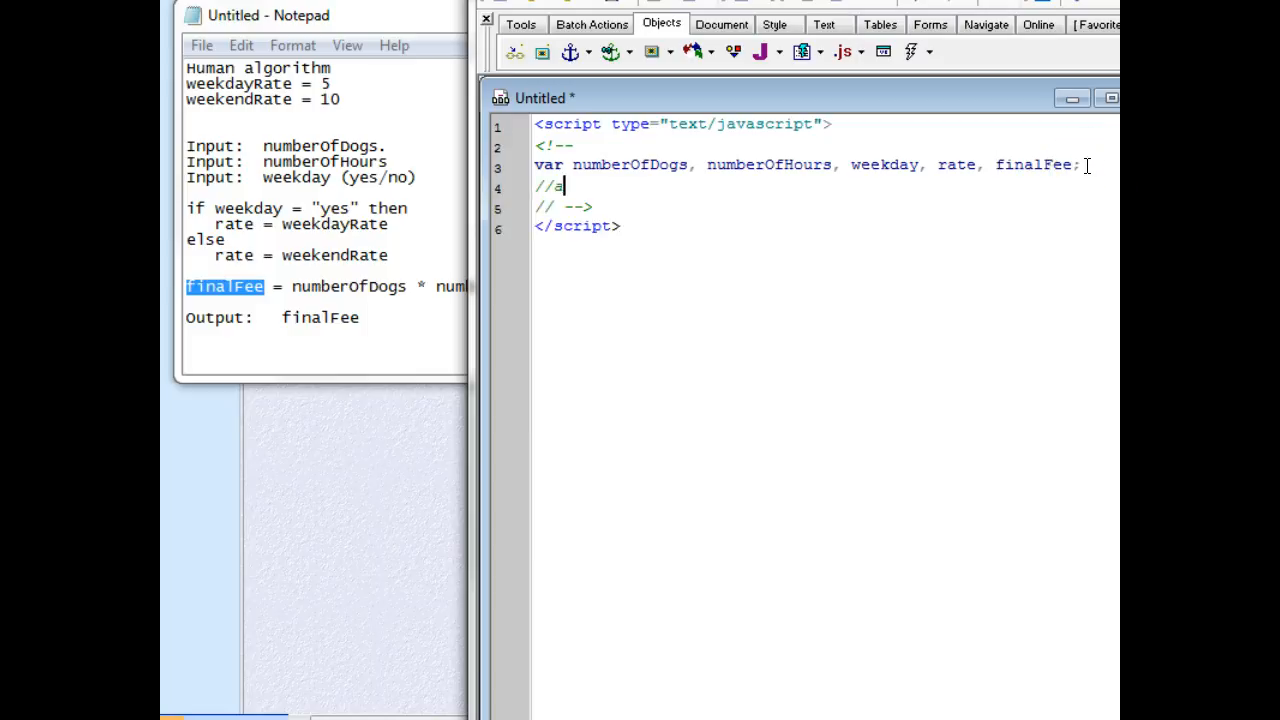
text(ssumptions)
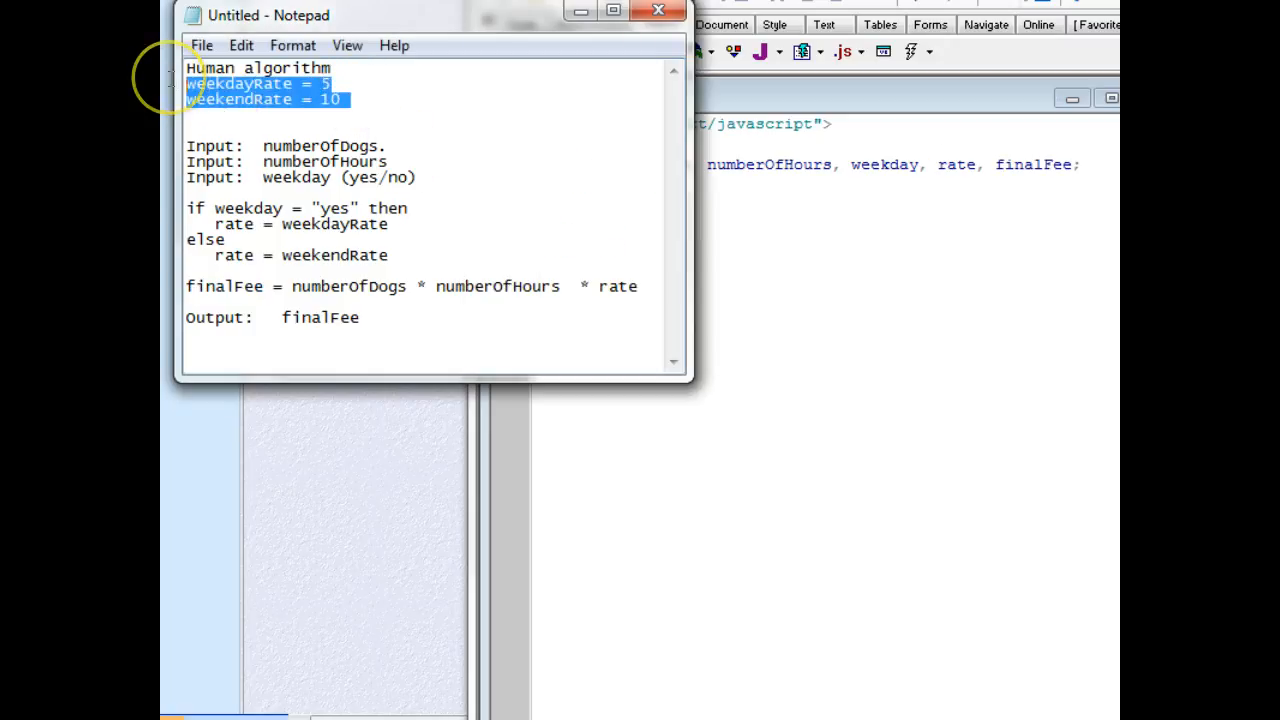
mouse_move(812, 242)
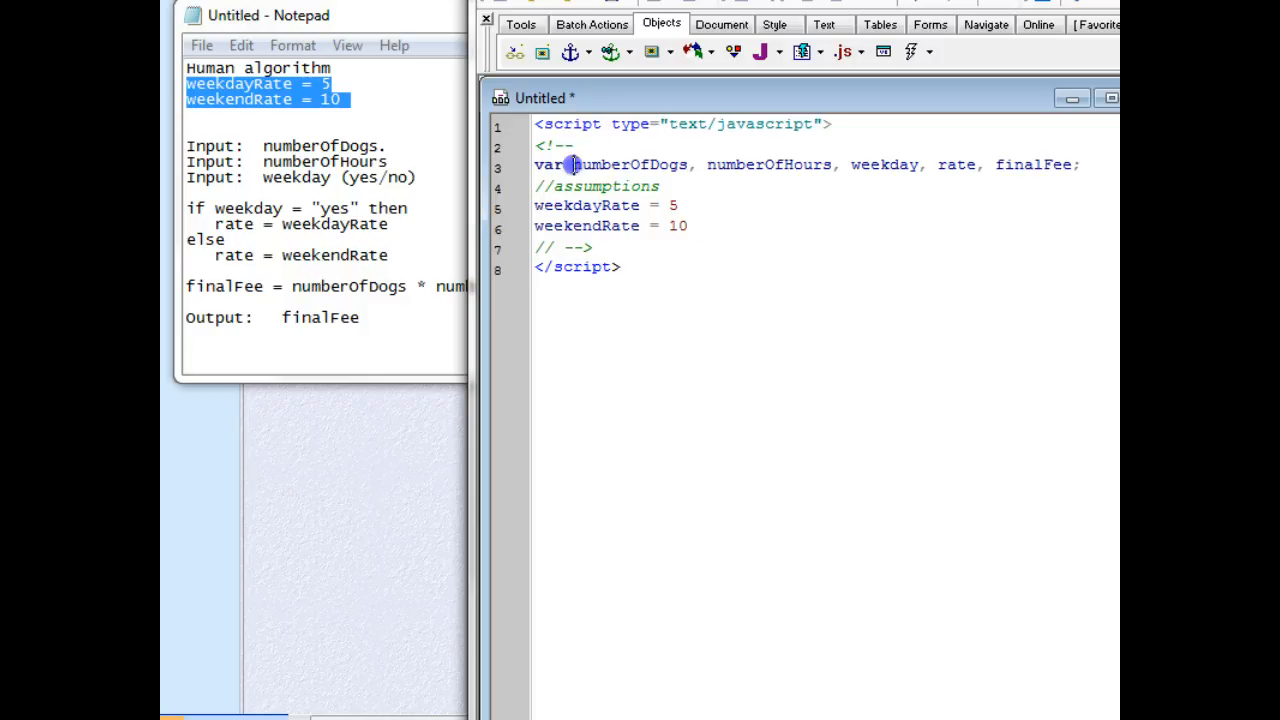
double_click(548, 164)
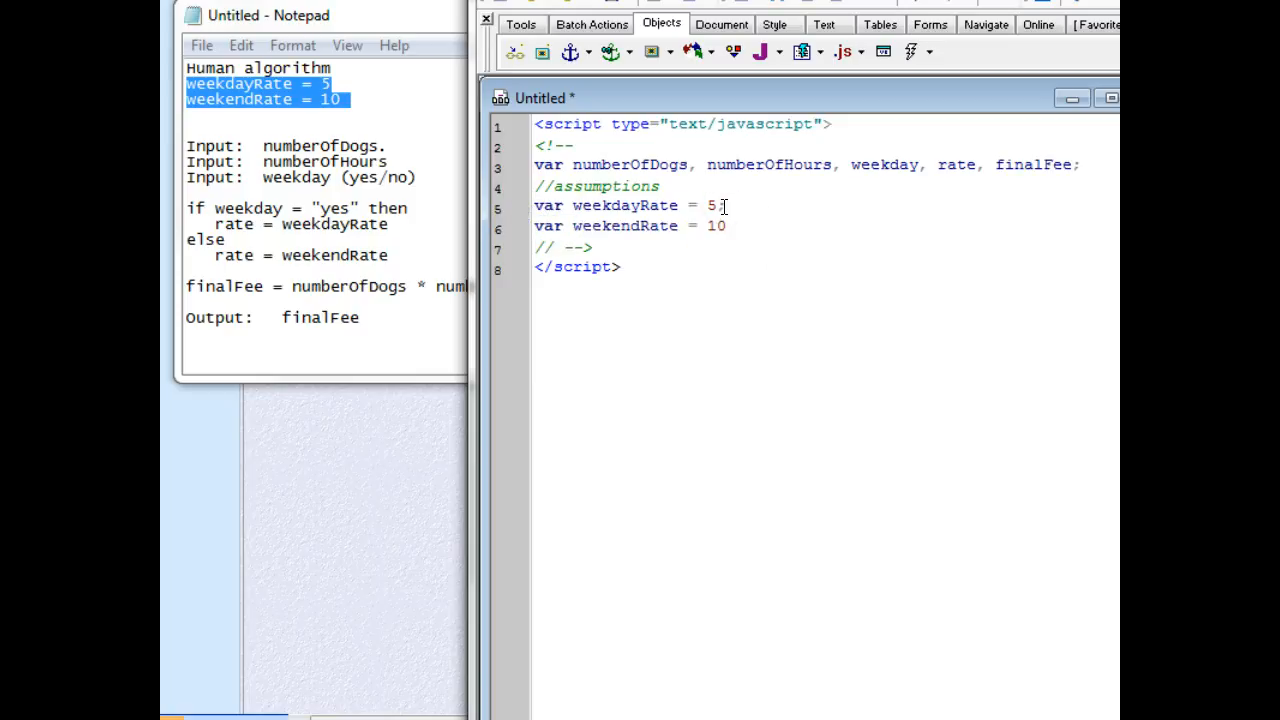
text(;)
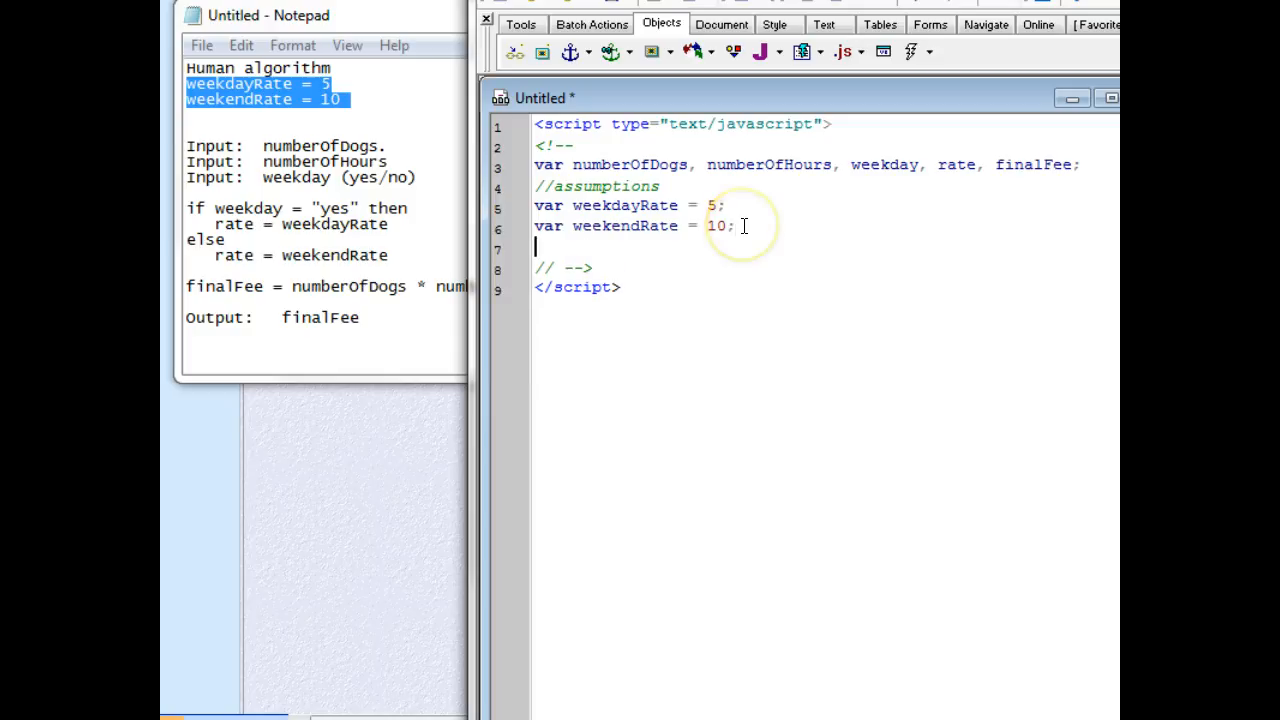
text(//input)
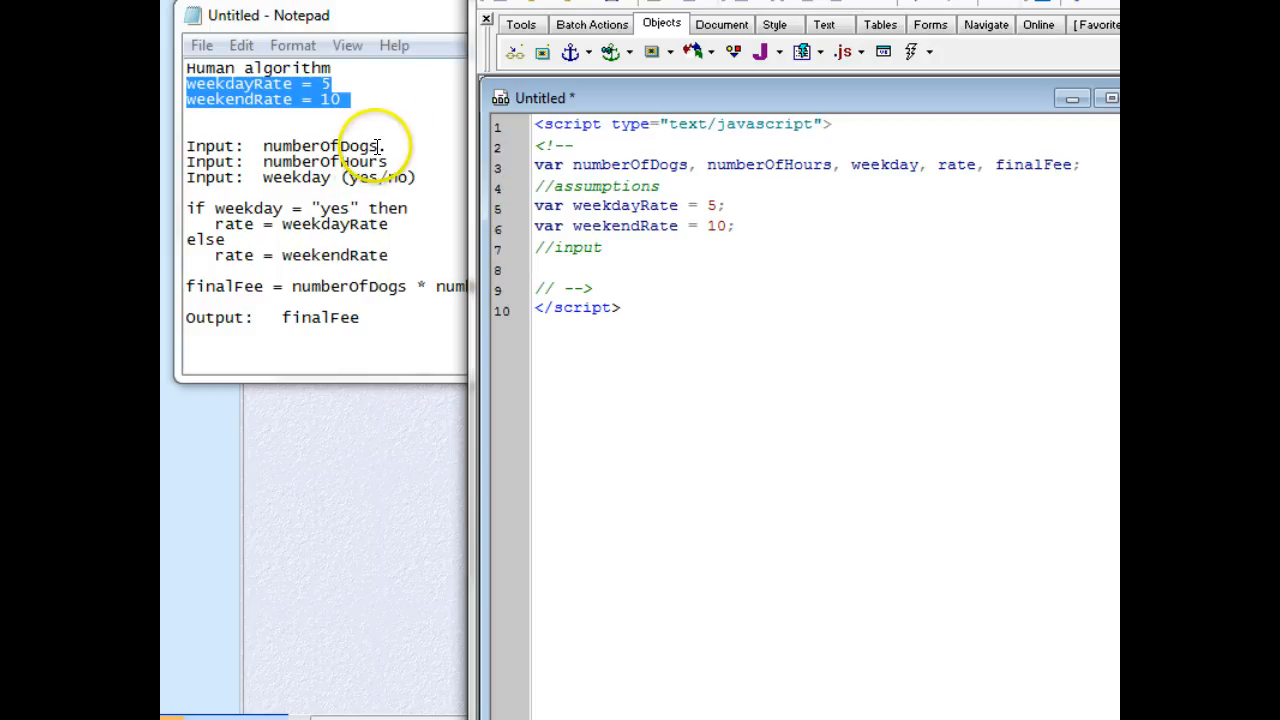
Write numberOfDogs = prompt("How many dogs?", " "); under the //input comment
double_click(322, 144)
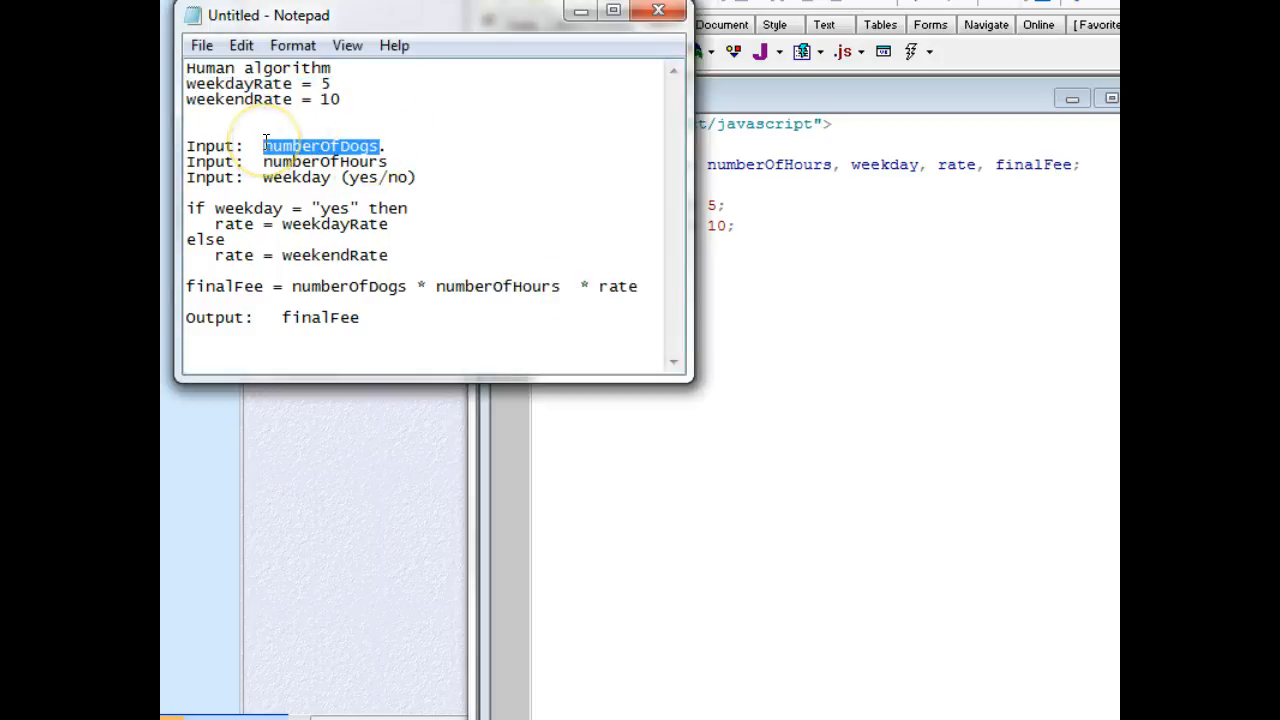
click(664, 268)
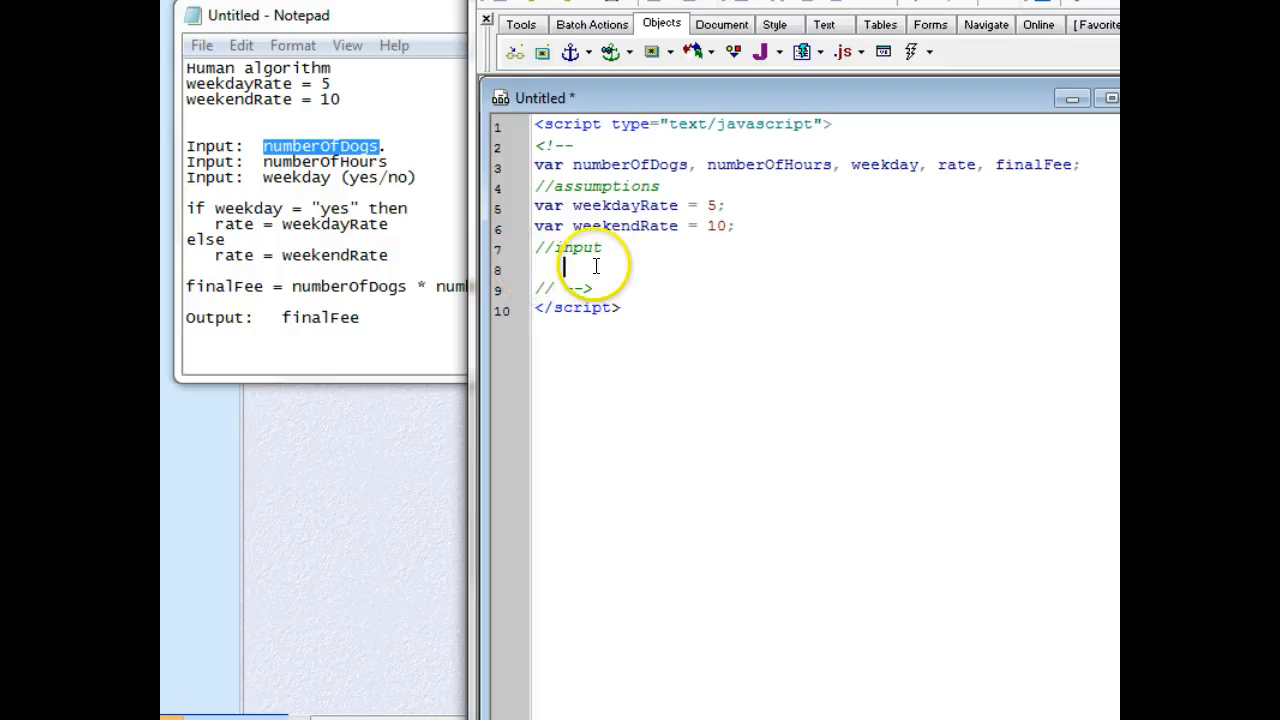
text(numberOfDogs)
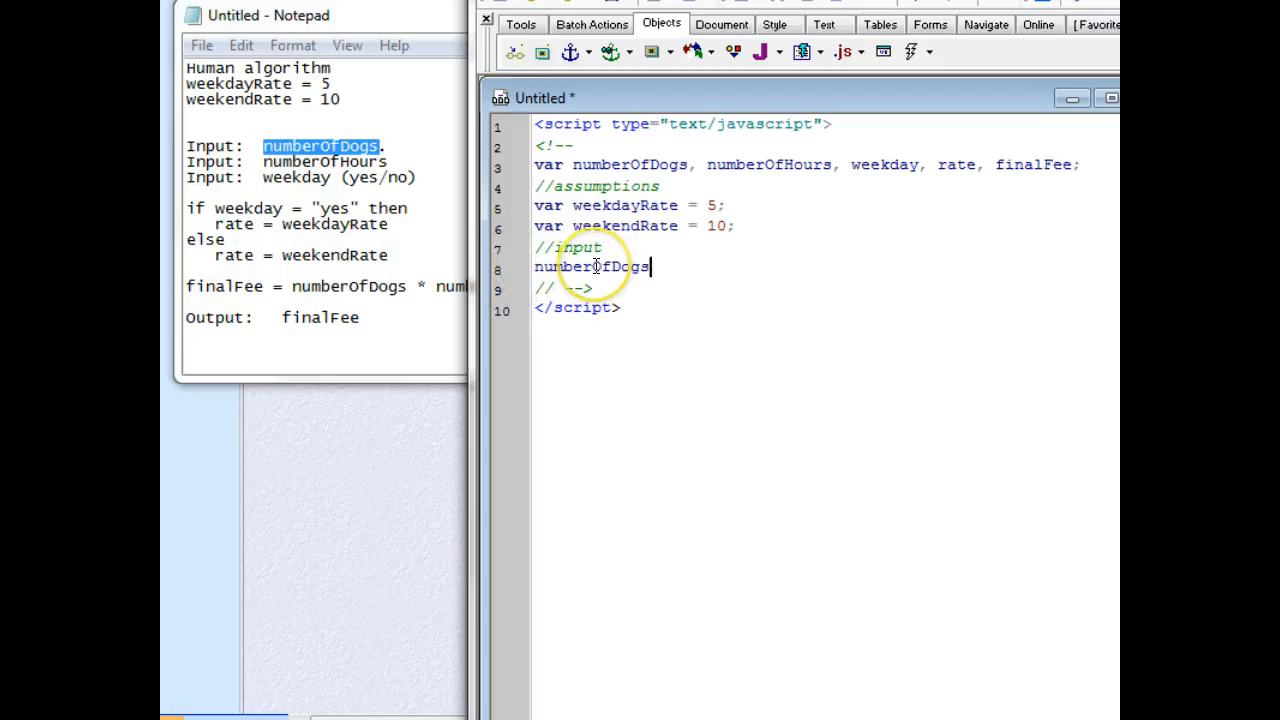
text(=)
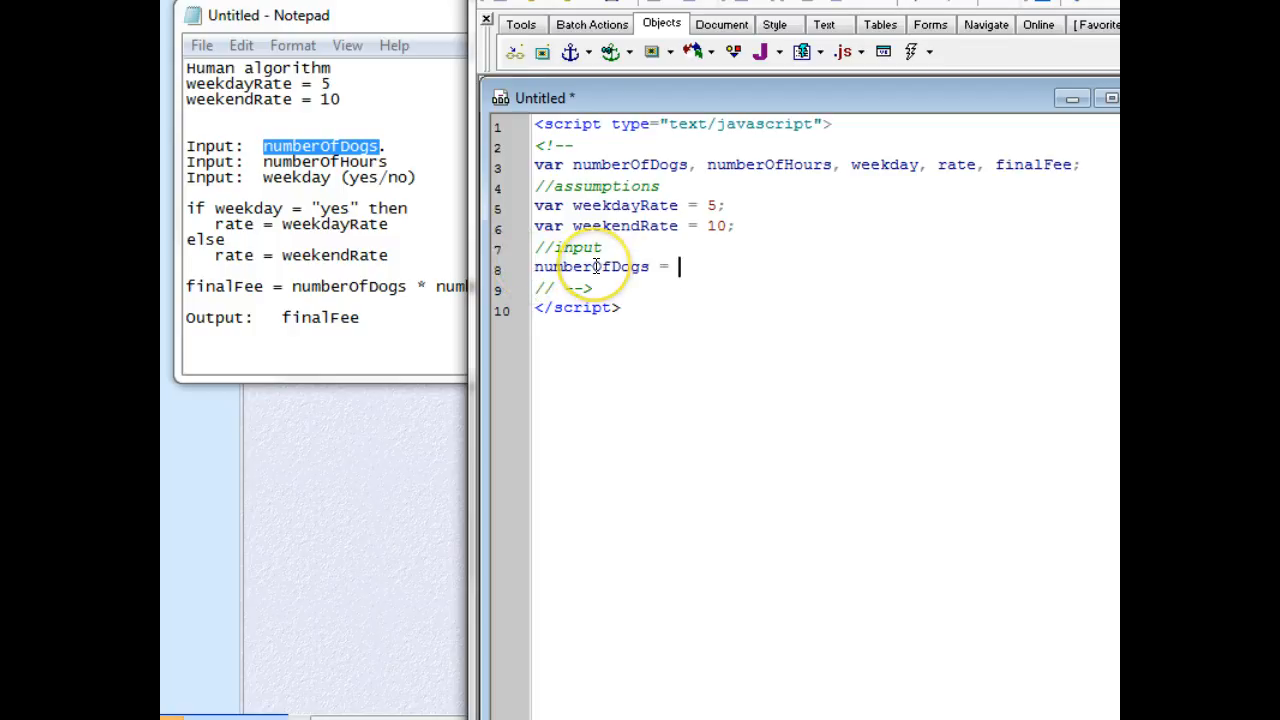
text(prompt)
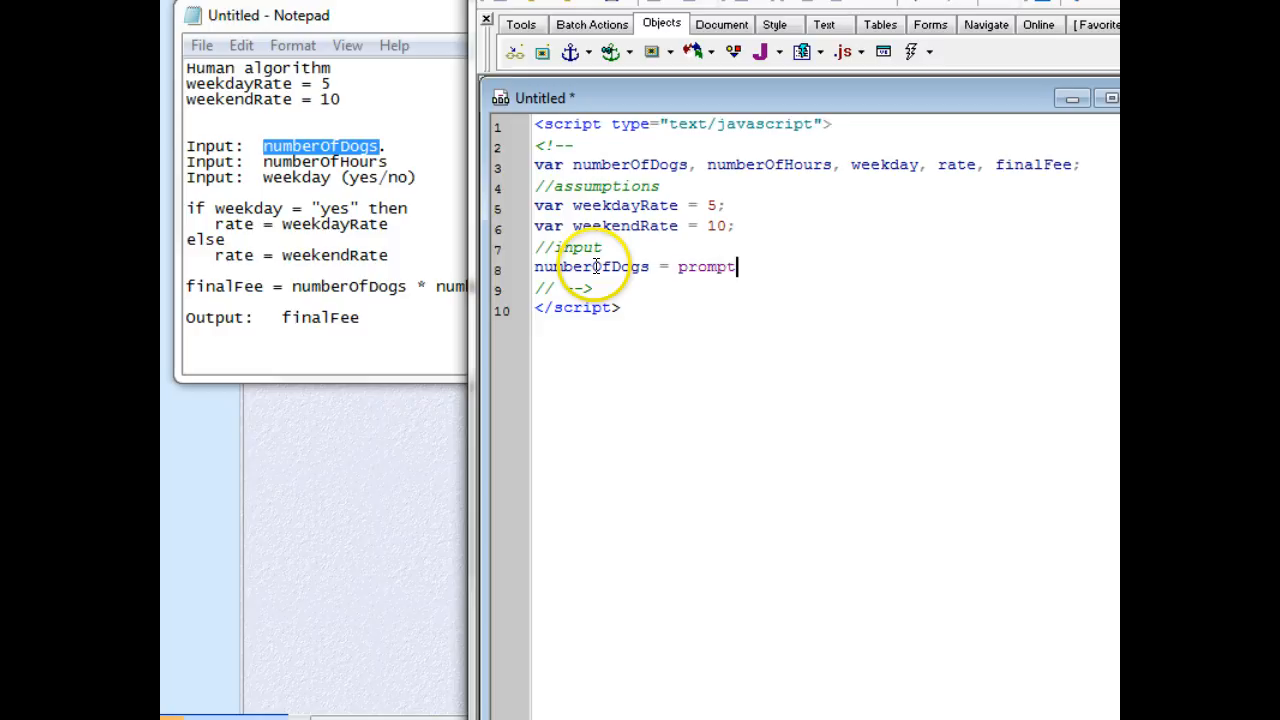
text((")
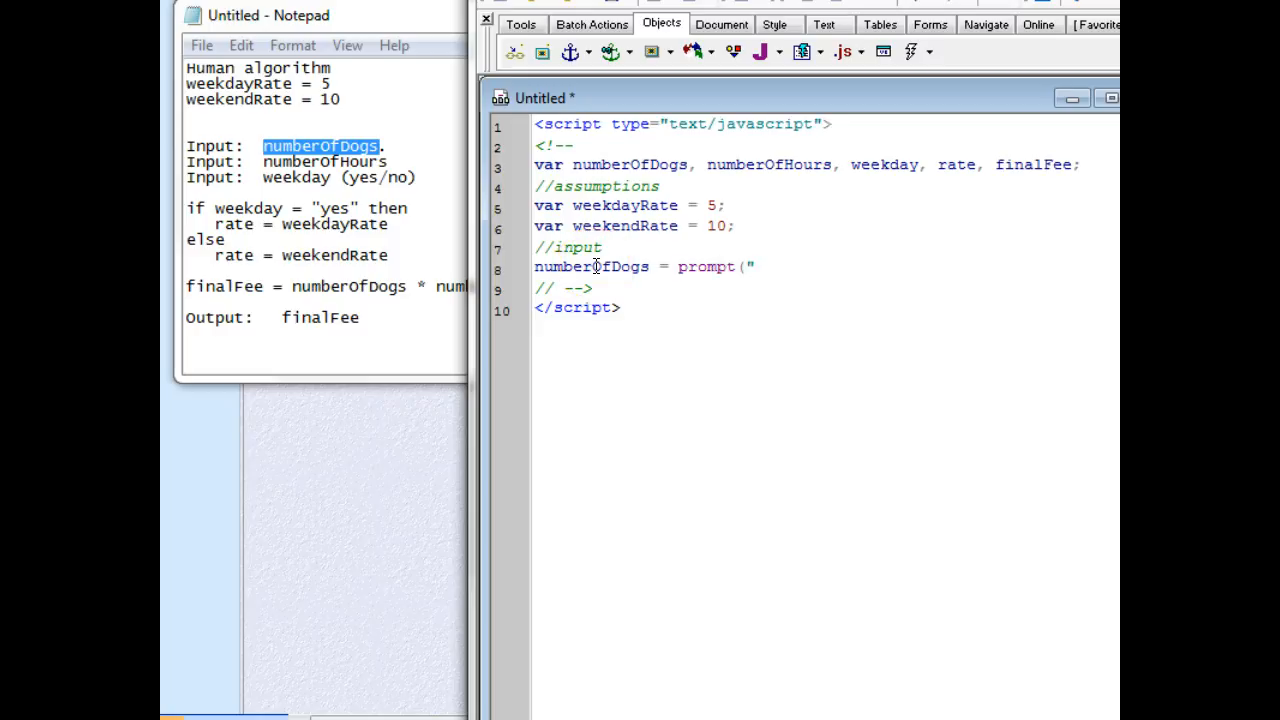
text(How)
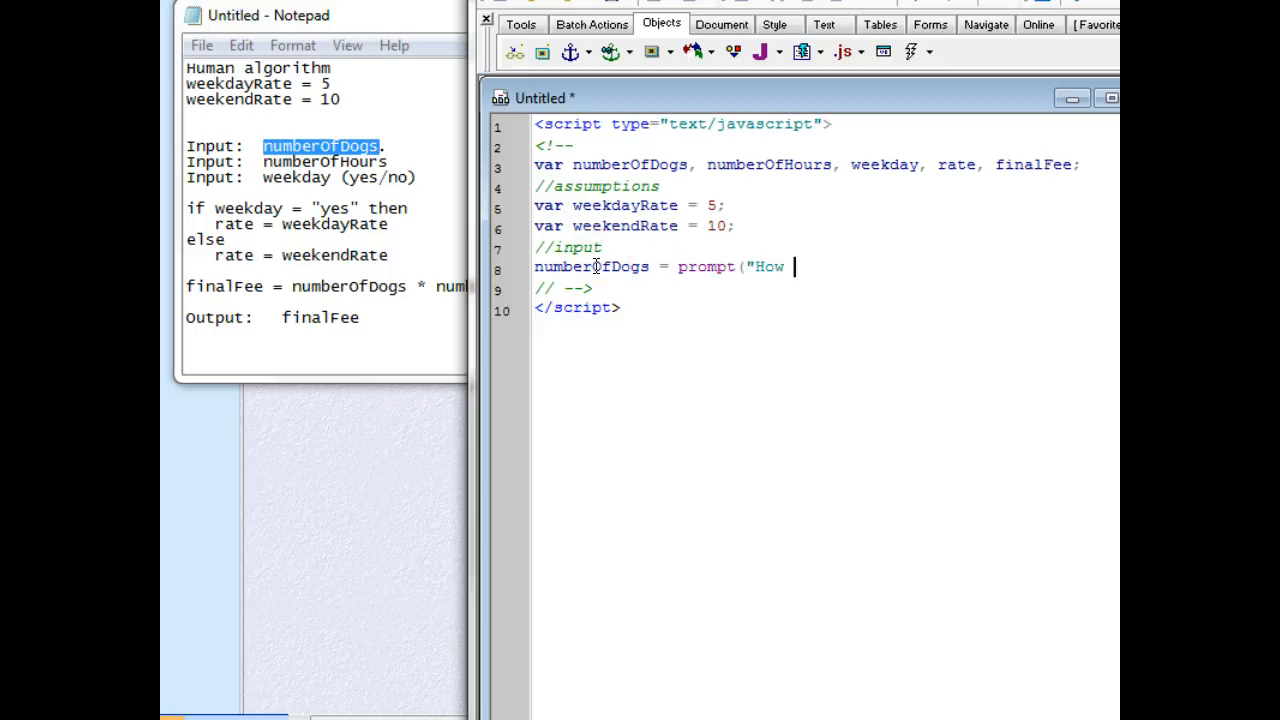
text(many dog)
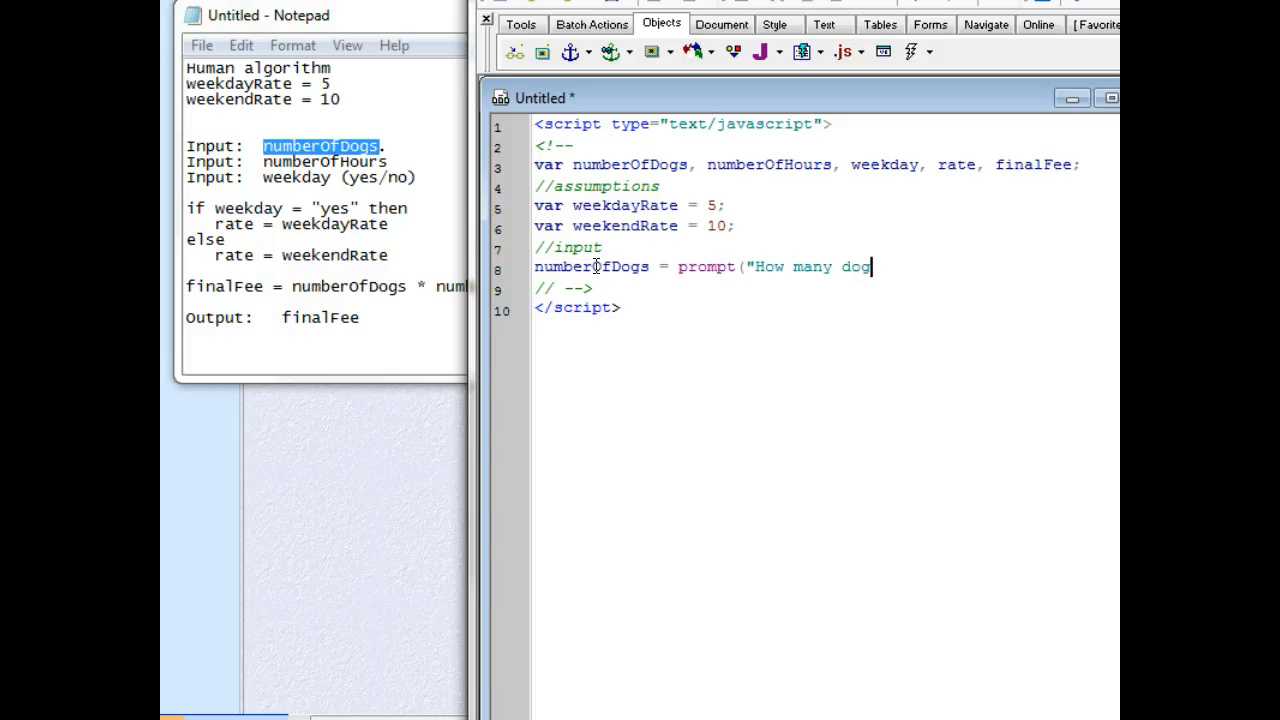
text(s?", ")
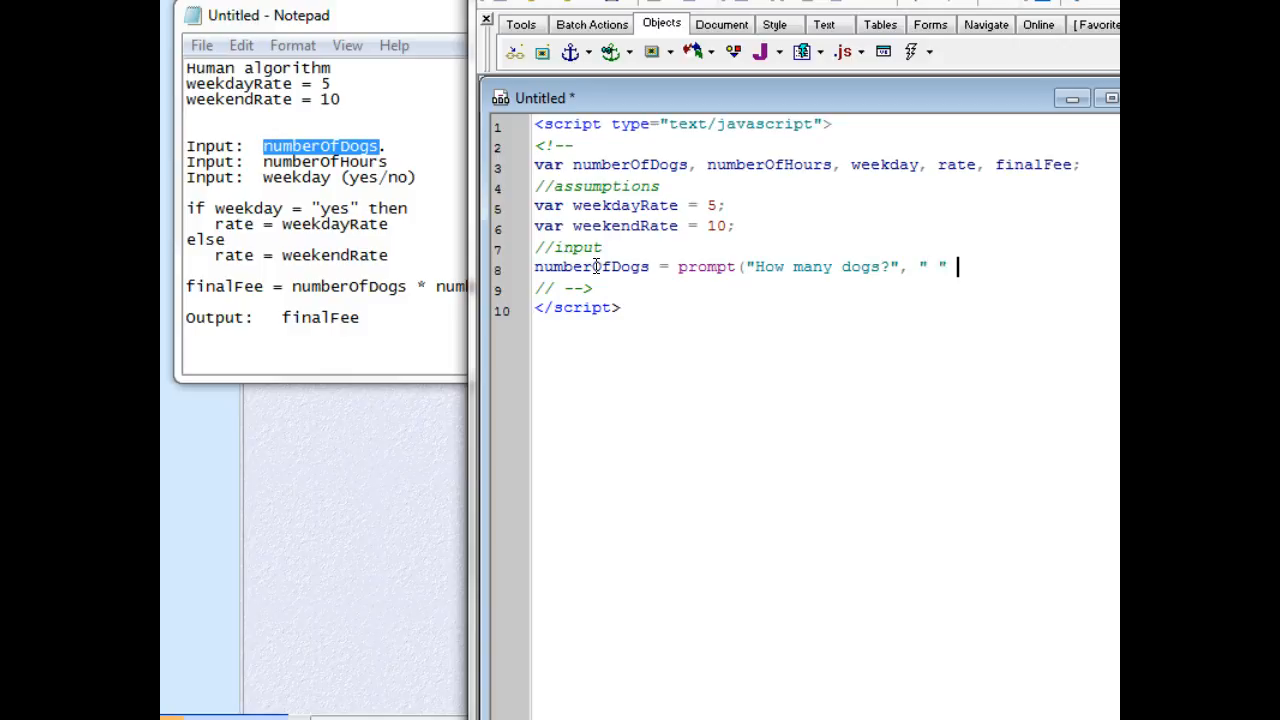
text())
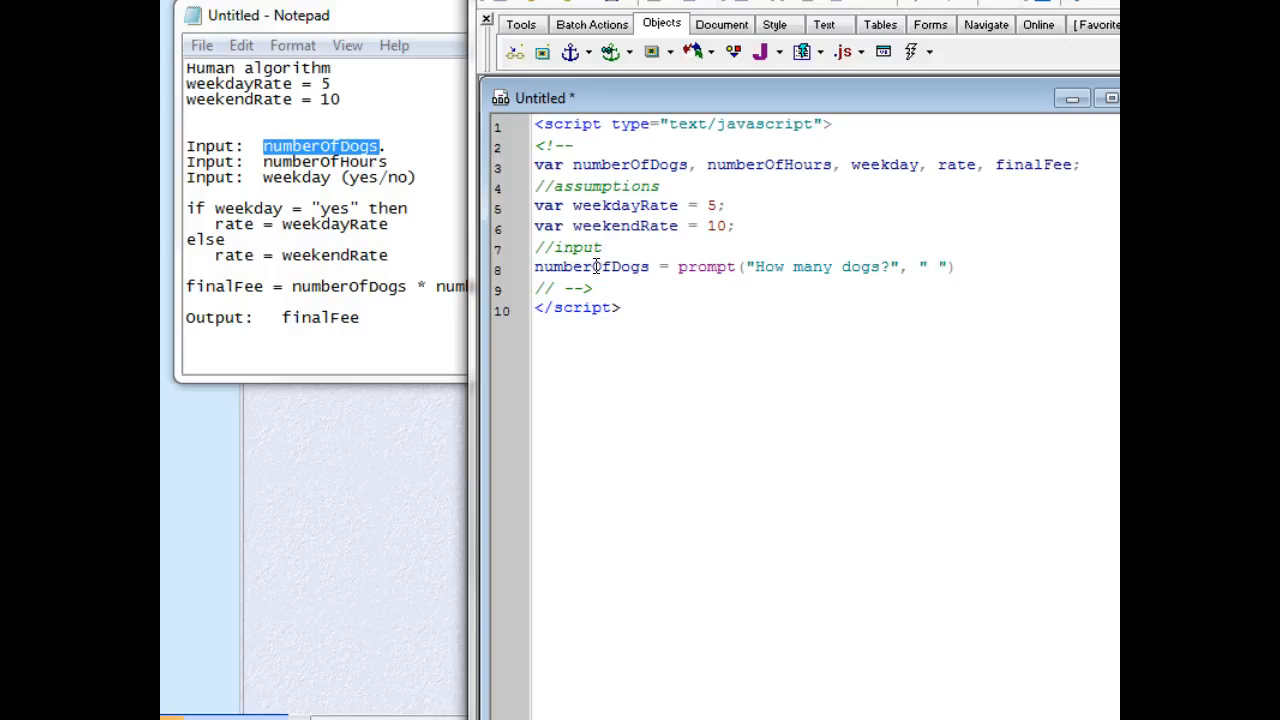
text(;)
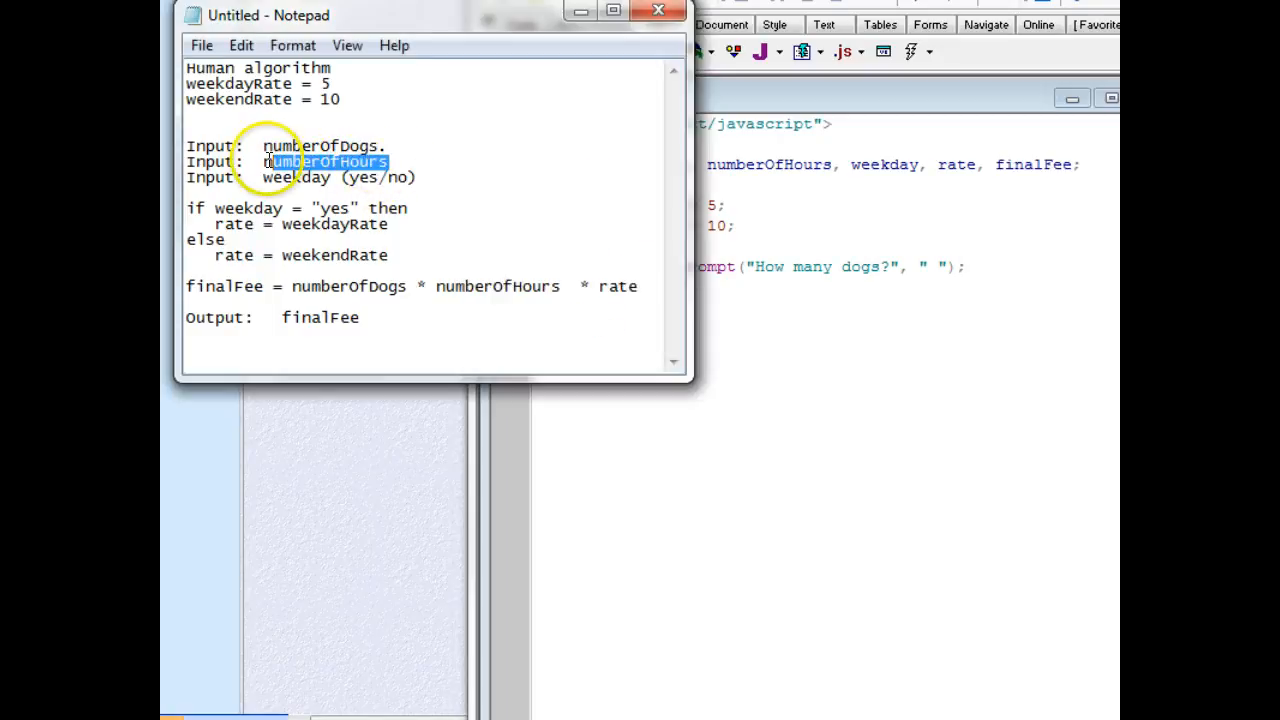
mouse_move(856, 312)
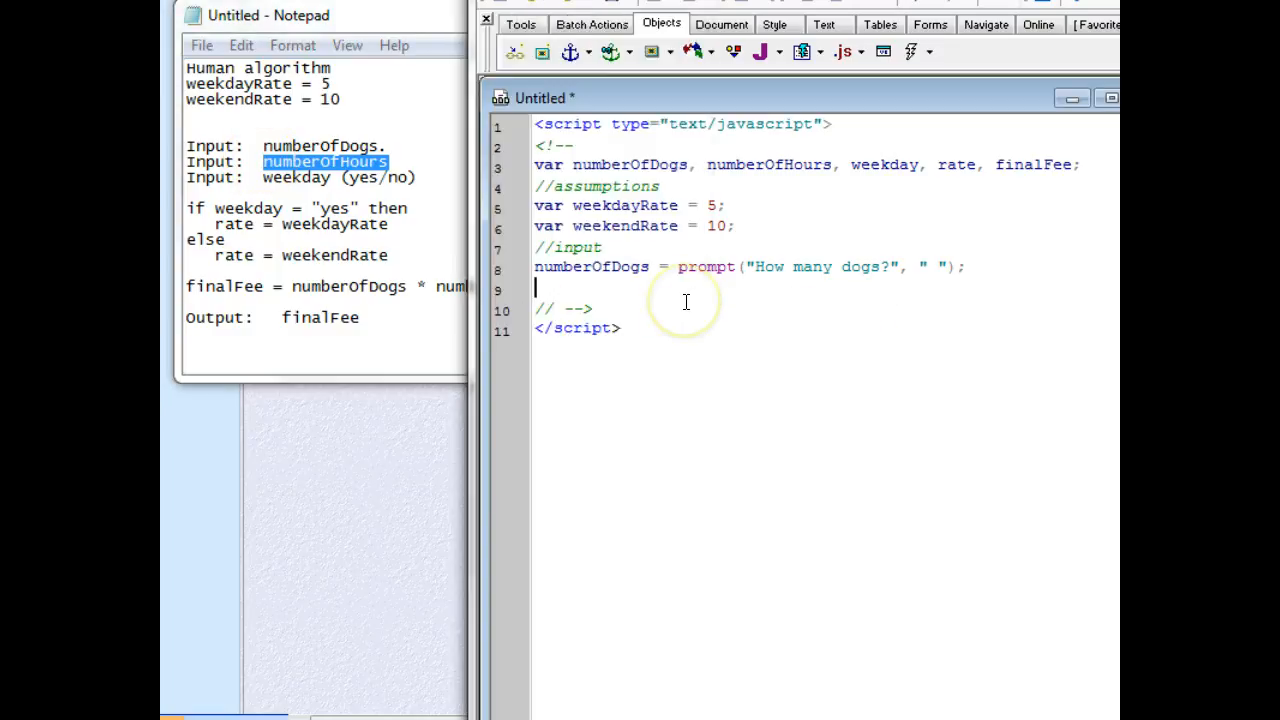
Add numberOfHours = prompt("How many hours?", " "); by reusing the dogs prompt line
text(numberOfHours)
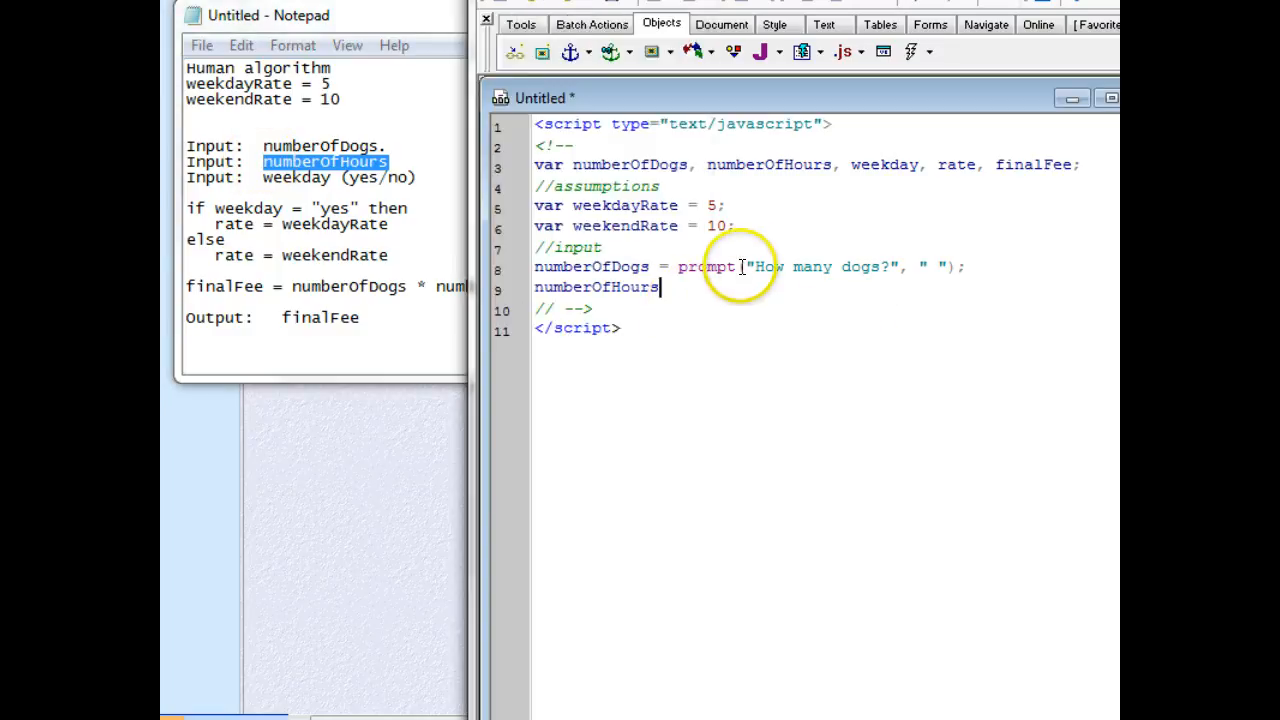
mouse_move(840, 270)
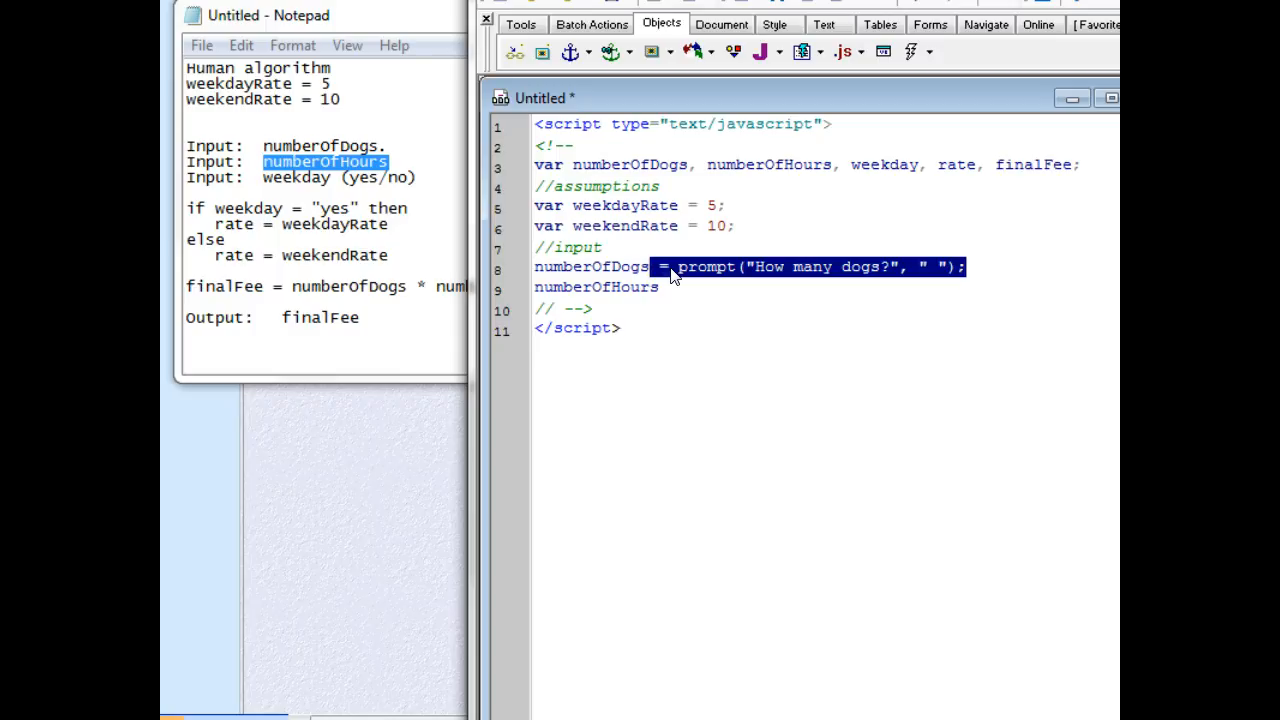
text(= prompt("How many dogs?", " ");)
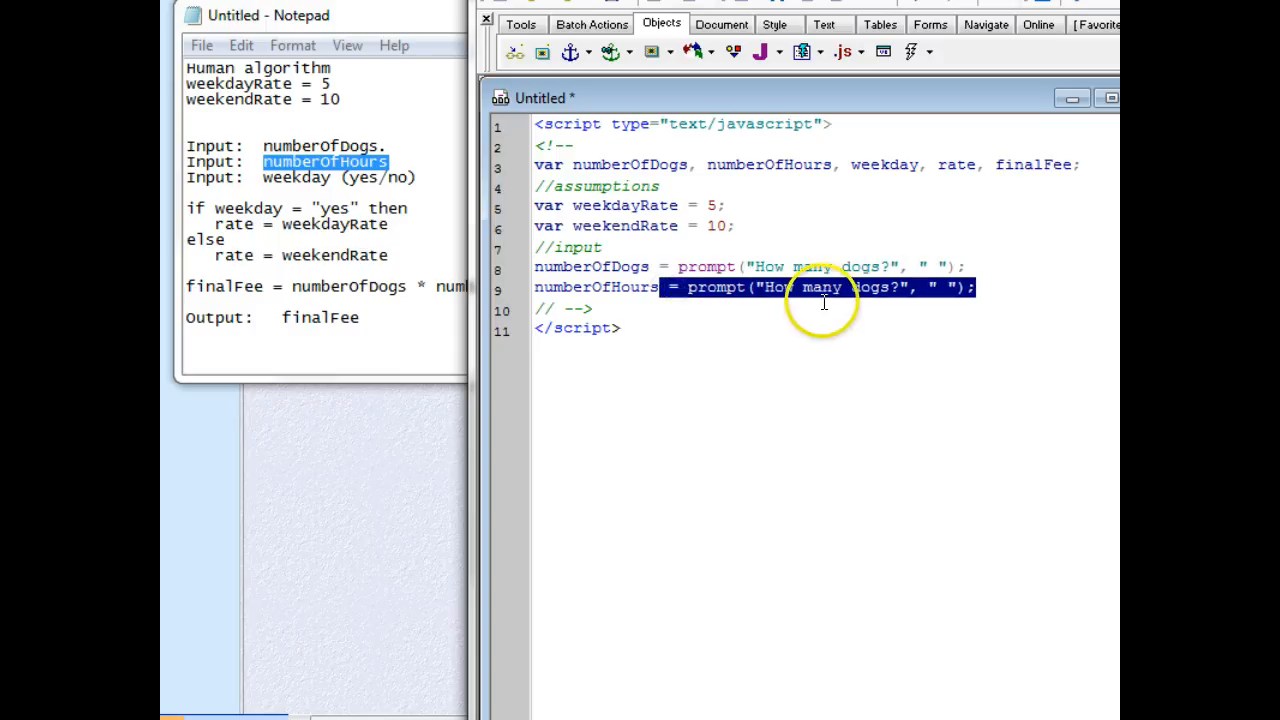
click(884, 288)
text(h)
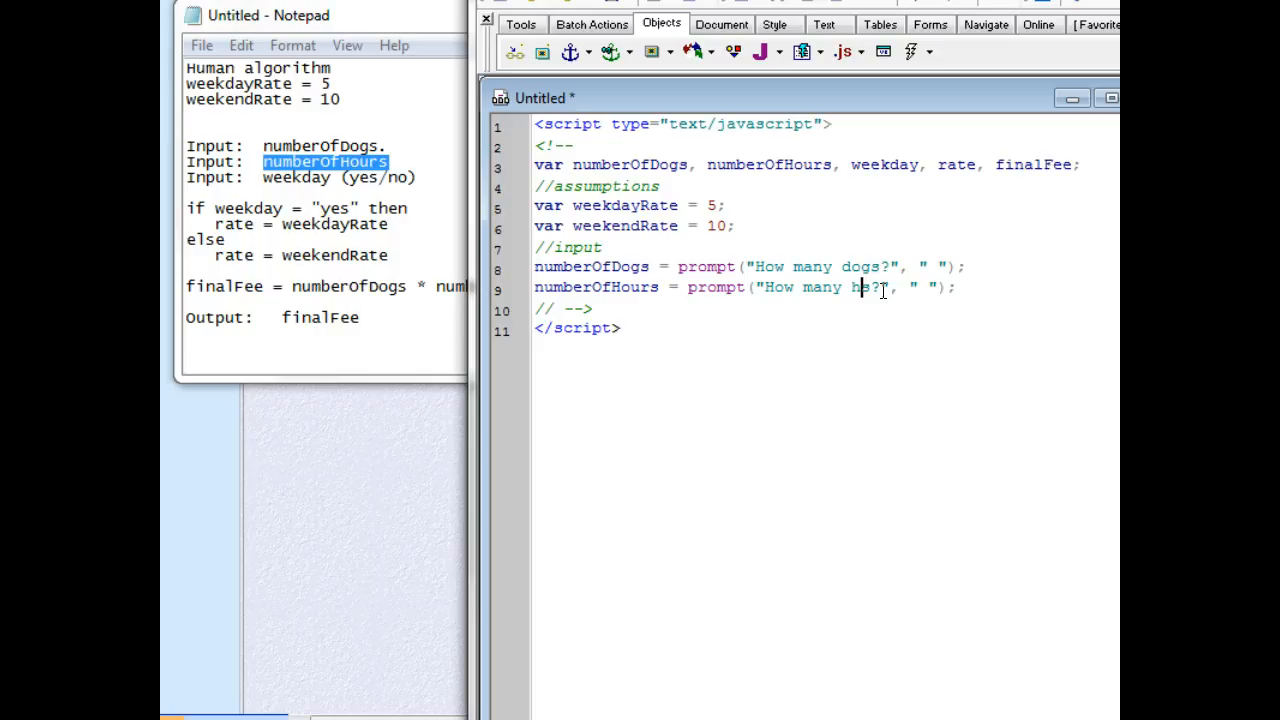
text(ours)
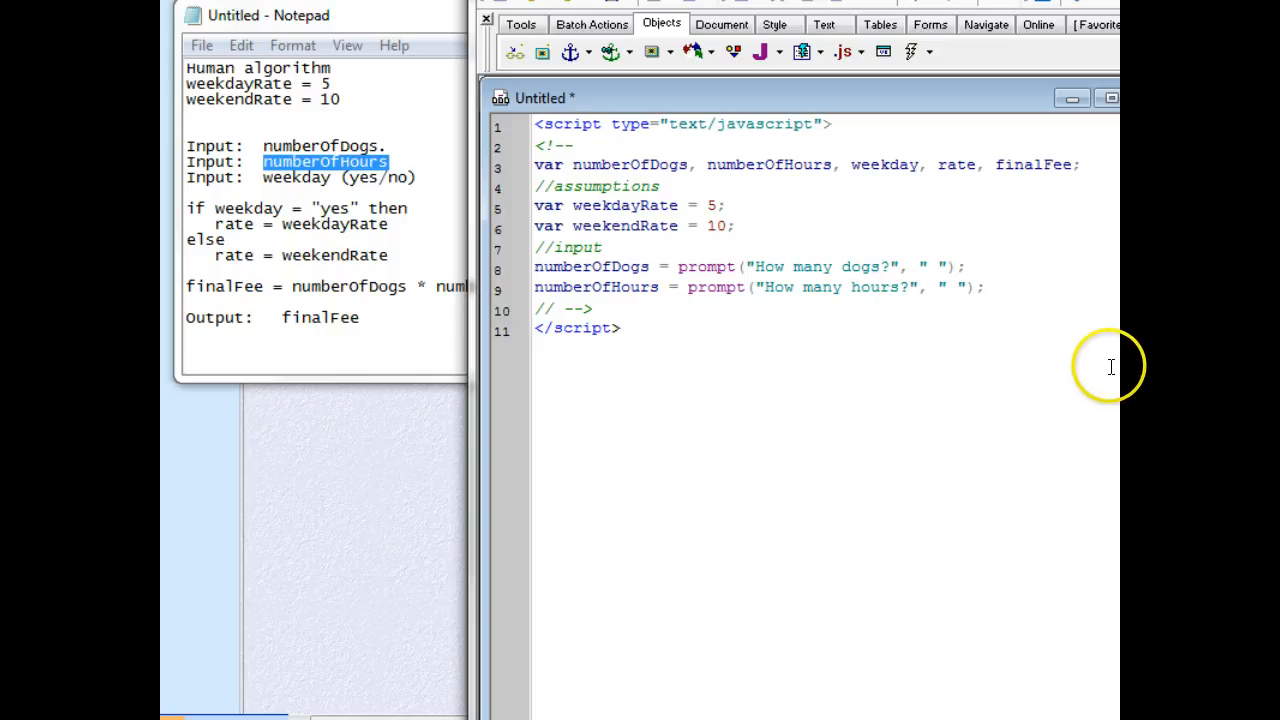
mouse_move(984, 292)
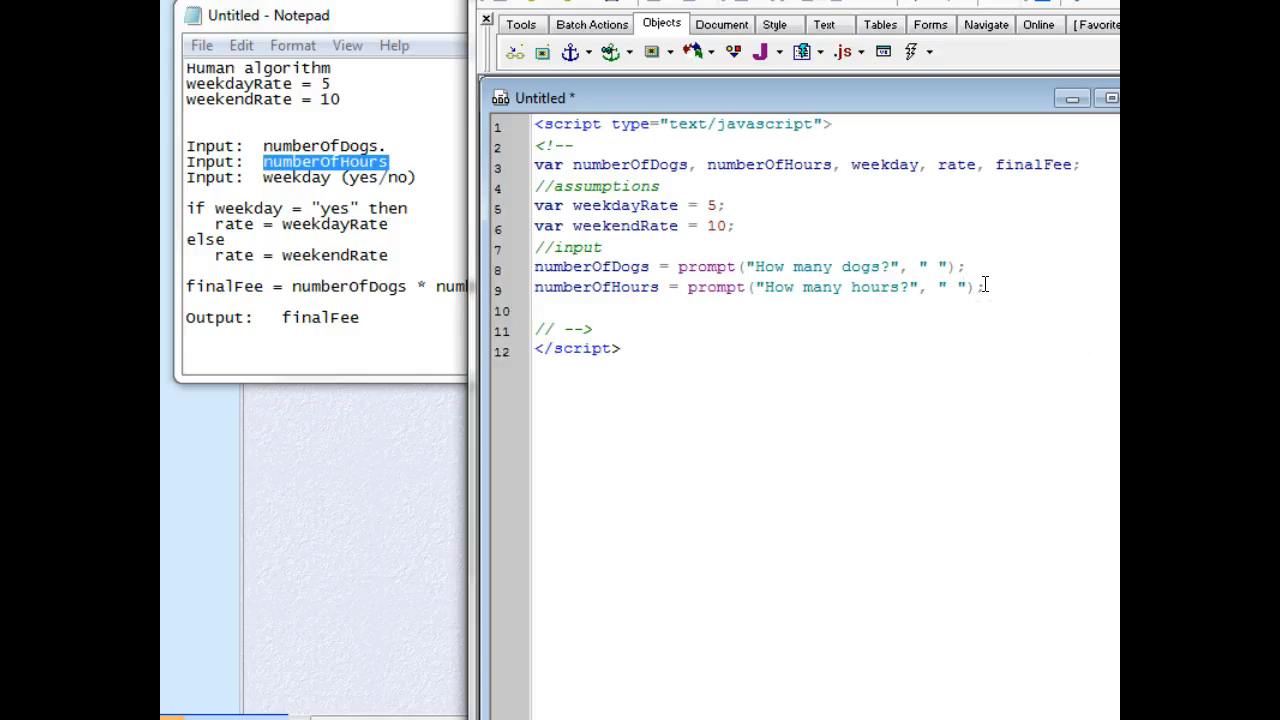
mouse_move(330, 180)
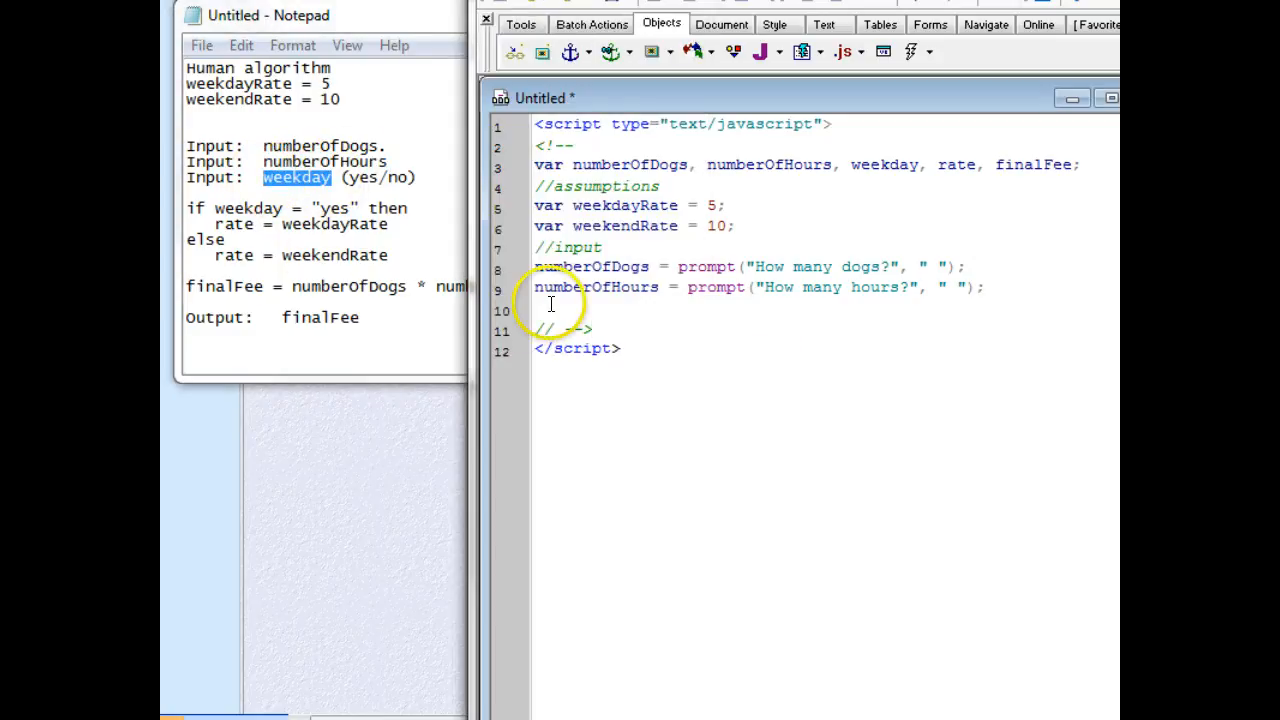
Write weekday = prompt("Is it the weekday? yes/no", "yes"); as the third input line
text(weekday)
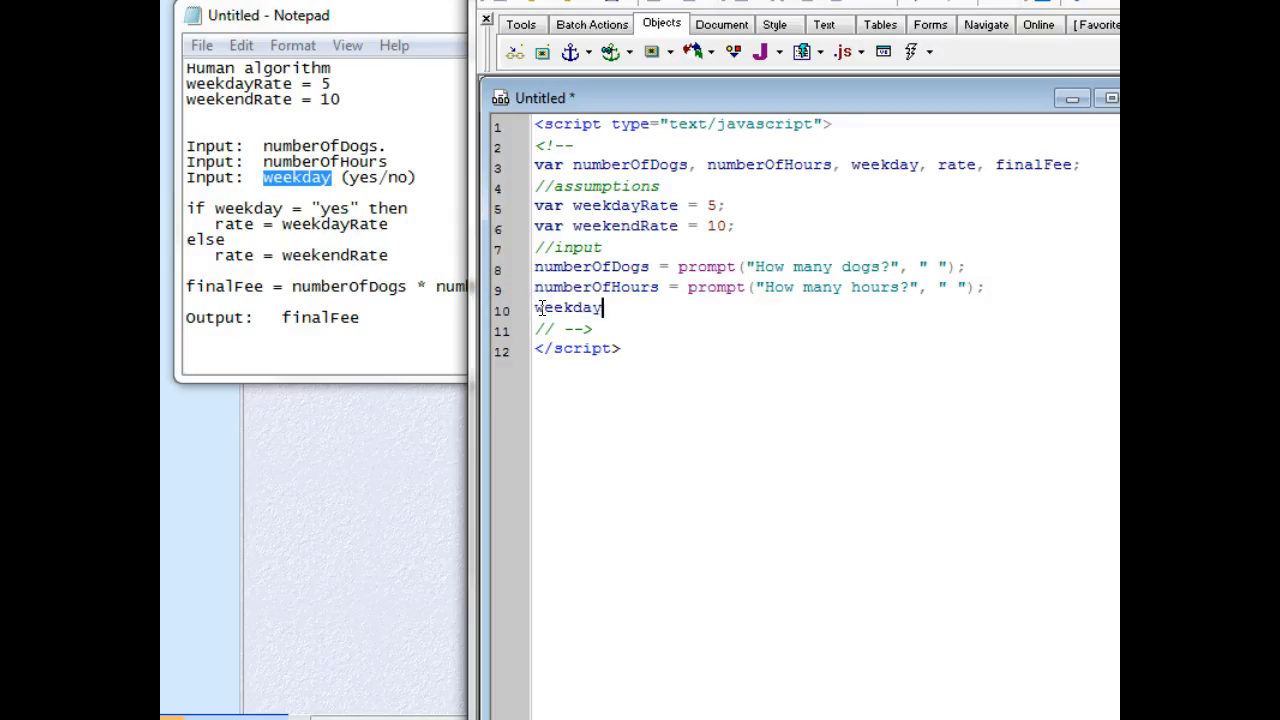
text(=)
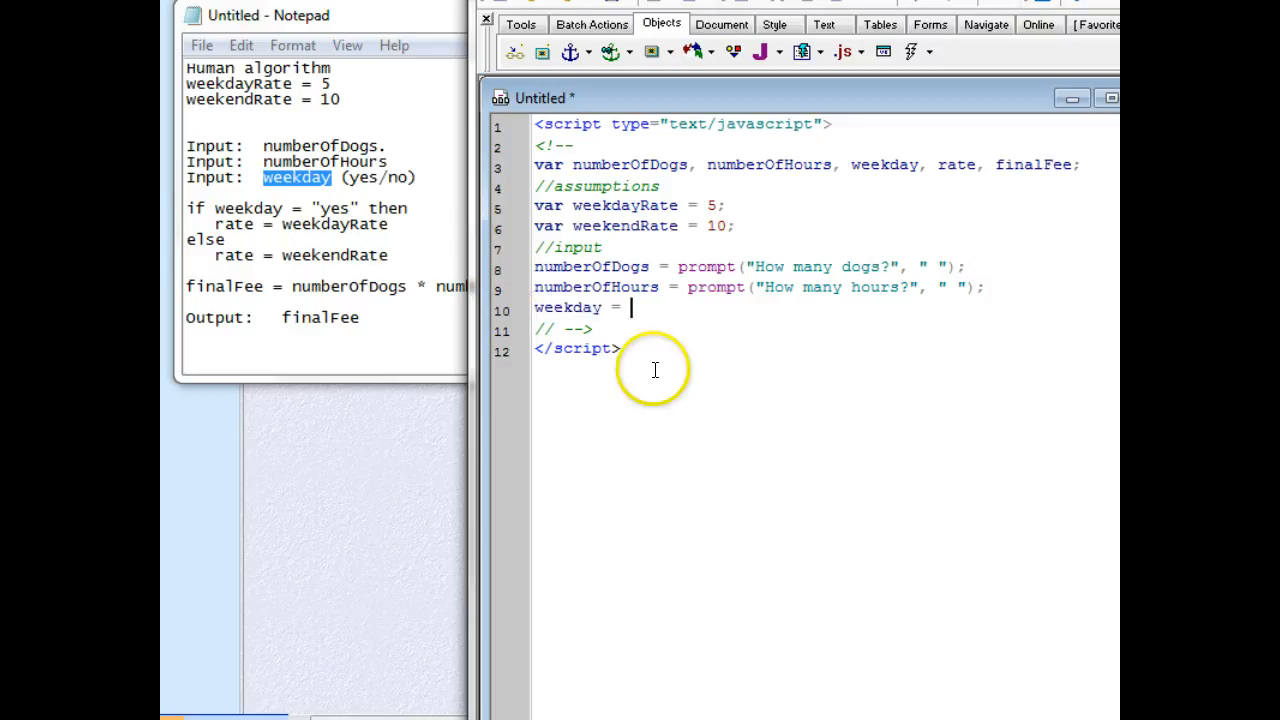
text(prompt()
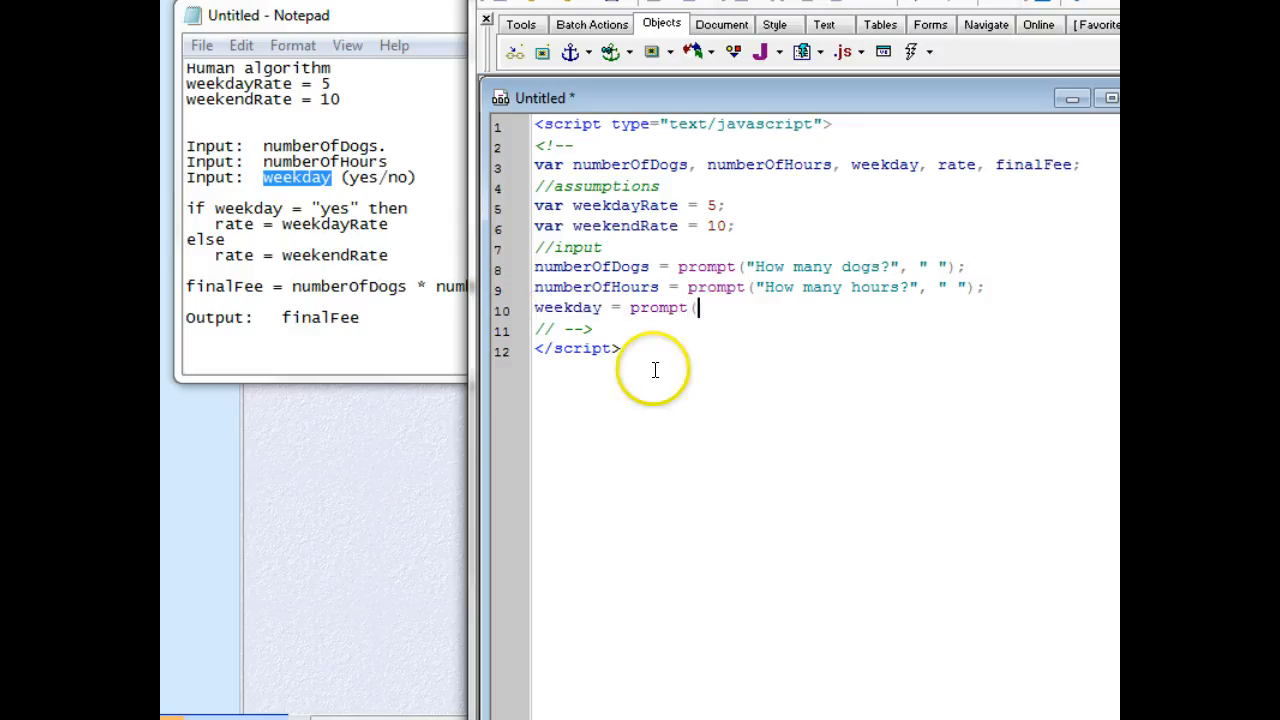
text(")
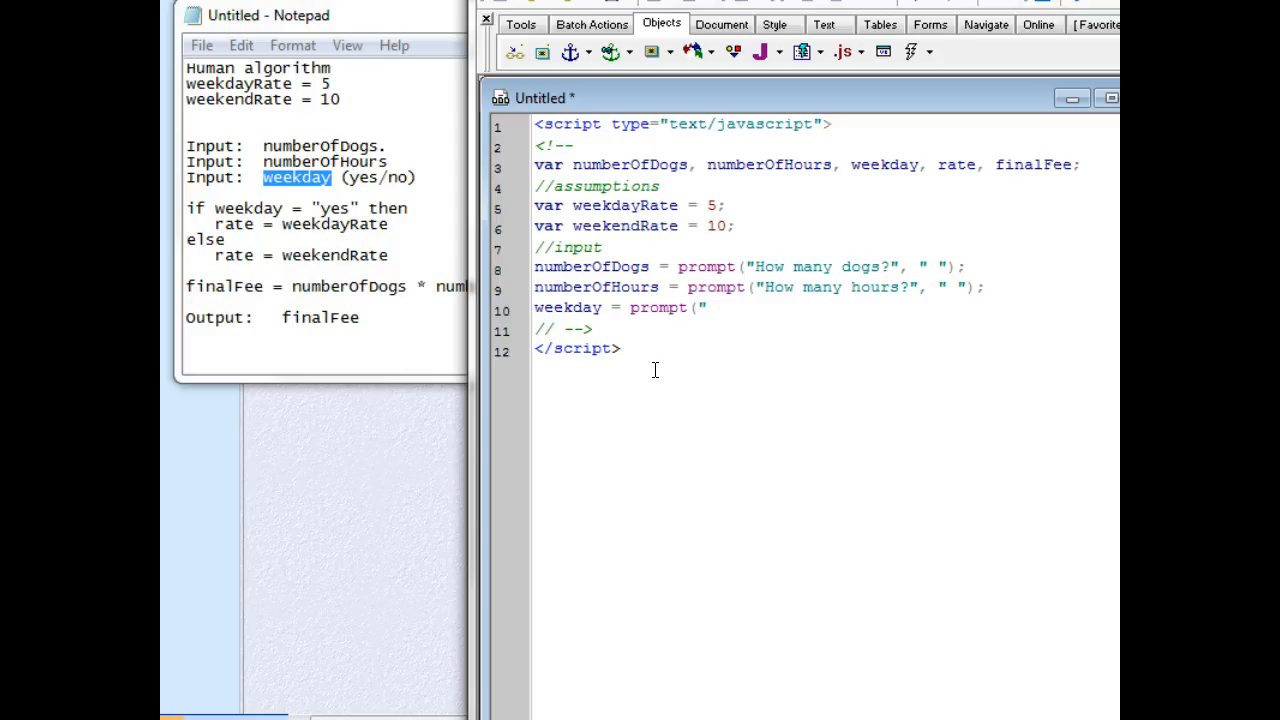
text(Is i)
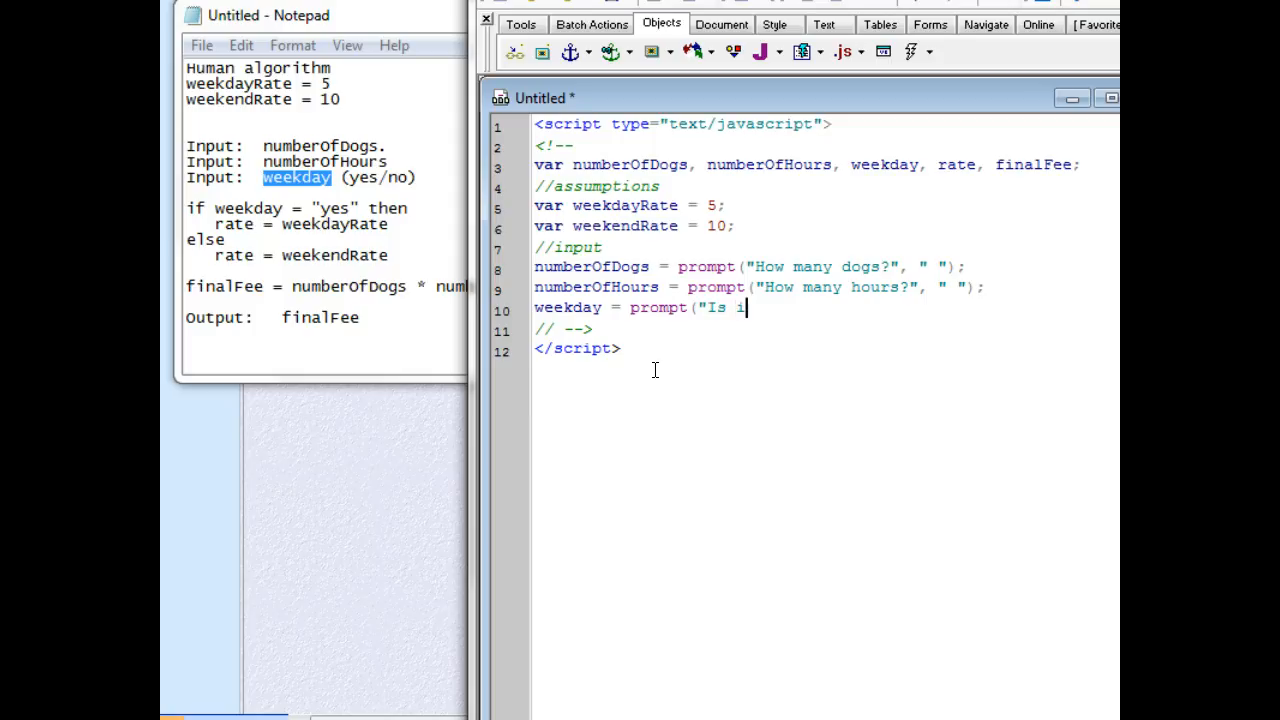
text(t the week)
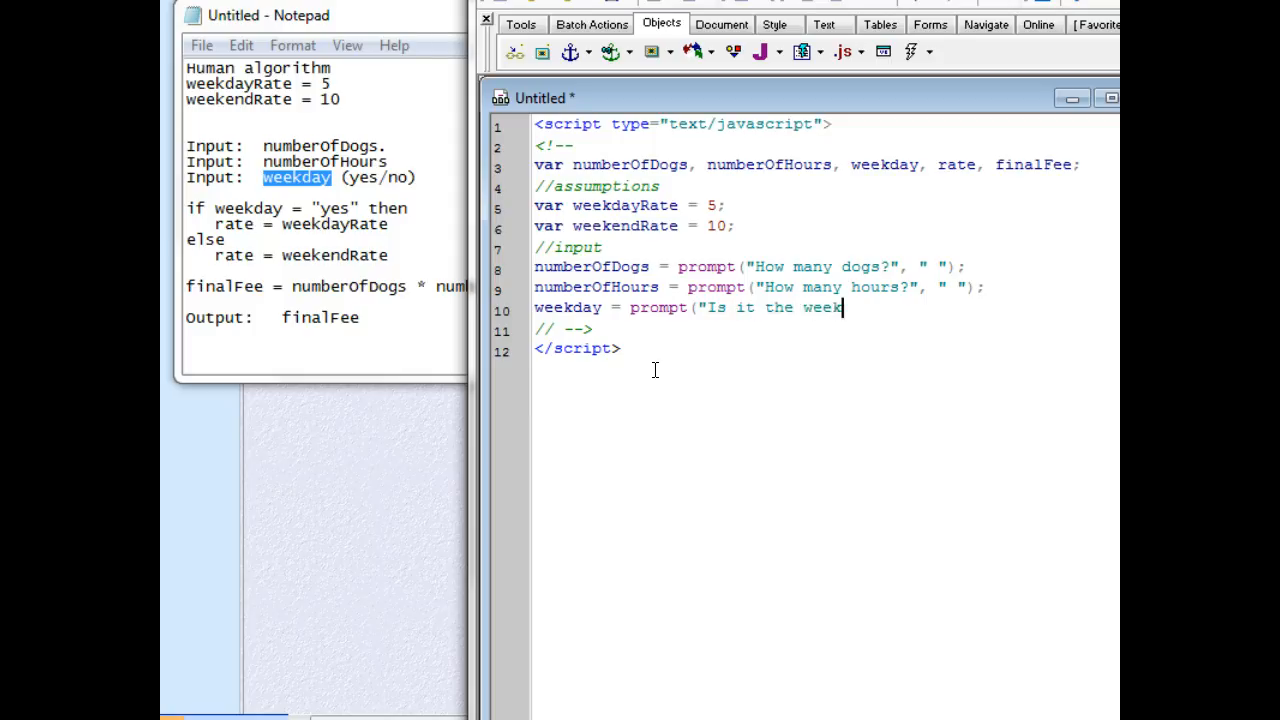
text(day?)
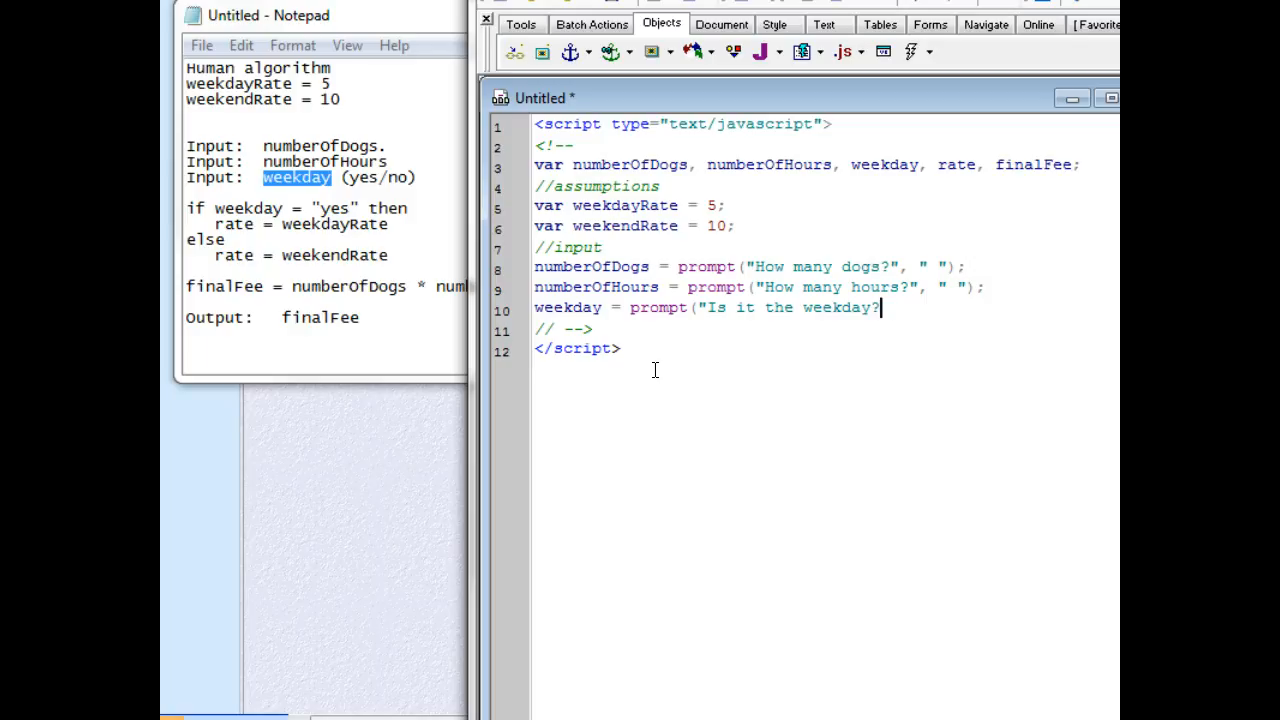
text(yes/)
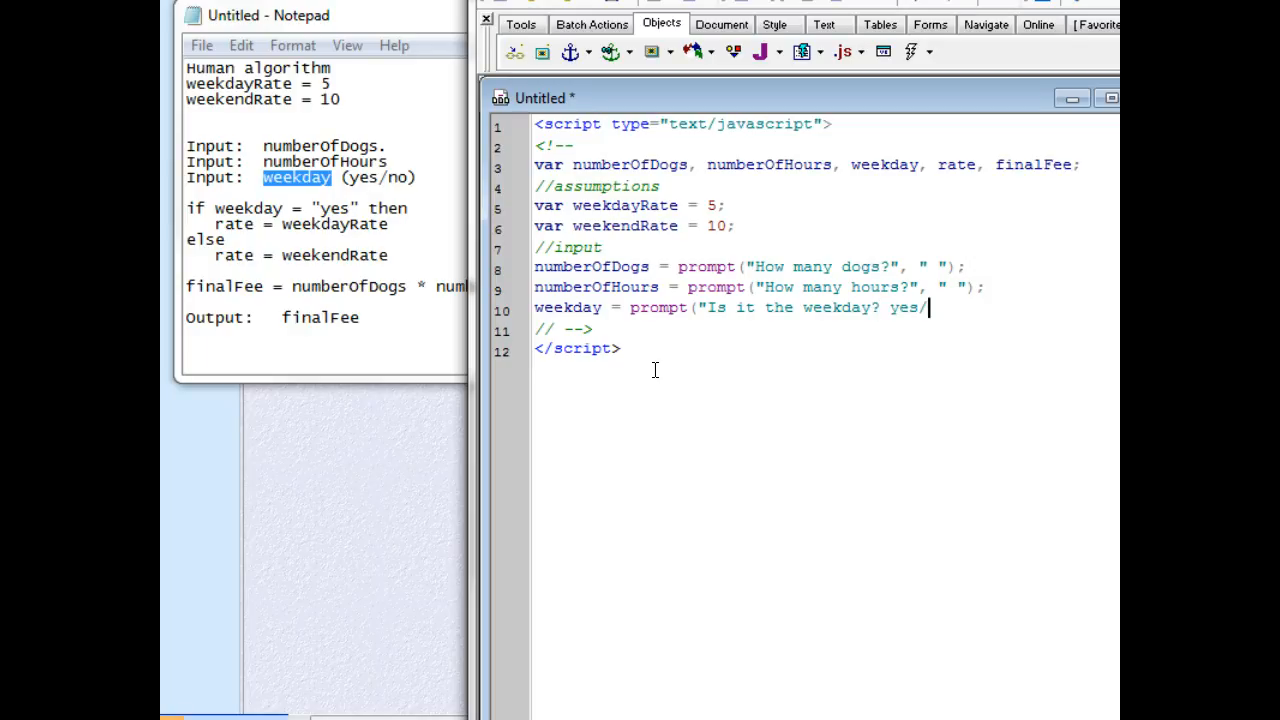
text(no",)
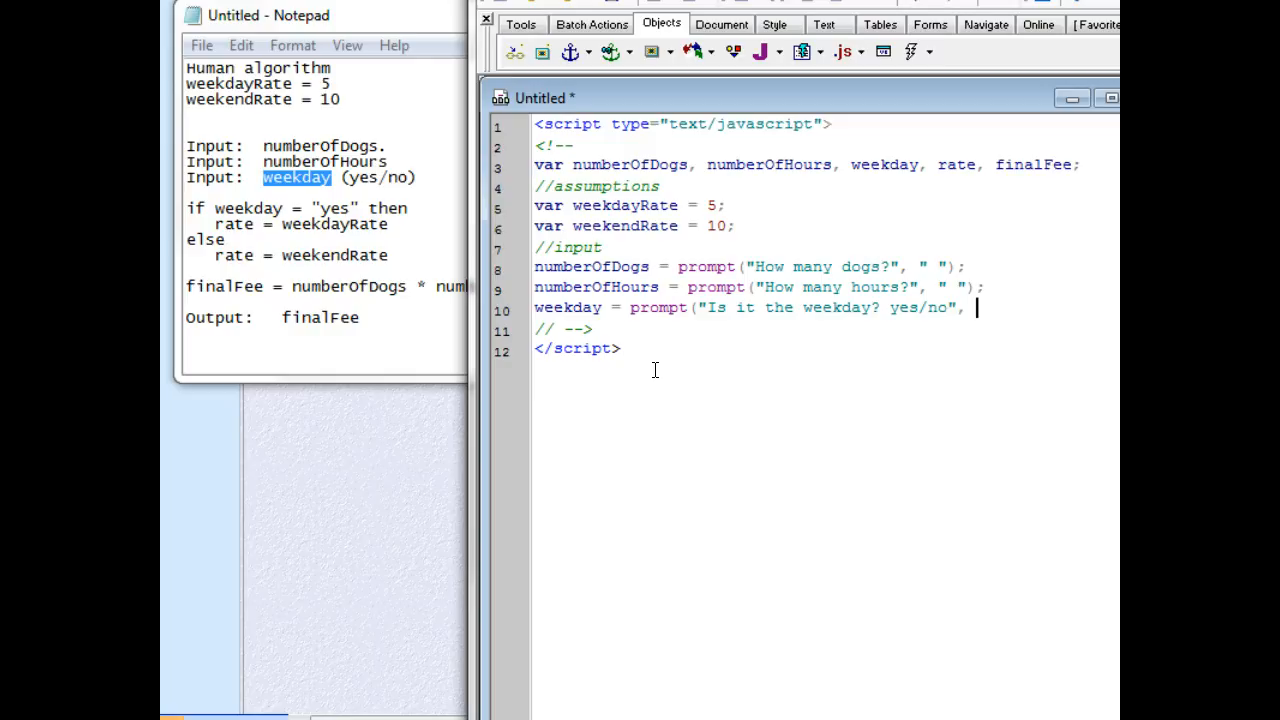
text("yes")
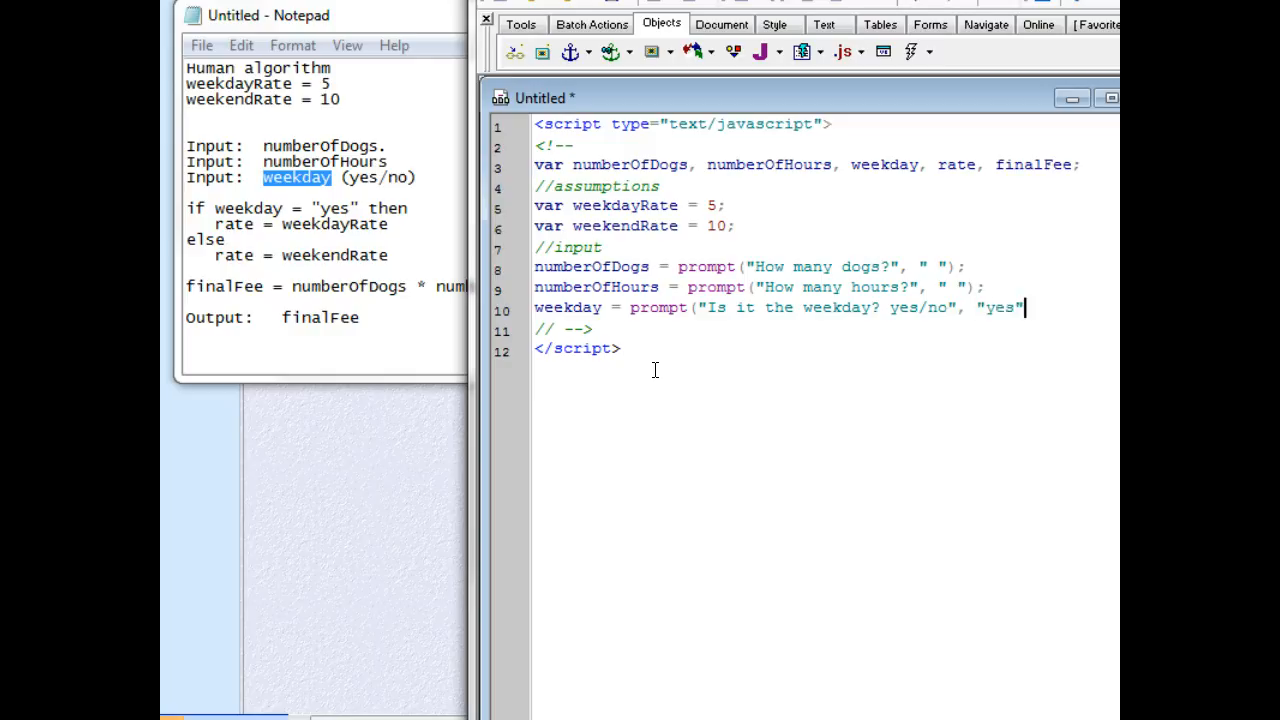
text();)
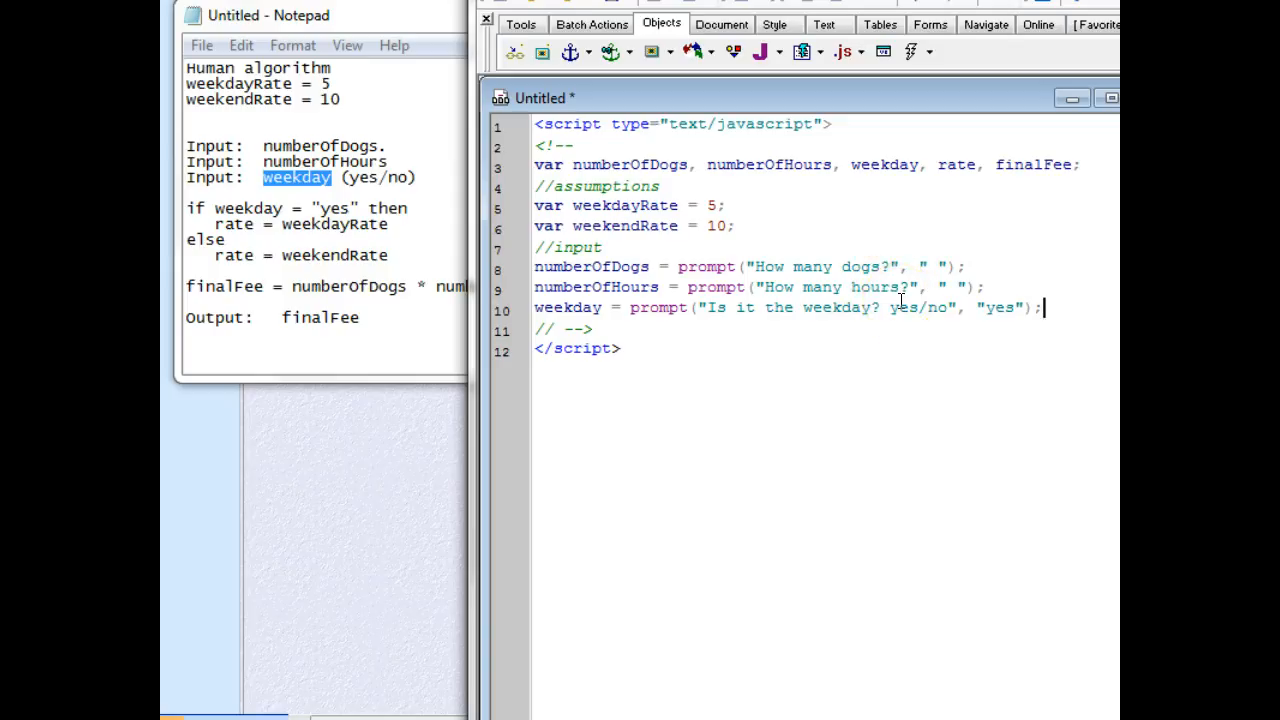
mouse_move(484, 292)
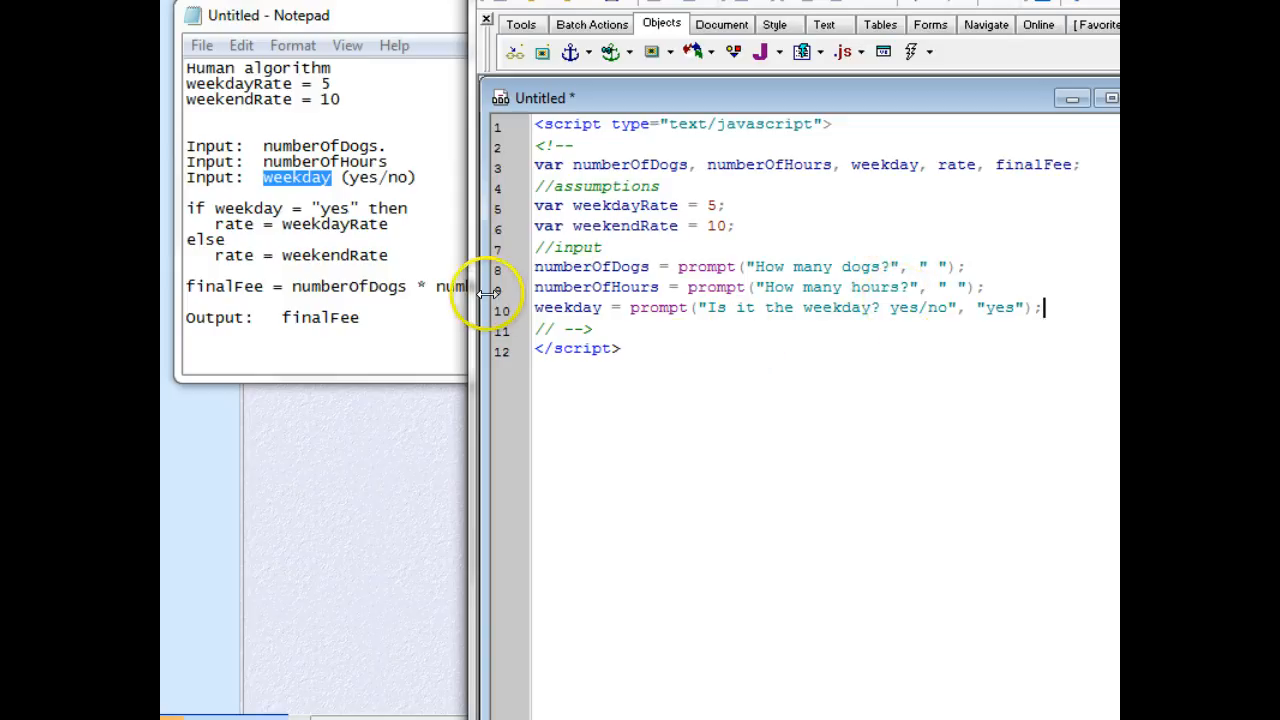
mouse_move(916, 300)
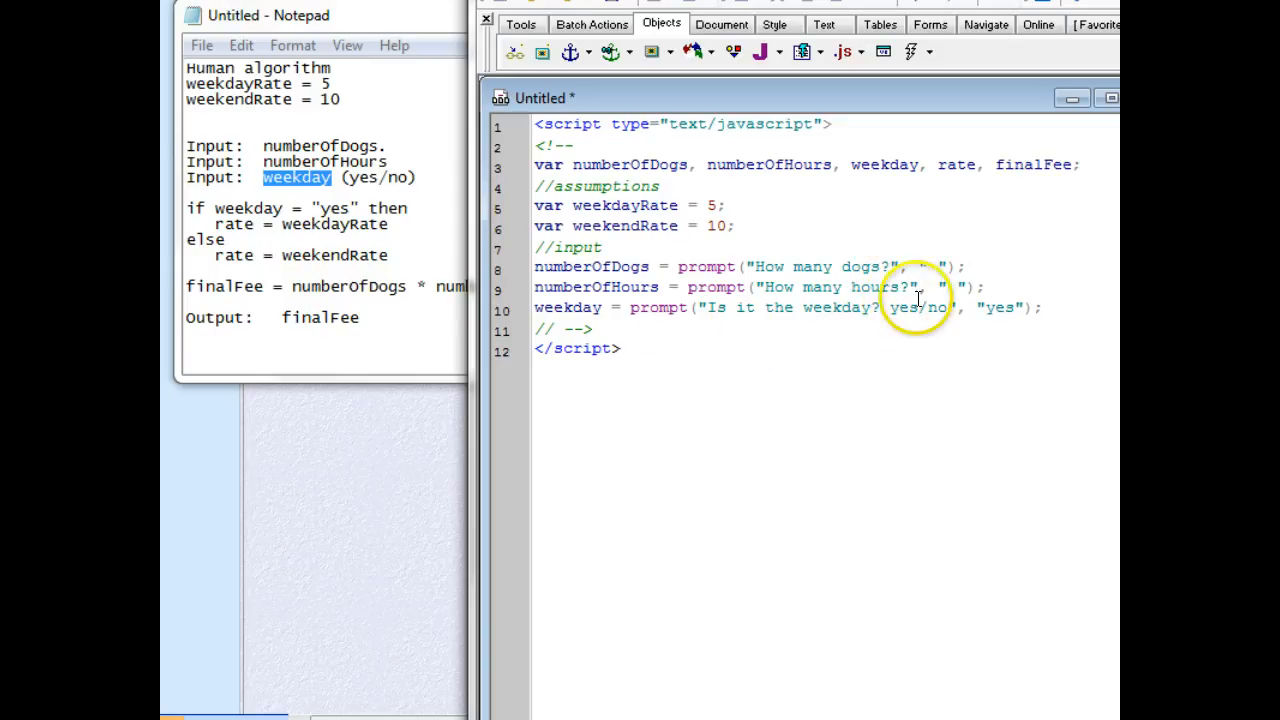
mouse_move(848, 308)
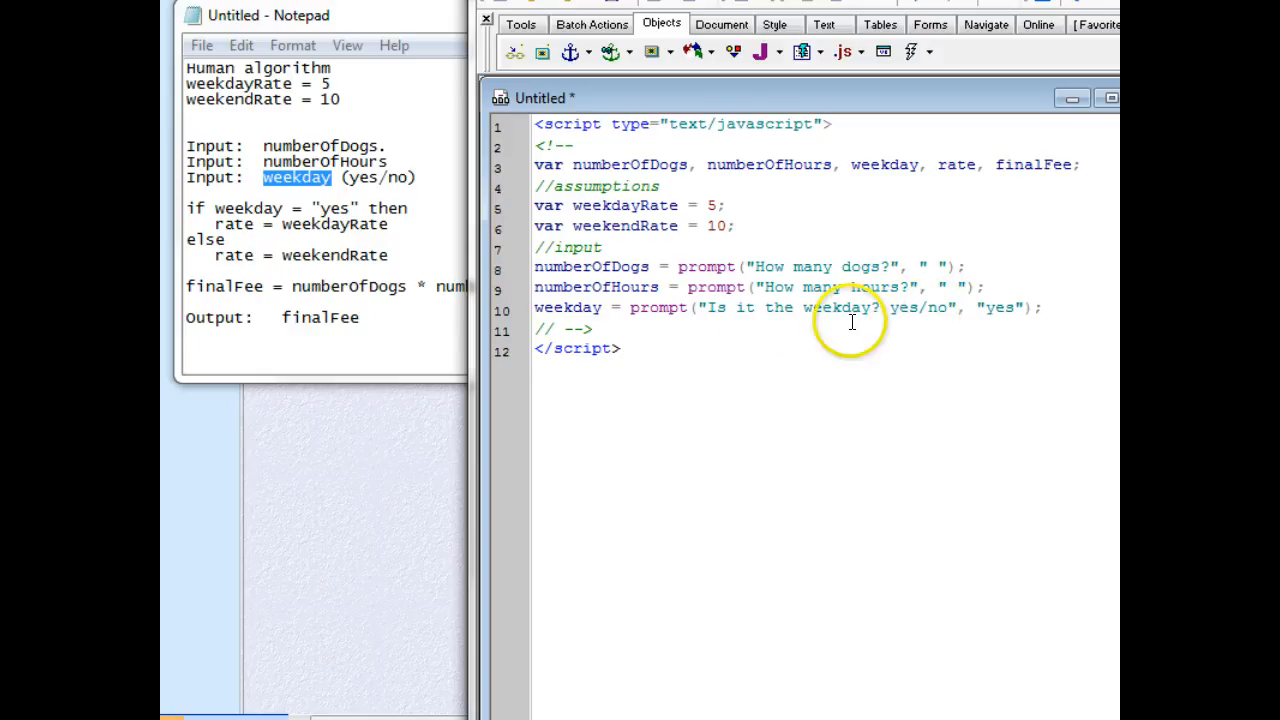
mouse_move(878, 308)
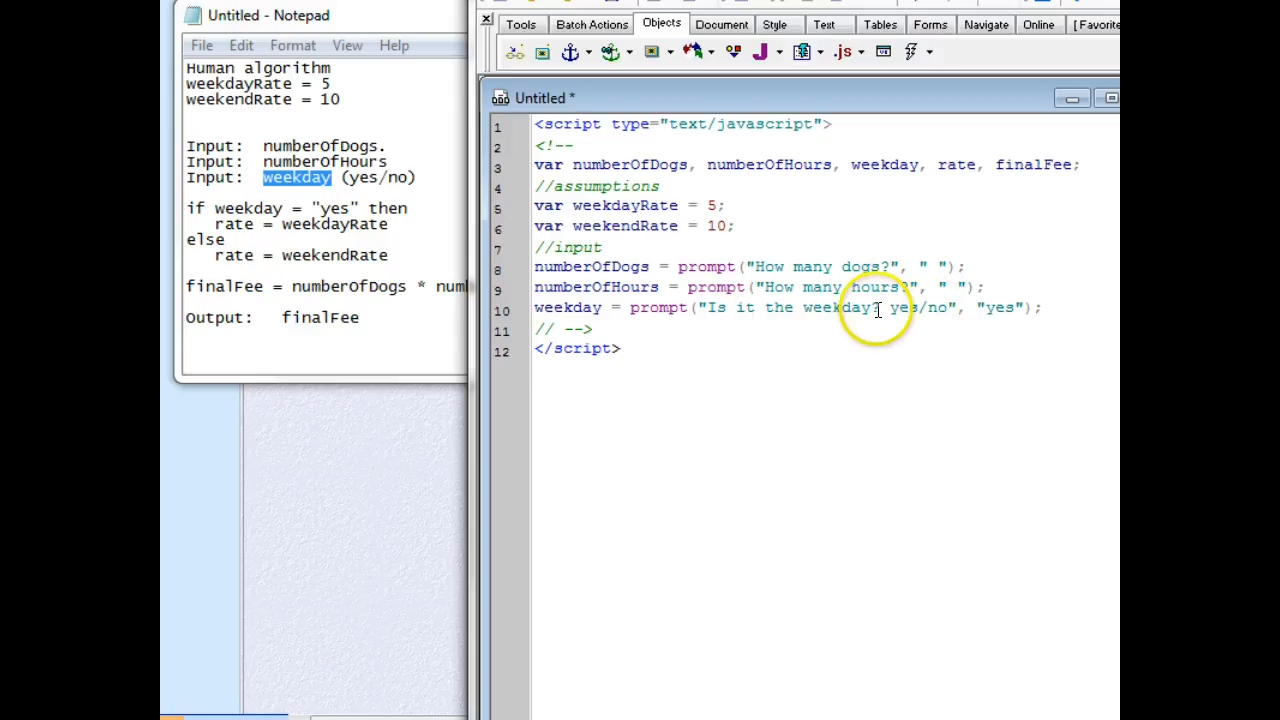
mouse_move(880, 382)
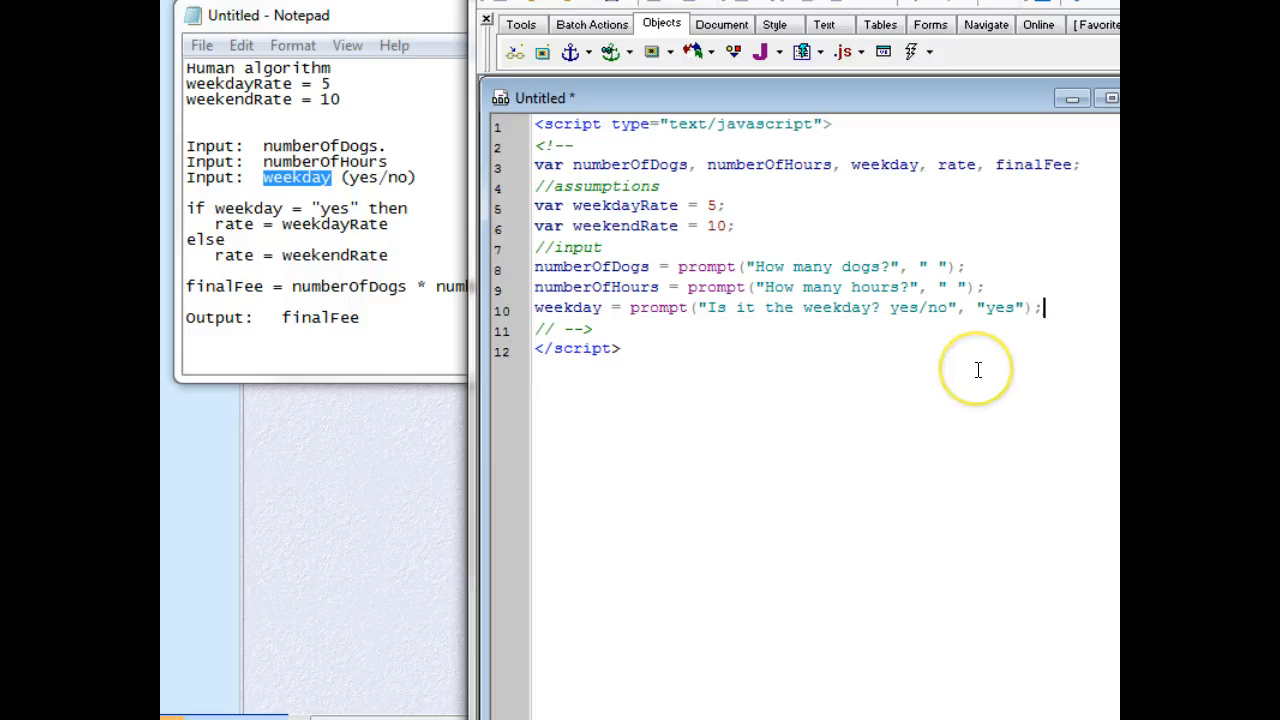
mouse_move(936, 328)
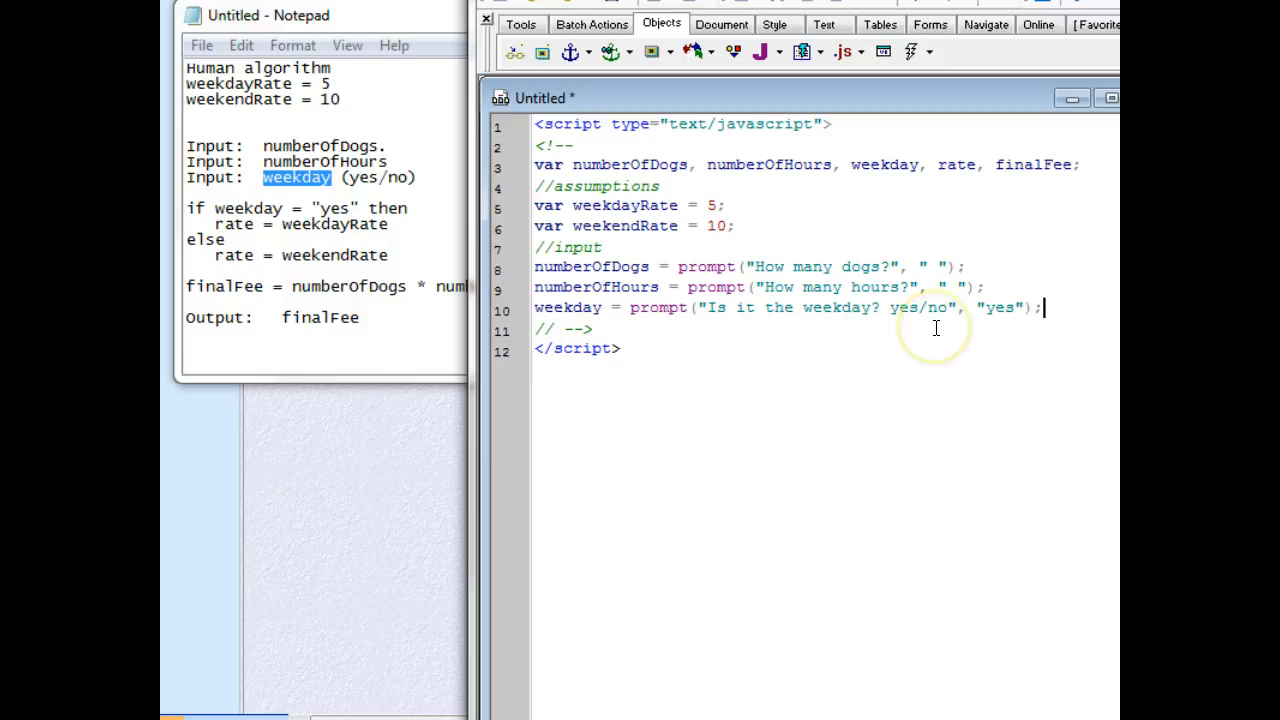
mouse_move(884, 312)
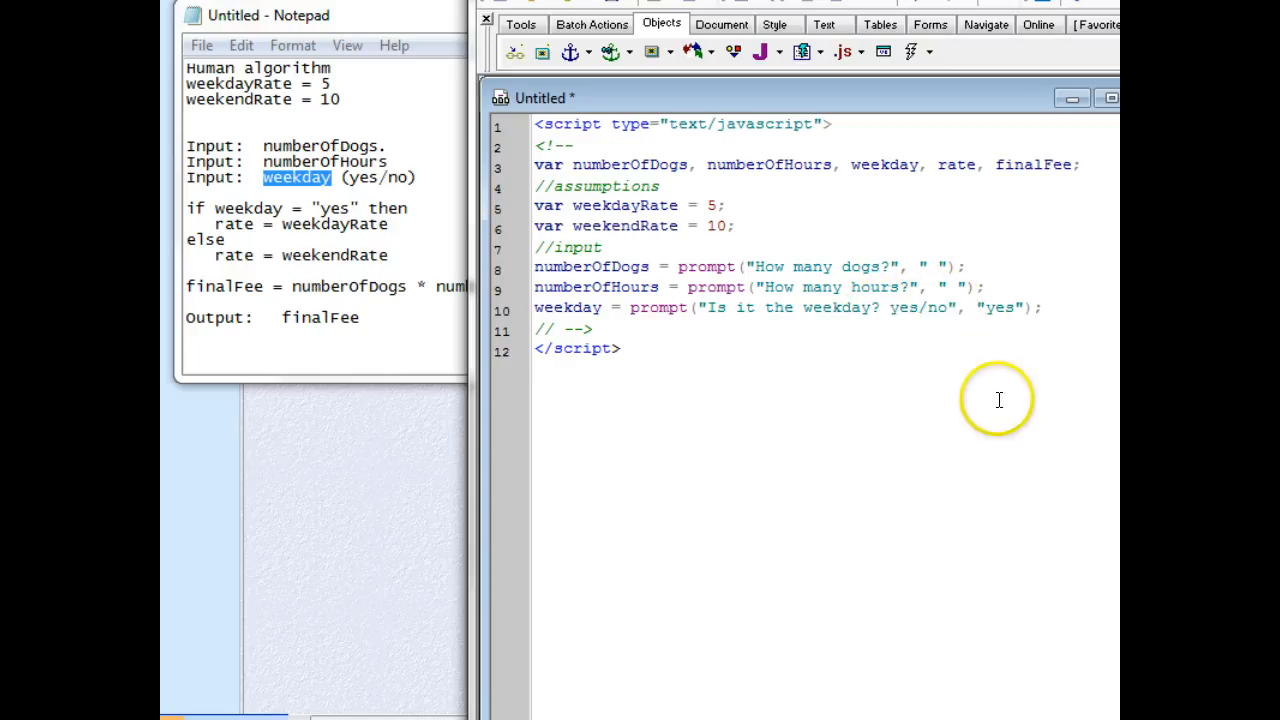
Start a //calculations comment and select the if/else rate and finalFee lines in the Notepad algorithm
key(Return)
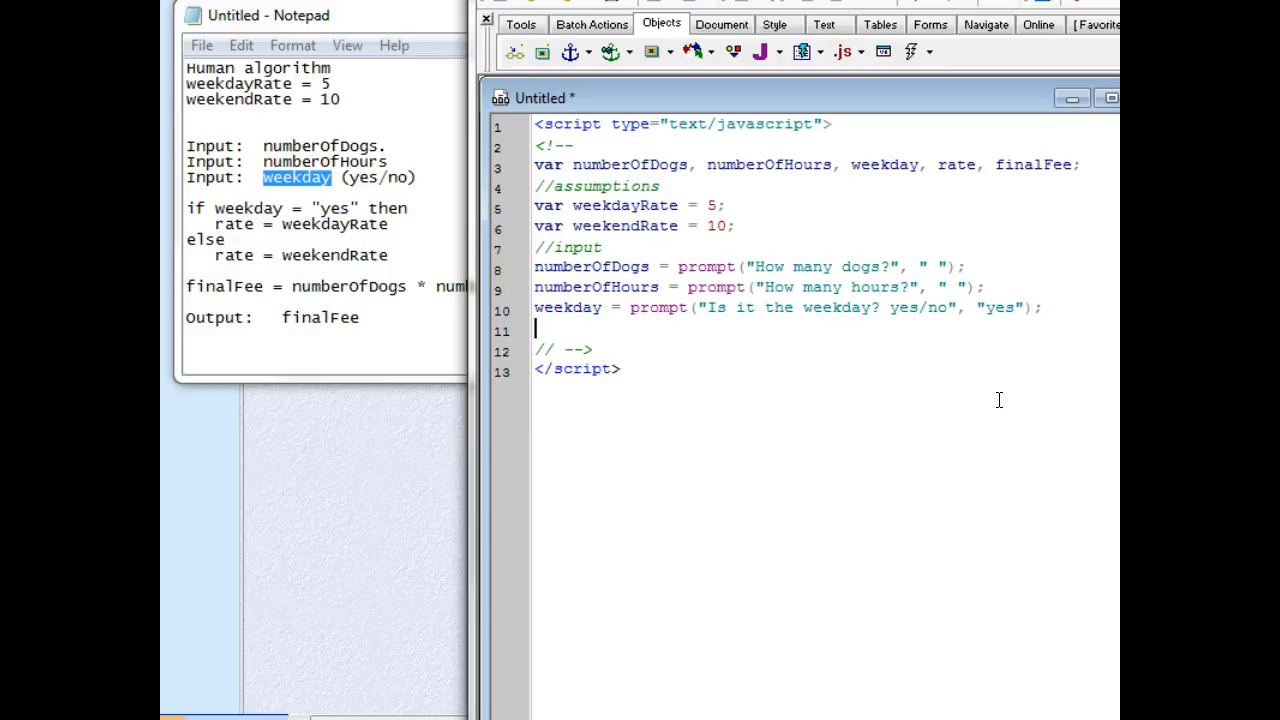
text(//calculations)
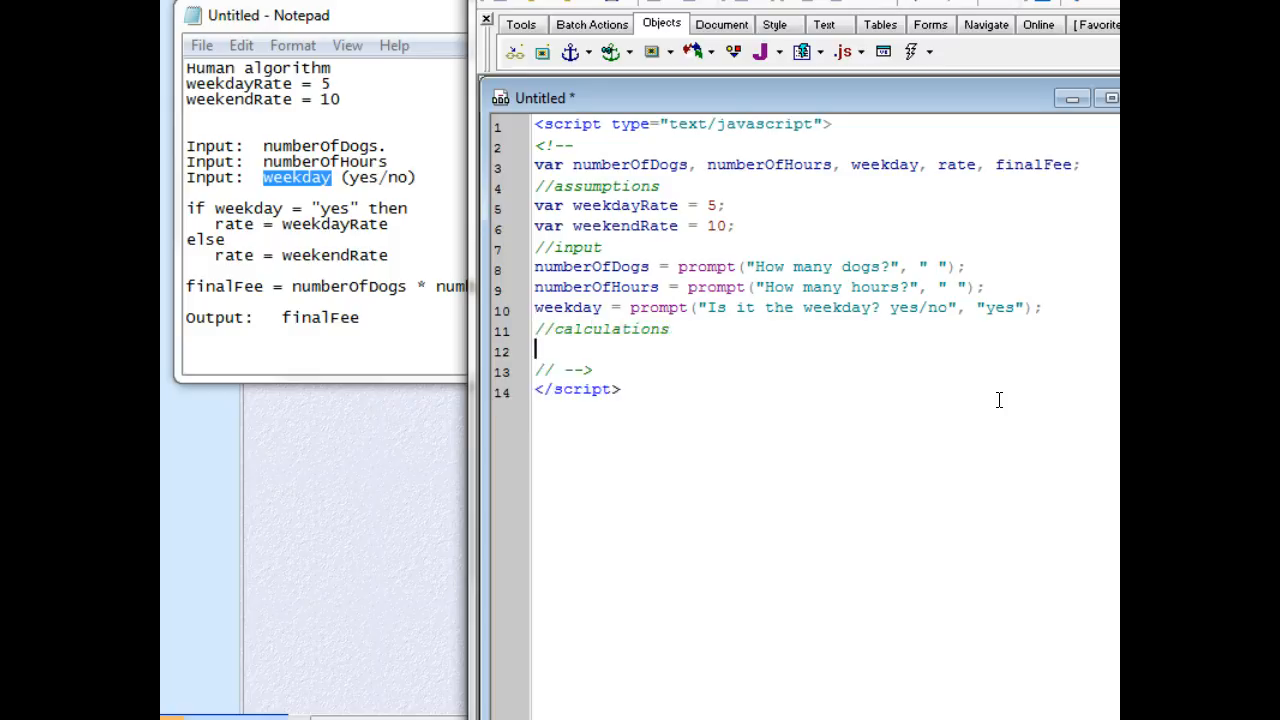
mouse_move(184, 208)
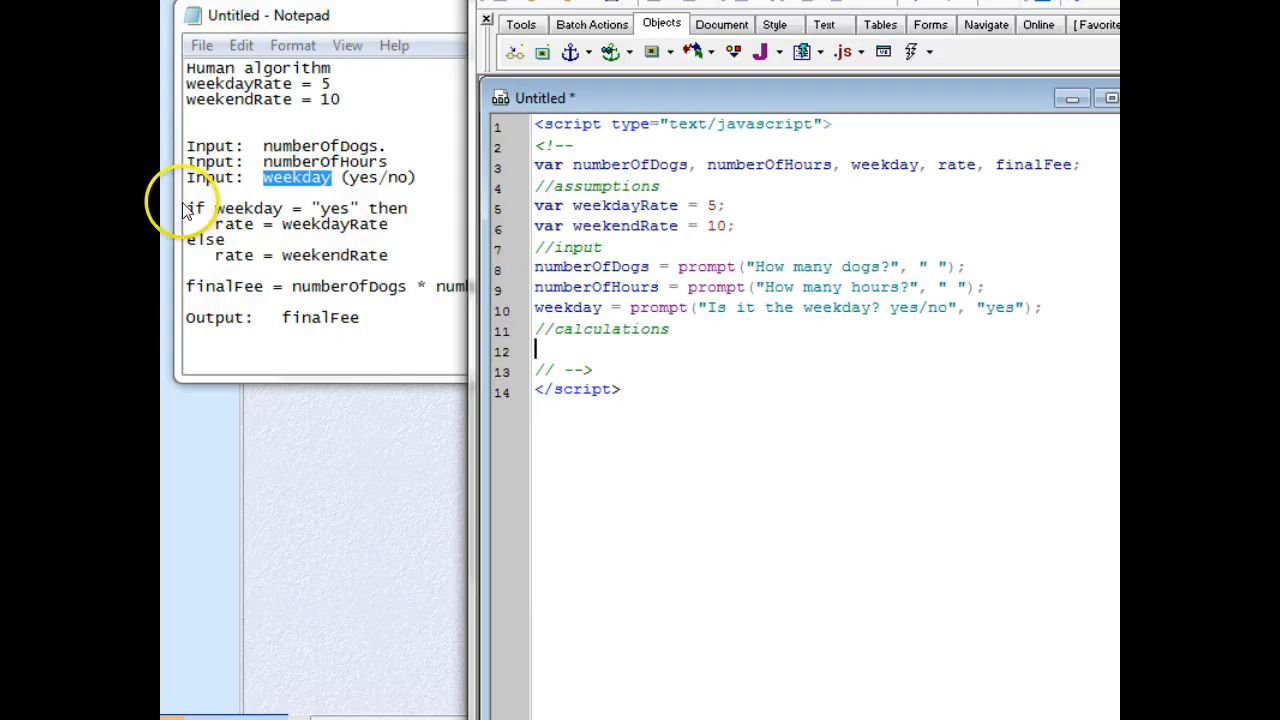
drag(186, 208, 388, 256)
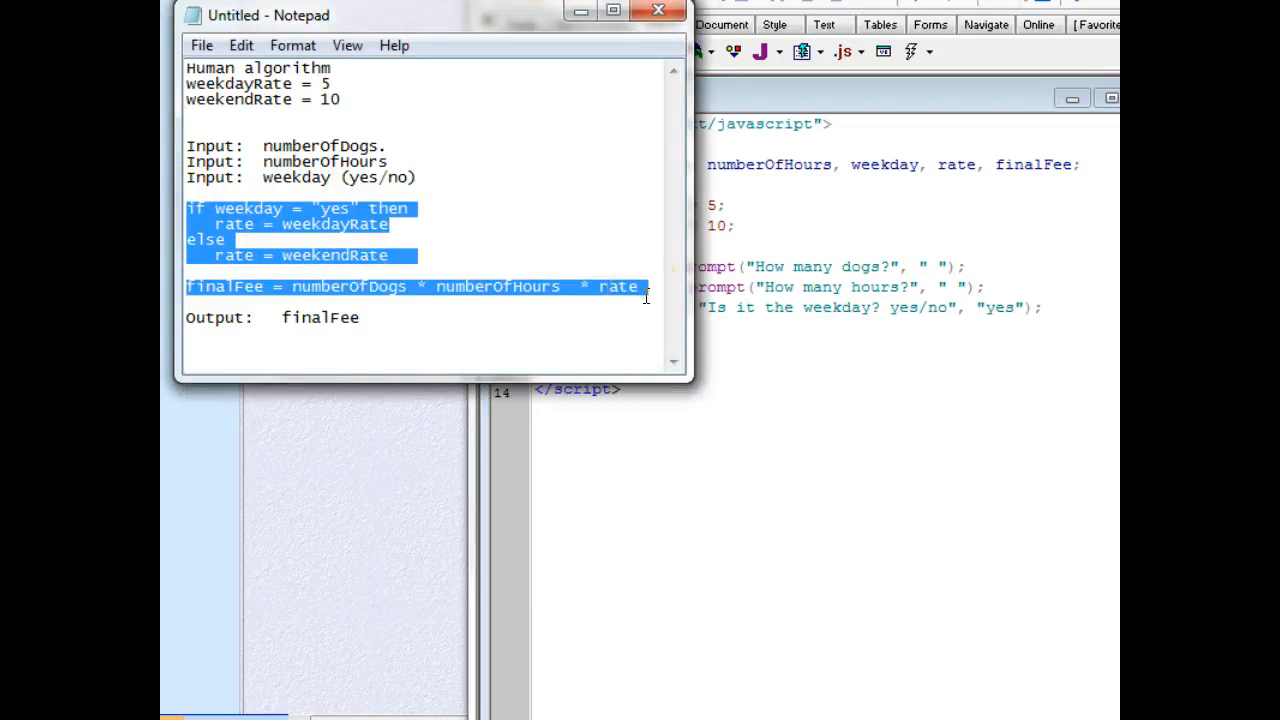
mouse_move(916, 332)
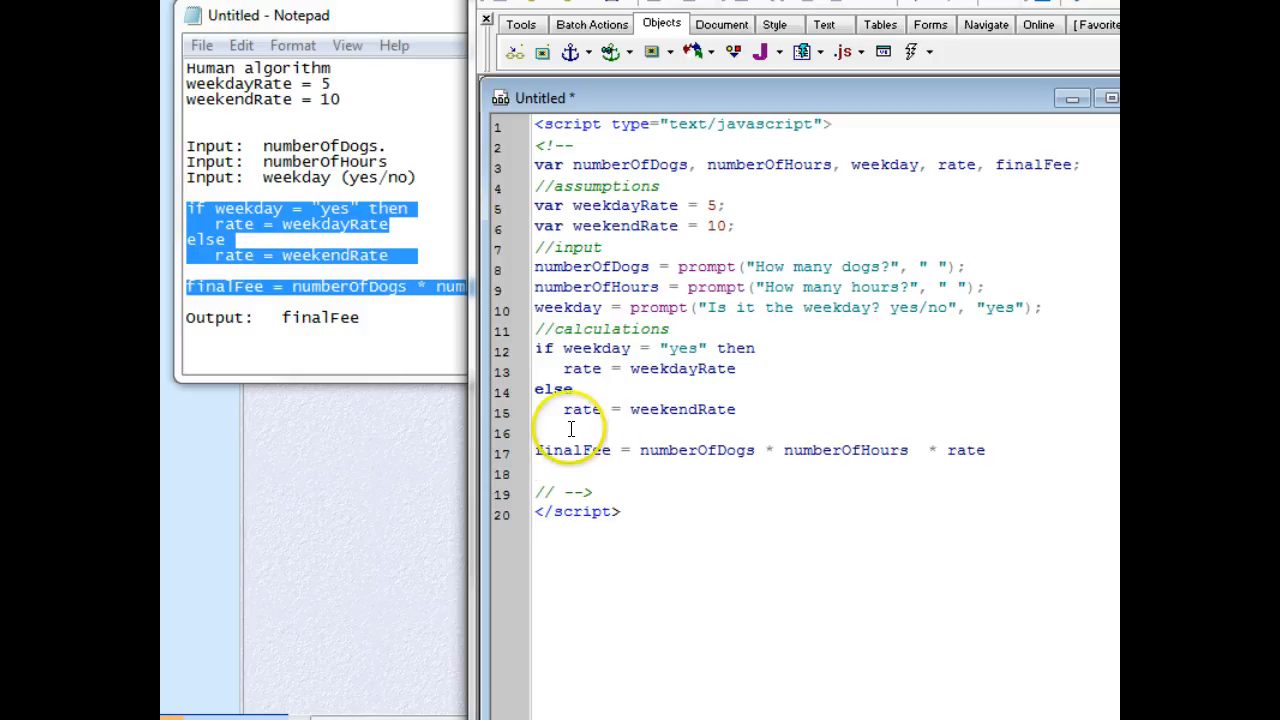
Turn the weekday branch into if (weekday == "yes") { rate = weekdayRate; } with braces and semicolon
click(560, 348)
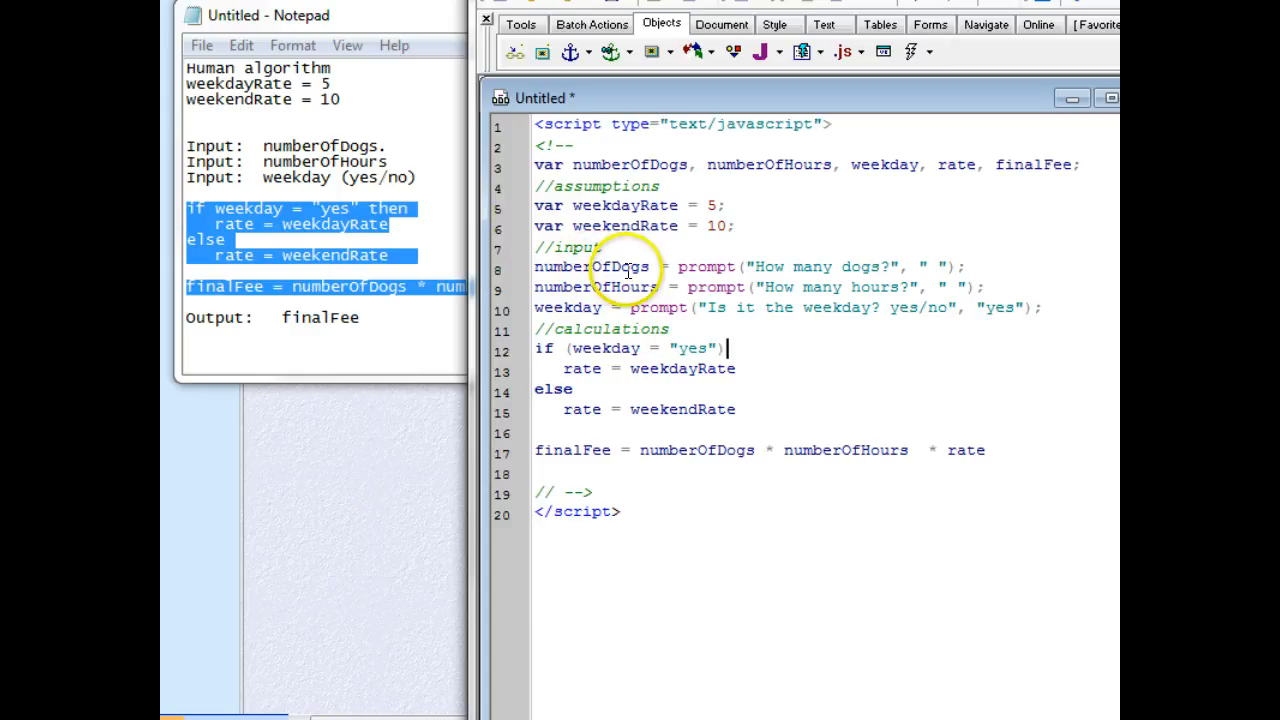
mouse_move(664, 268)
text(=)
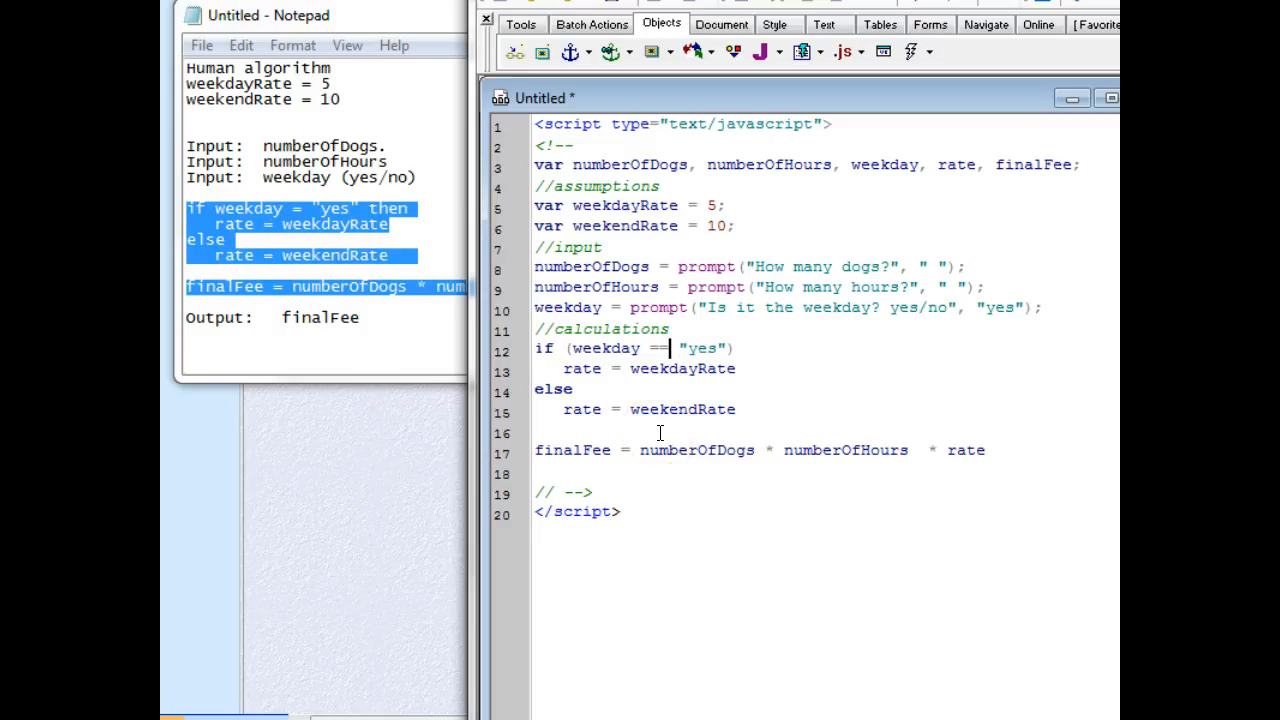
mouse_move(656, 348)
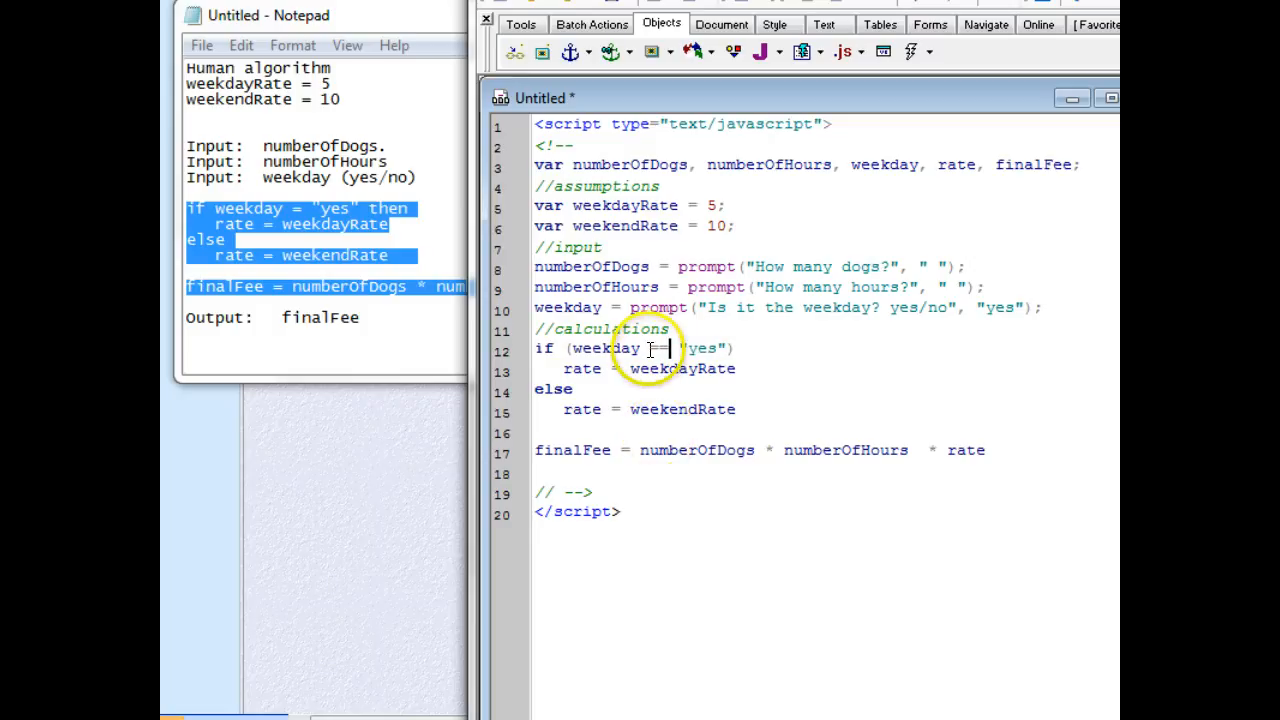
mouse_move(660, 348)
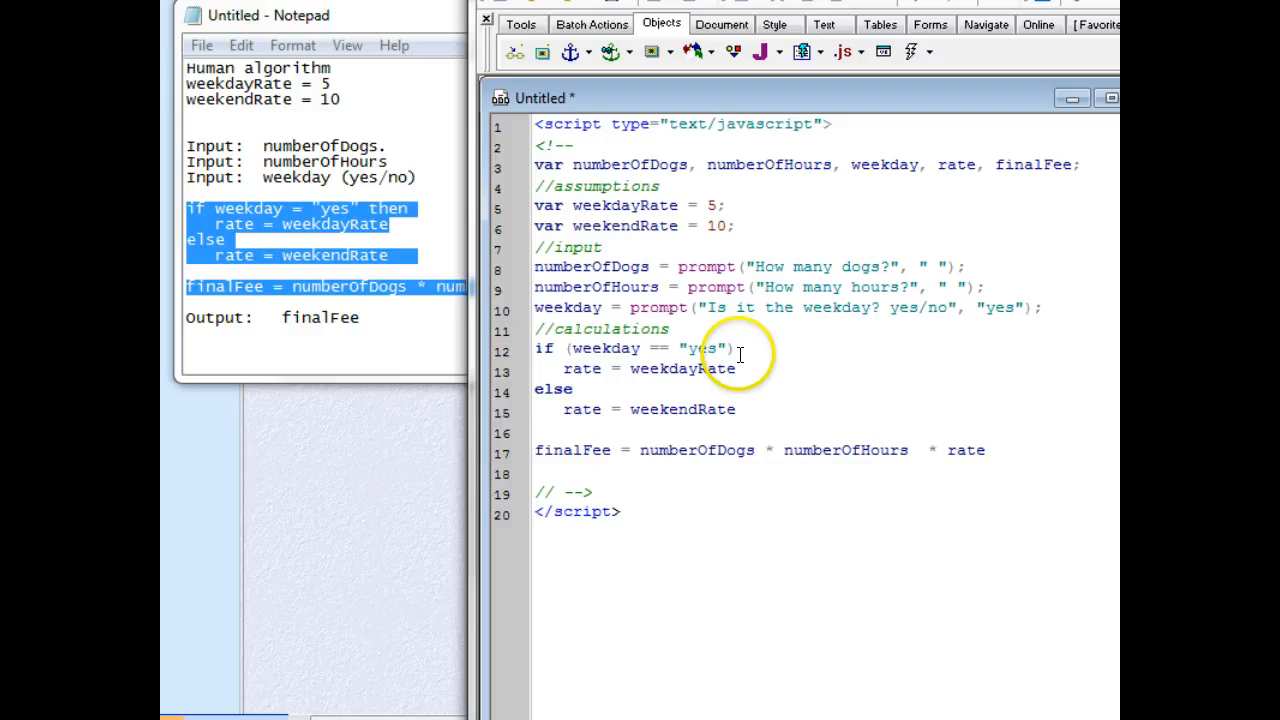
key(Return)
text({)
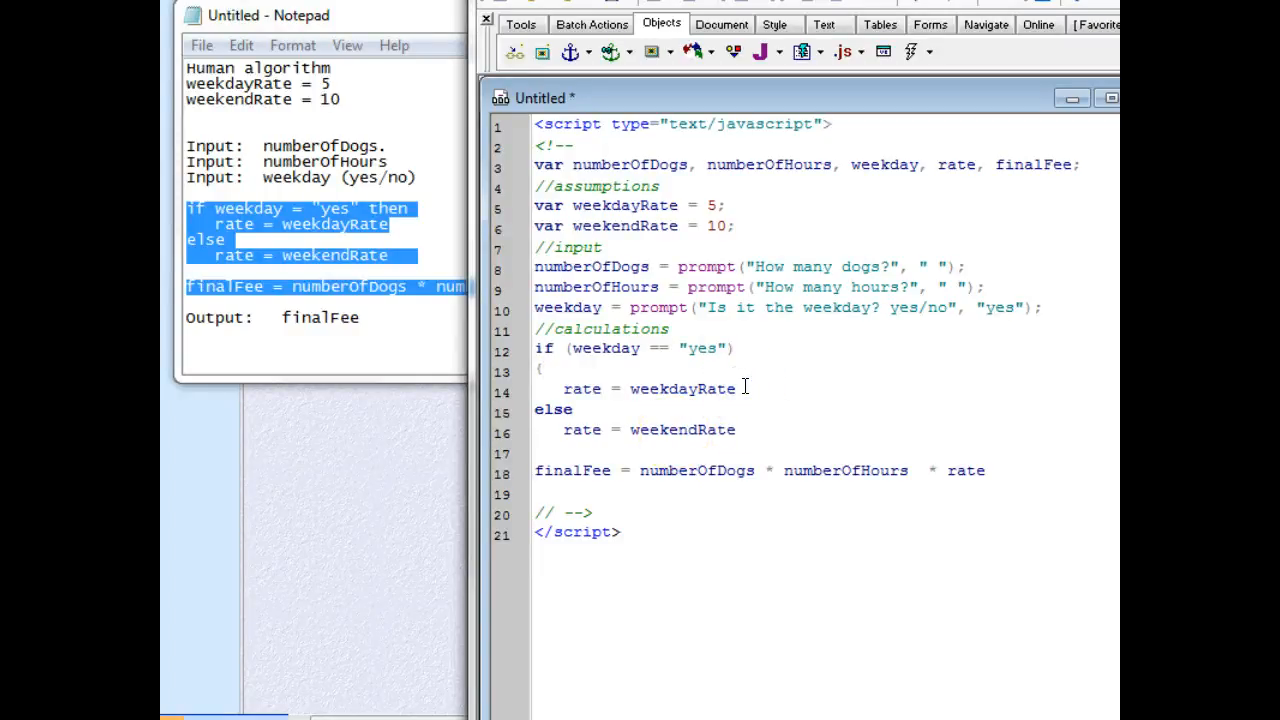
text(;)
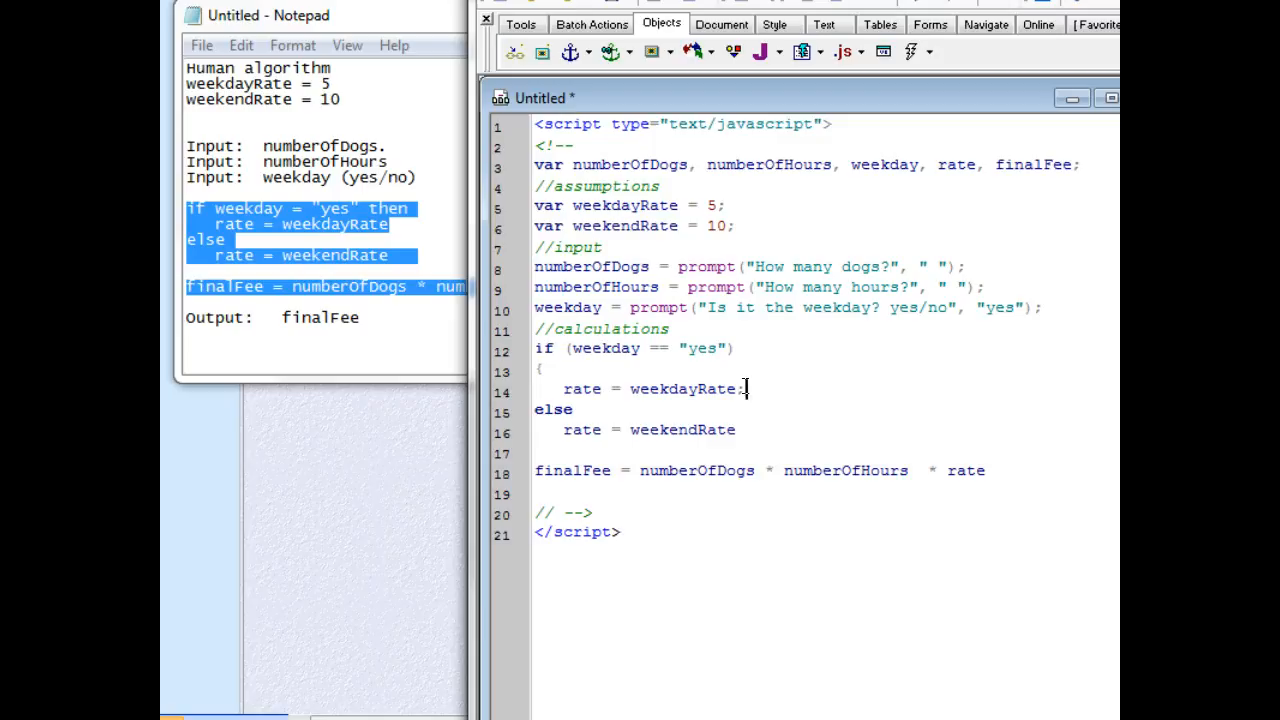
key(Return)
text(})
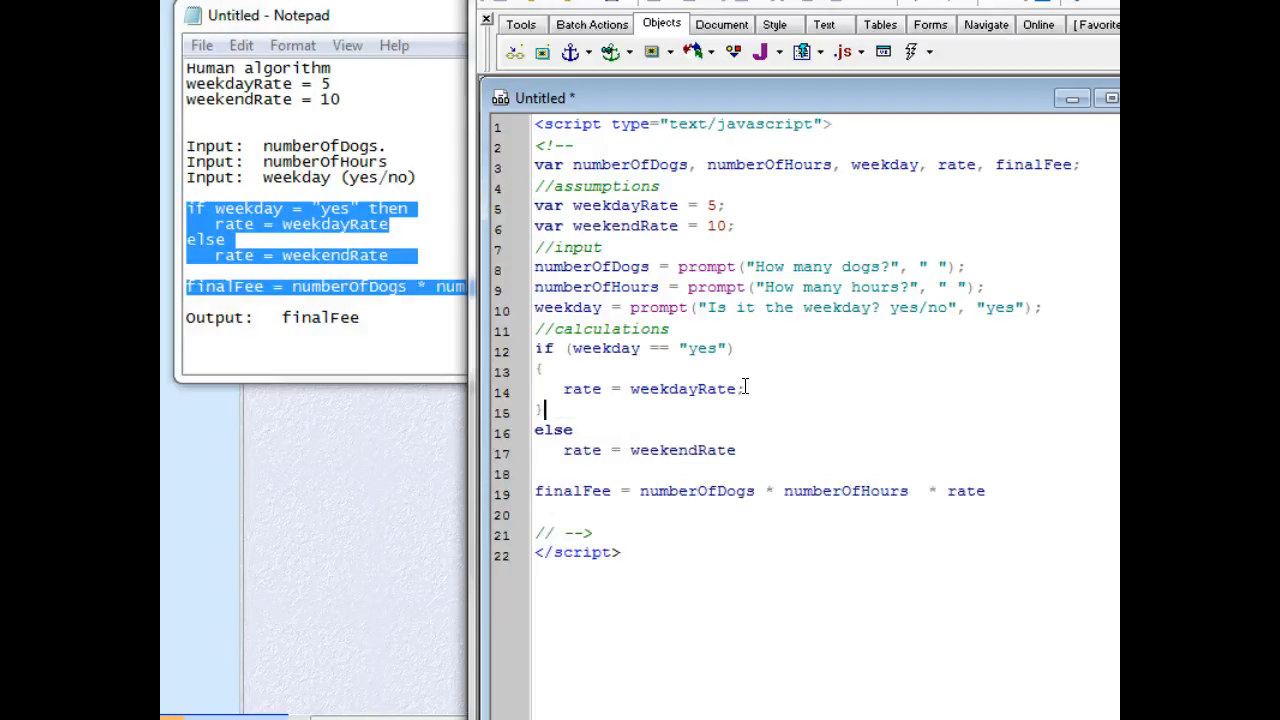
Wrap the else branch in braces with a semicolon and bring finalFee directly after the block
click(578, 430)
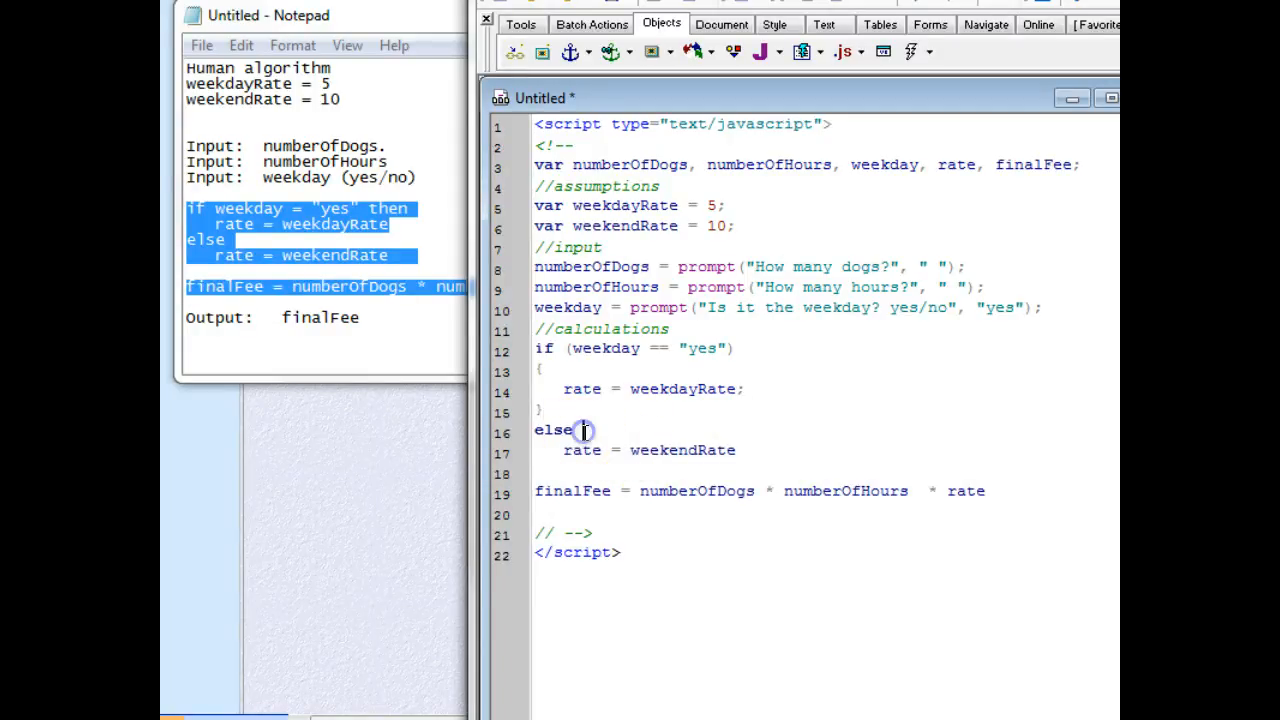
key(Return)
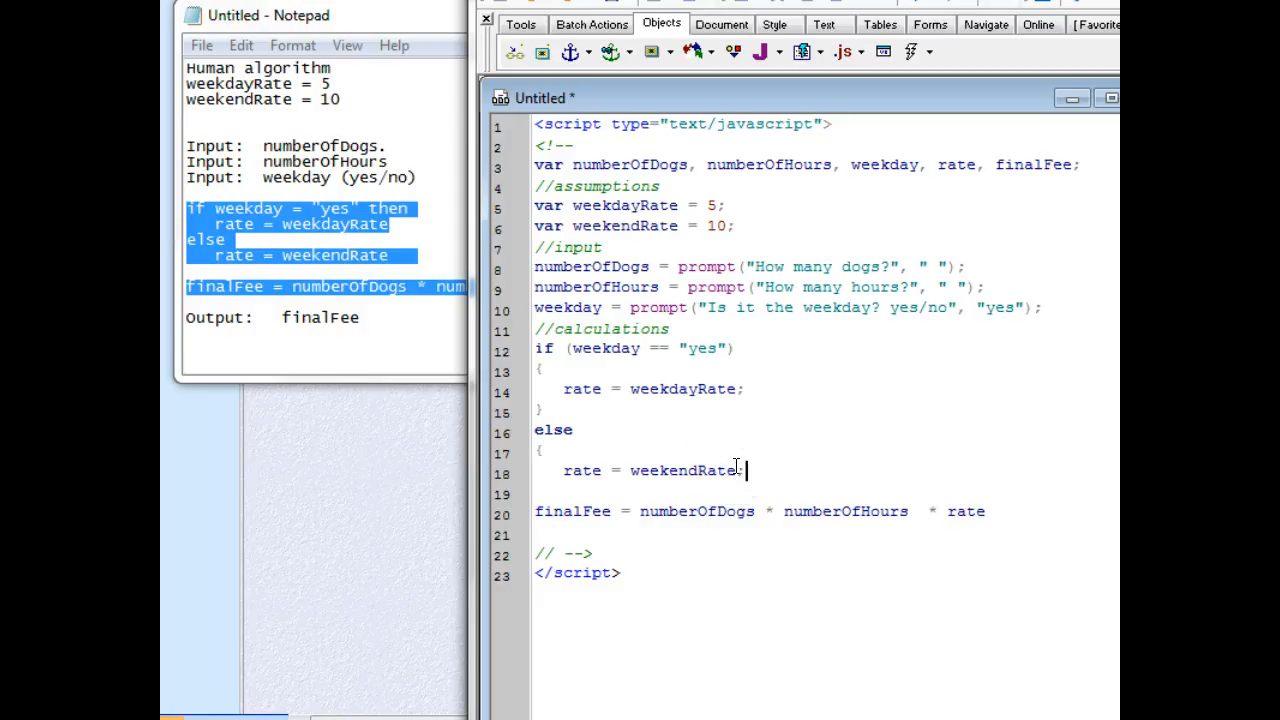
key(Return)
text(})
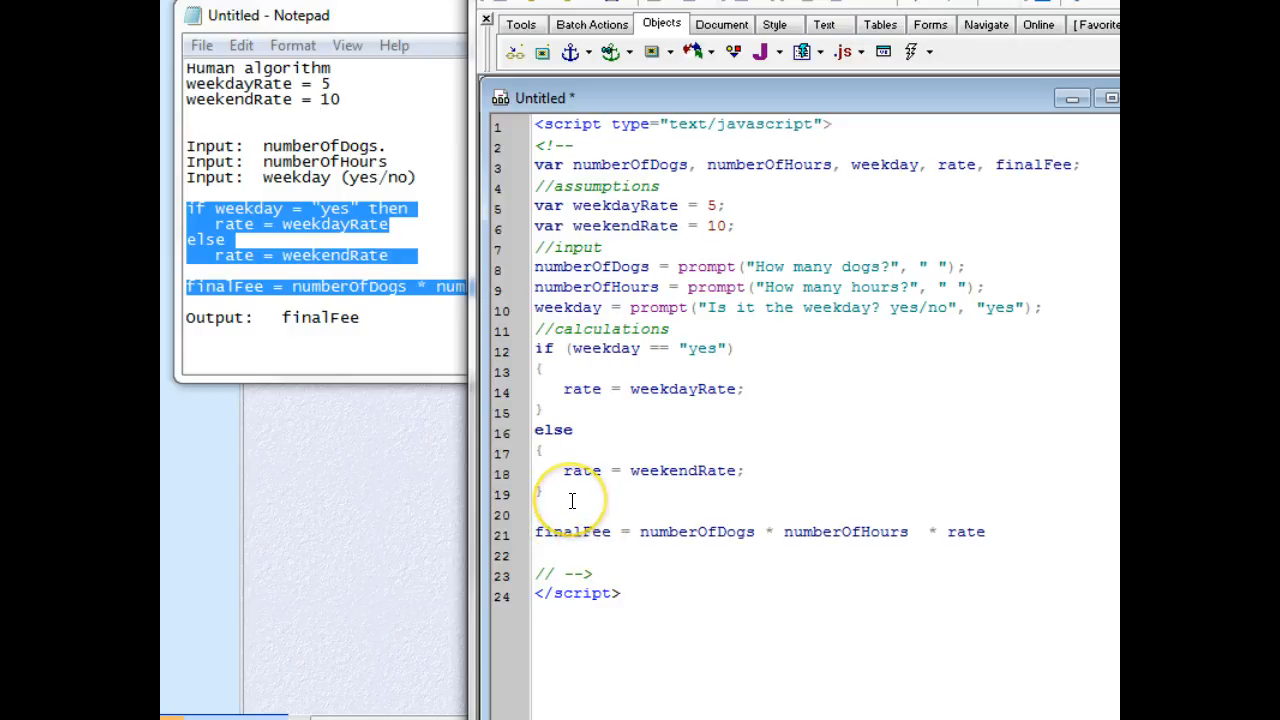
click(550, 492)
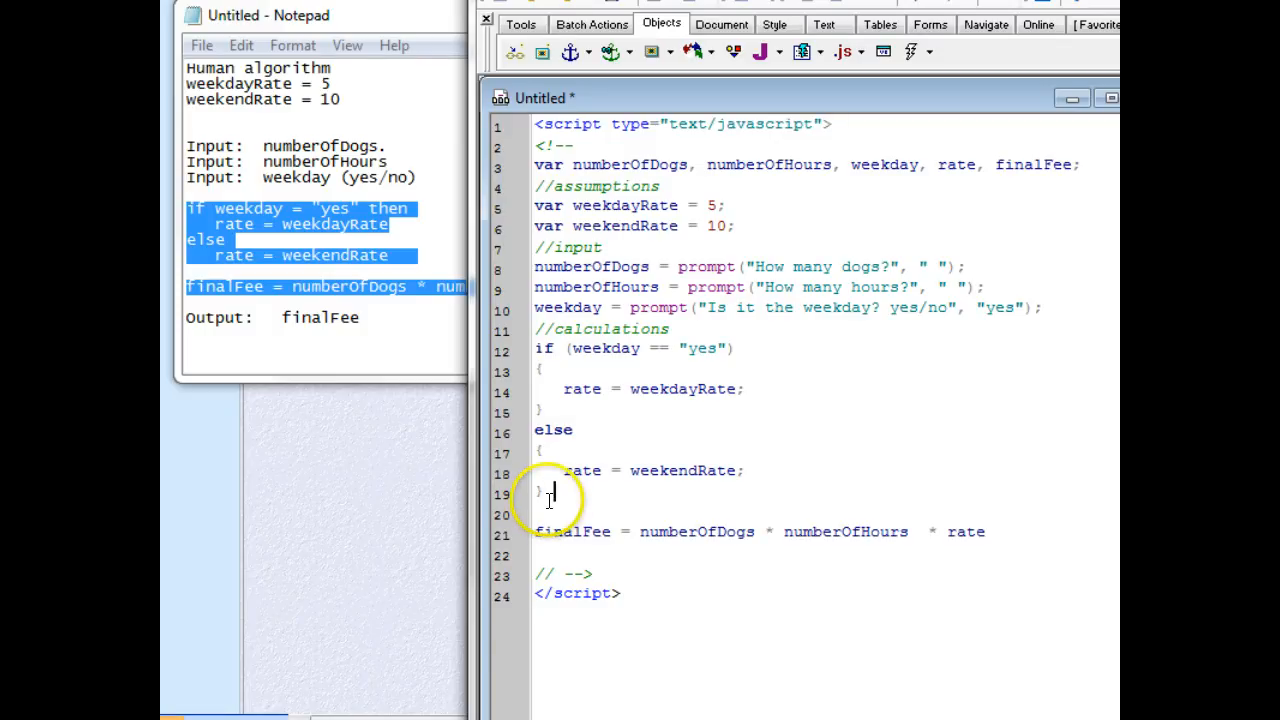
click(564, 504)
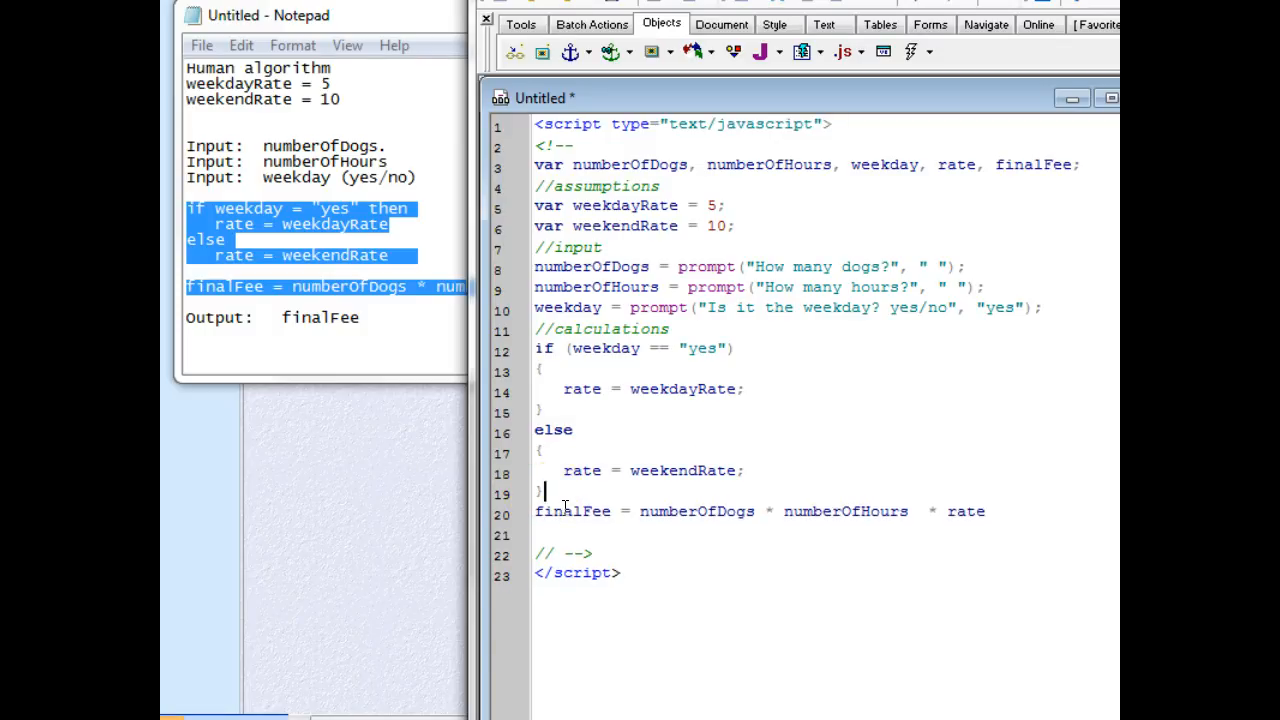
mouse_move(628, 512)
text(;)
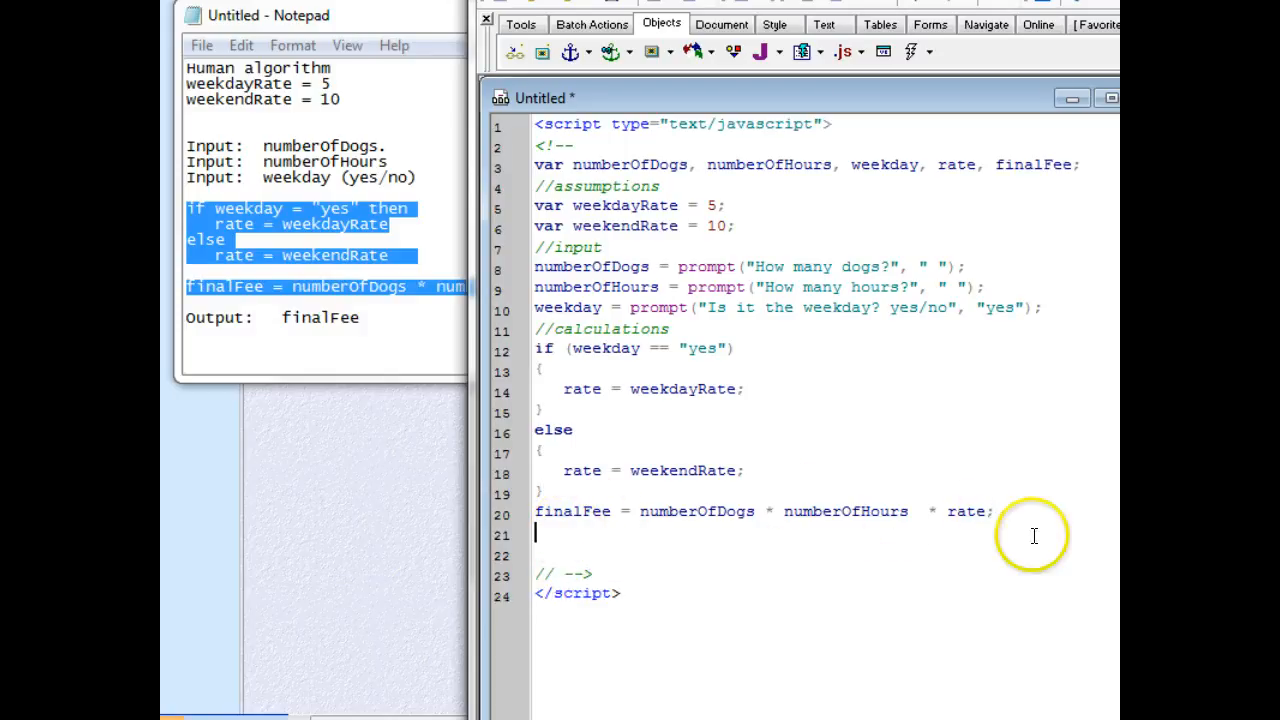
Add an //output comment with an empty document.write(); statement after the finalFee line
text(//)
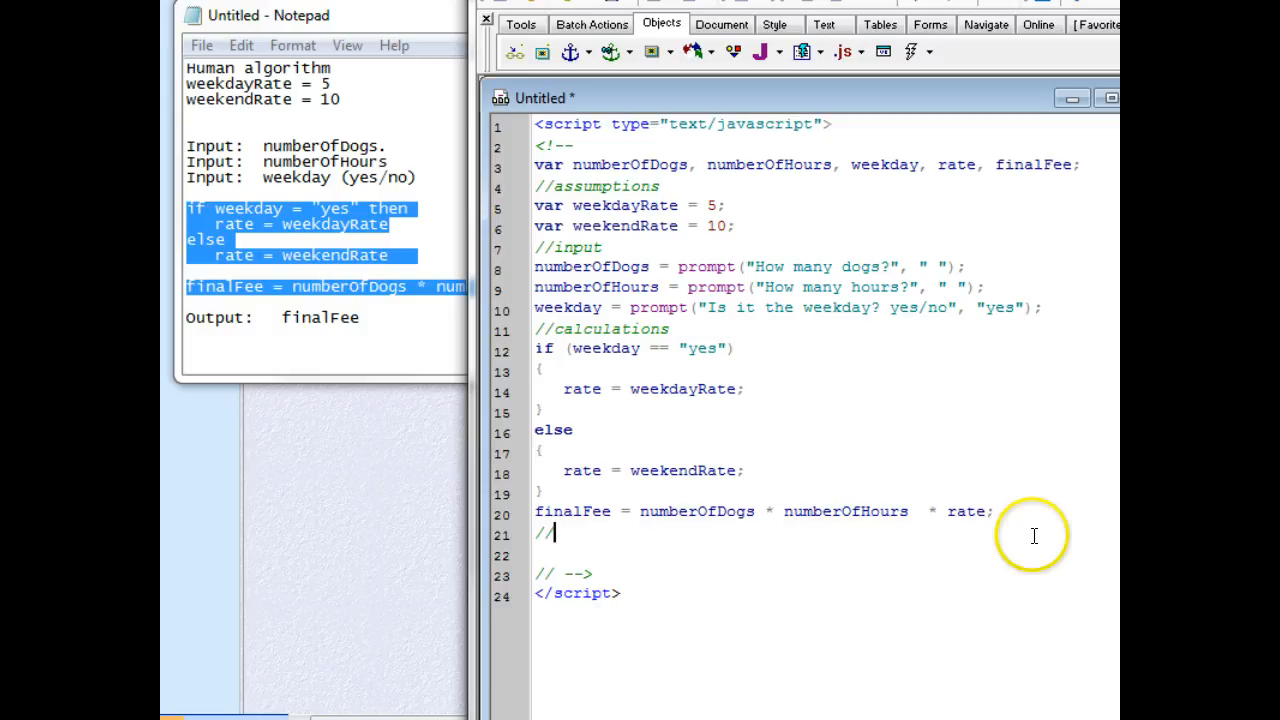
text(otd)
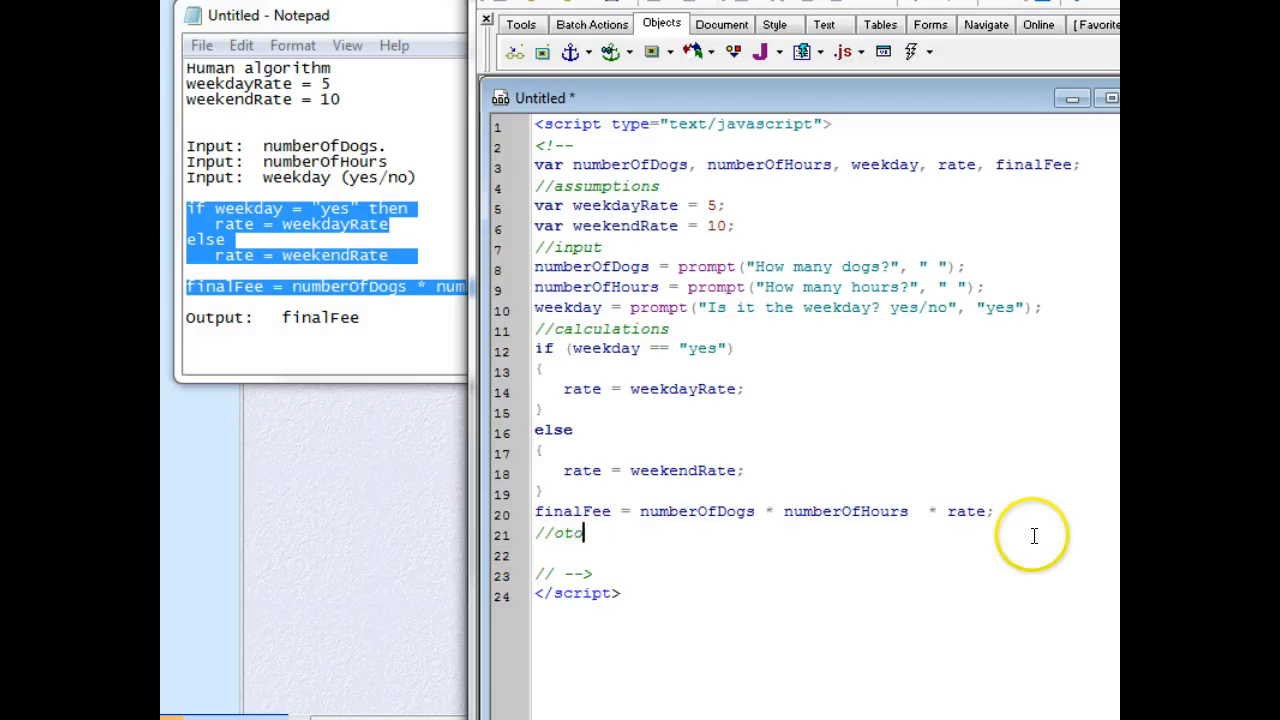
text(uptu)
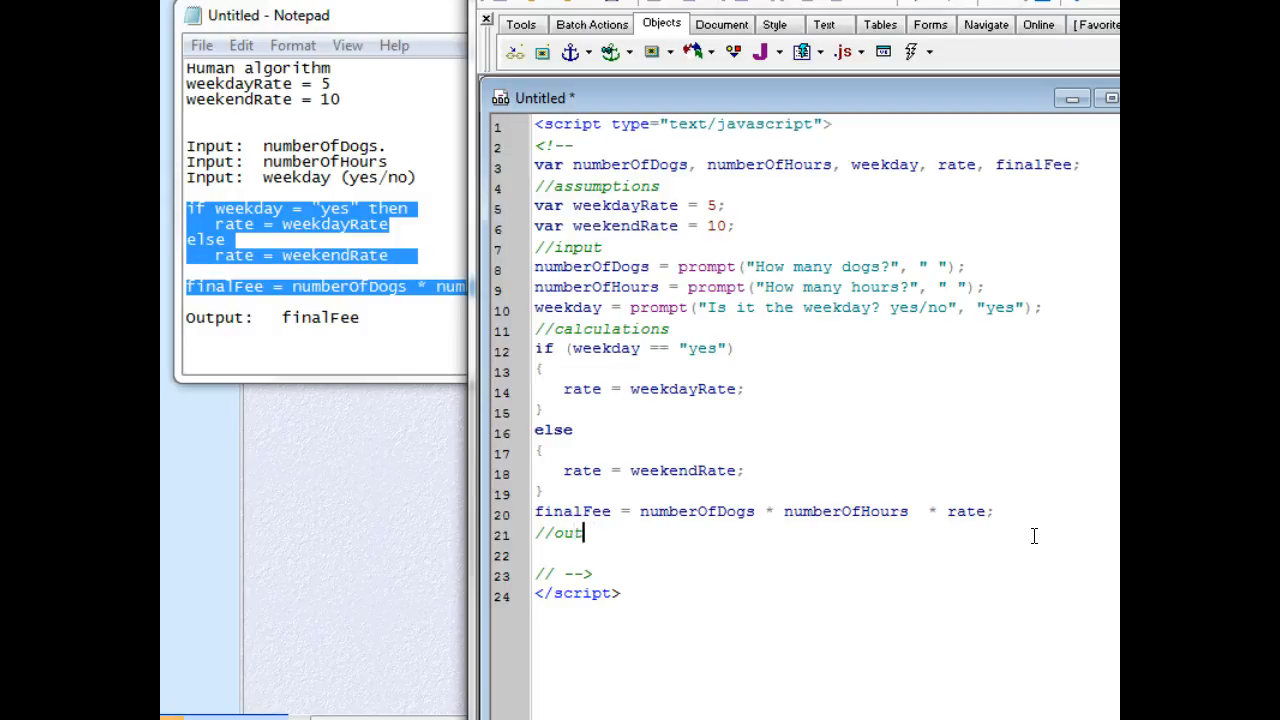
text(put)
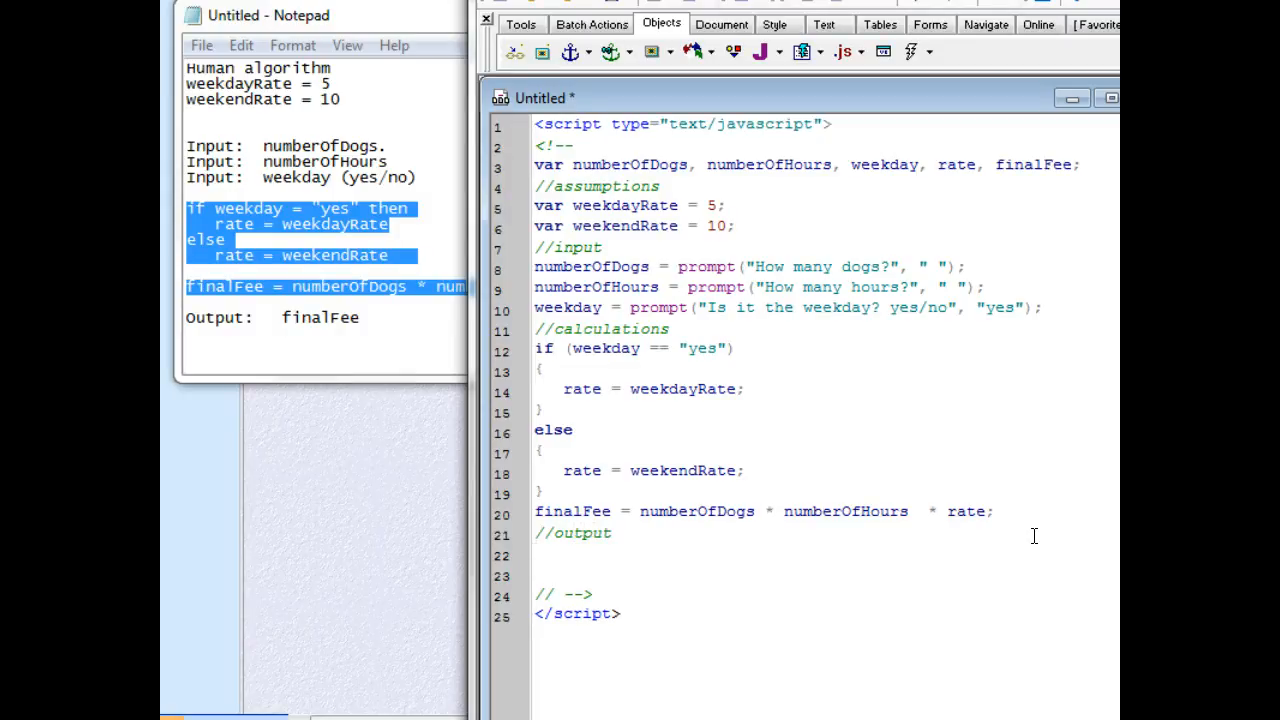
text(document)
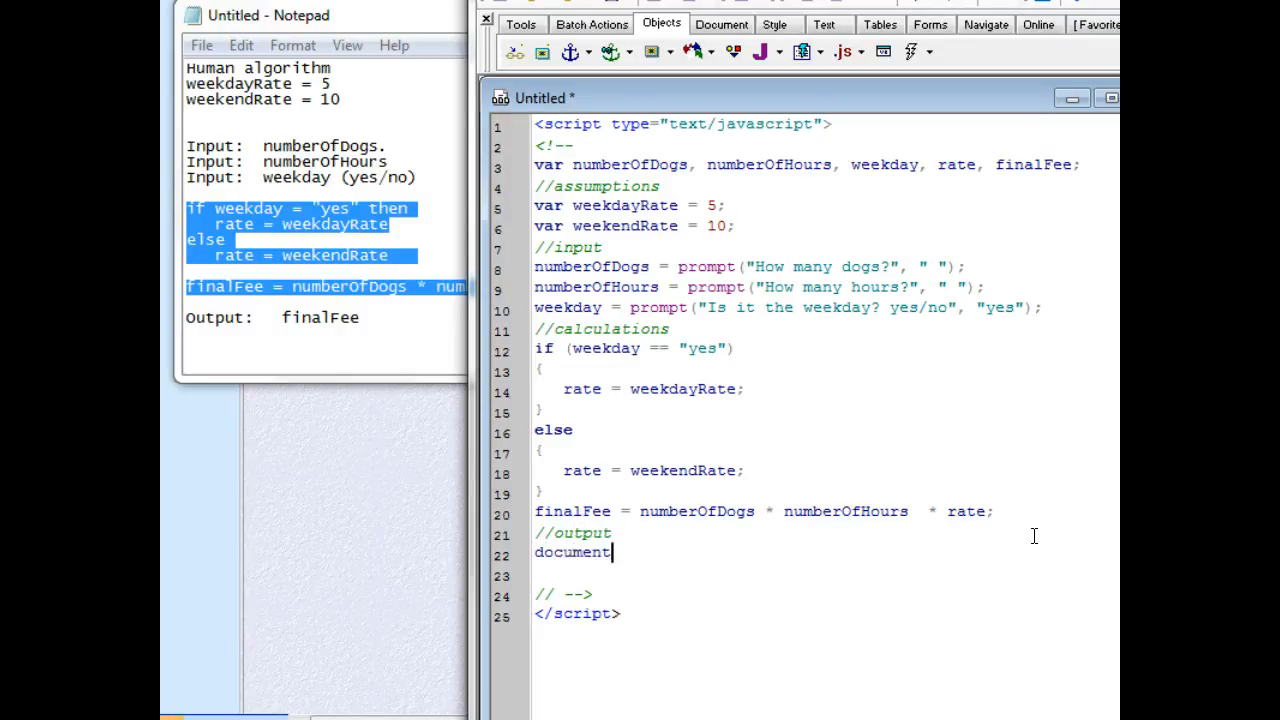
text(.write()
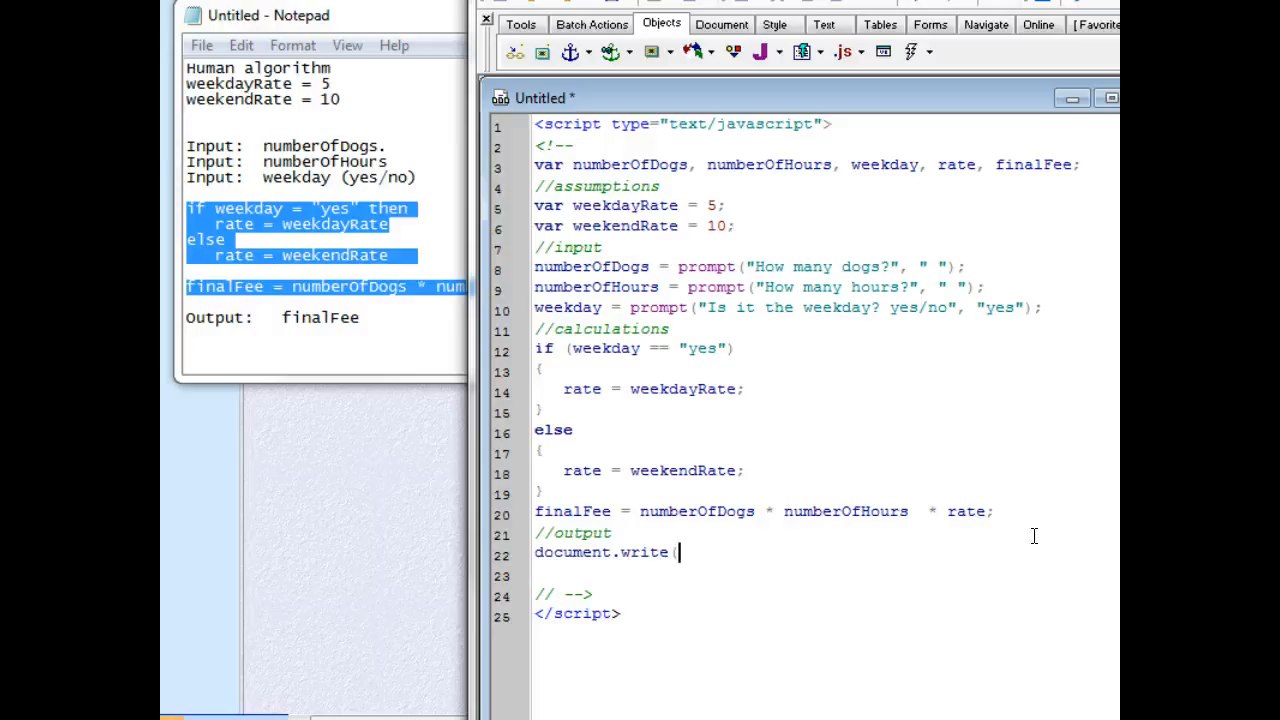
text();)
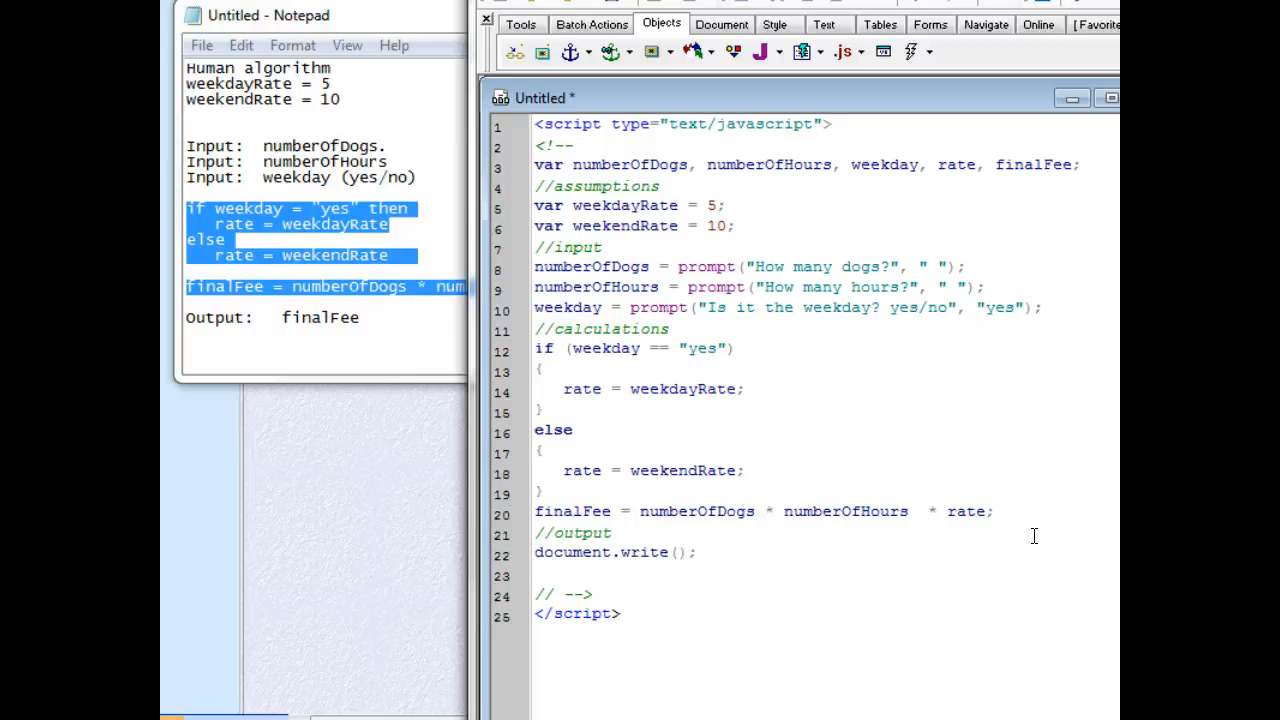
click(700, 552)
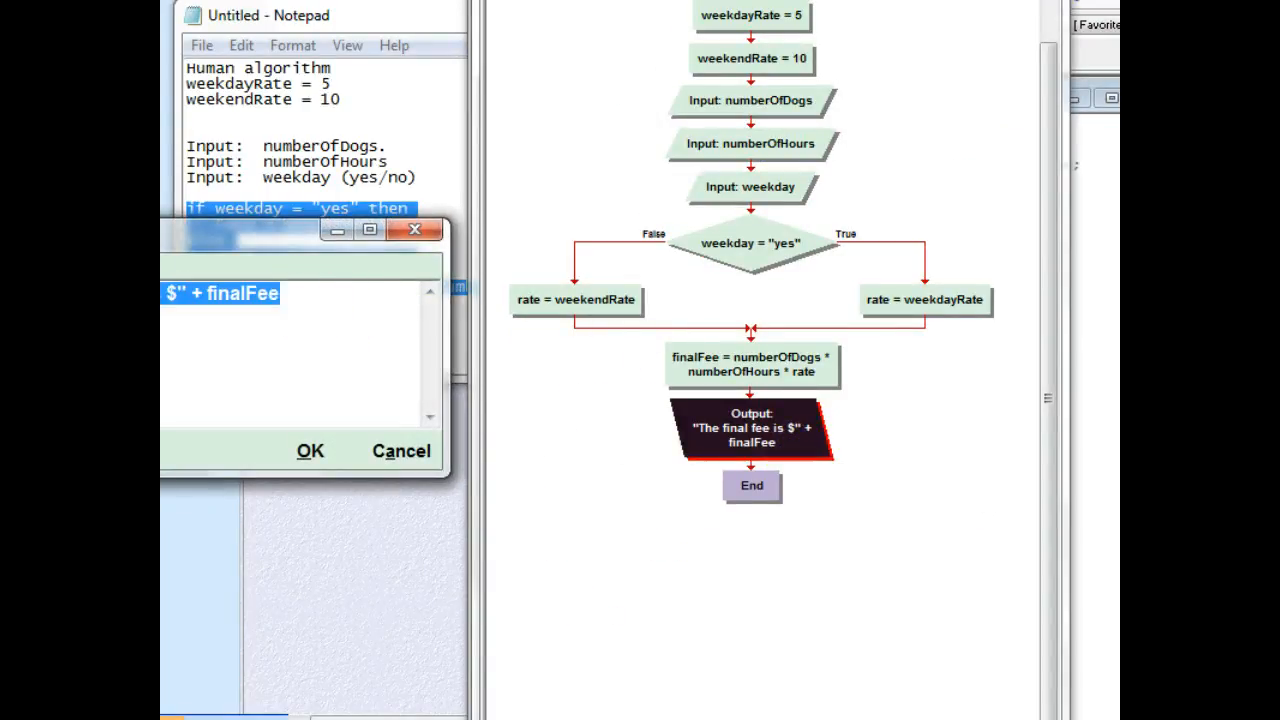
mouse_move(210, 368)
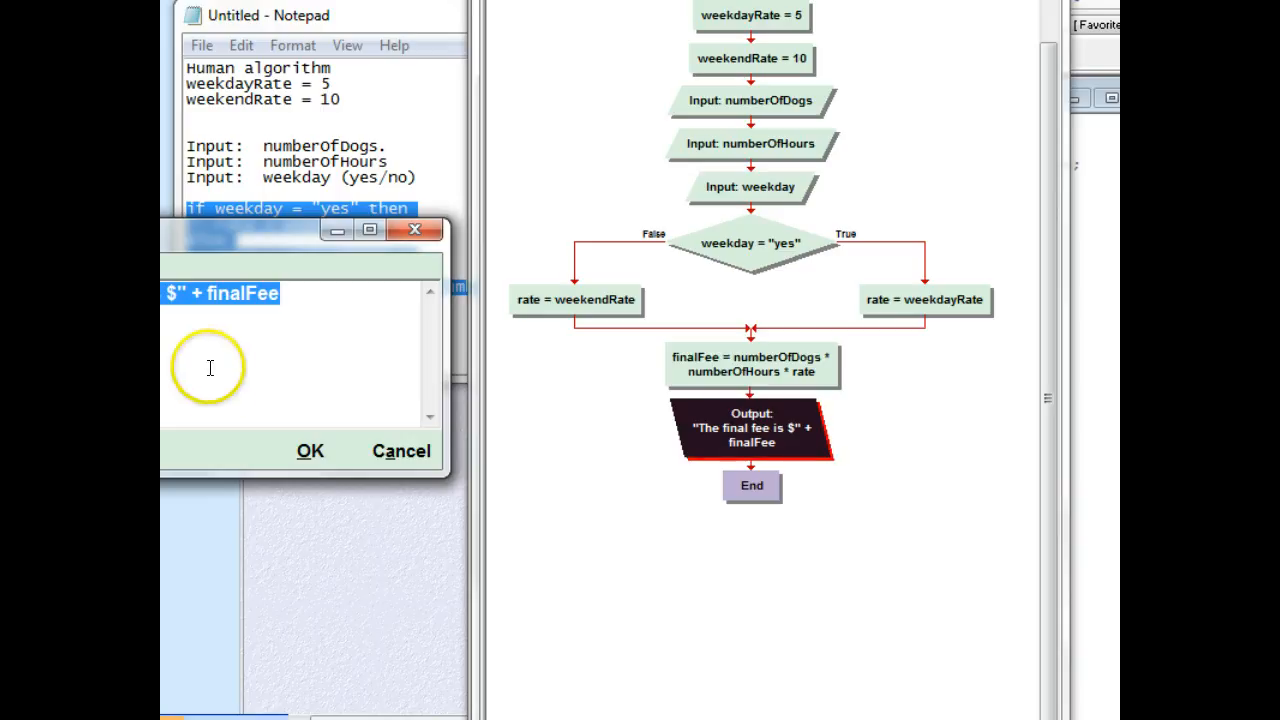
Place "The final fee is $" + finalFee inside document.write() from the flowchart's output expression
click(310, 450)
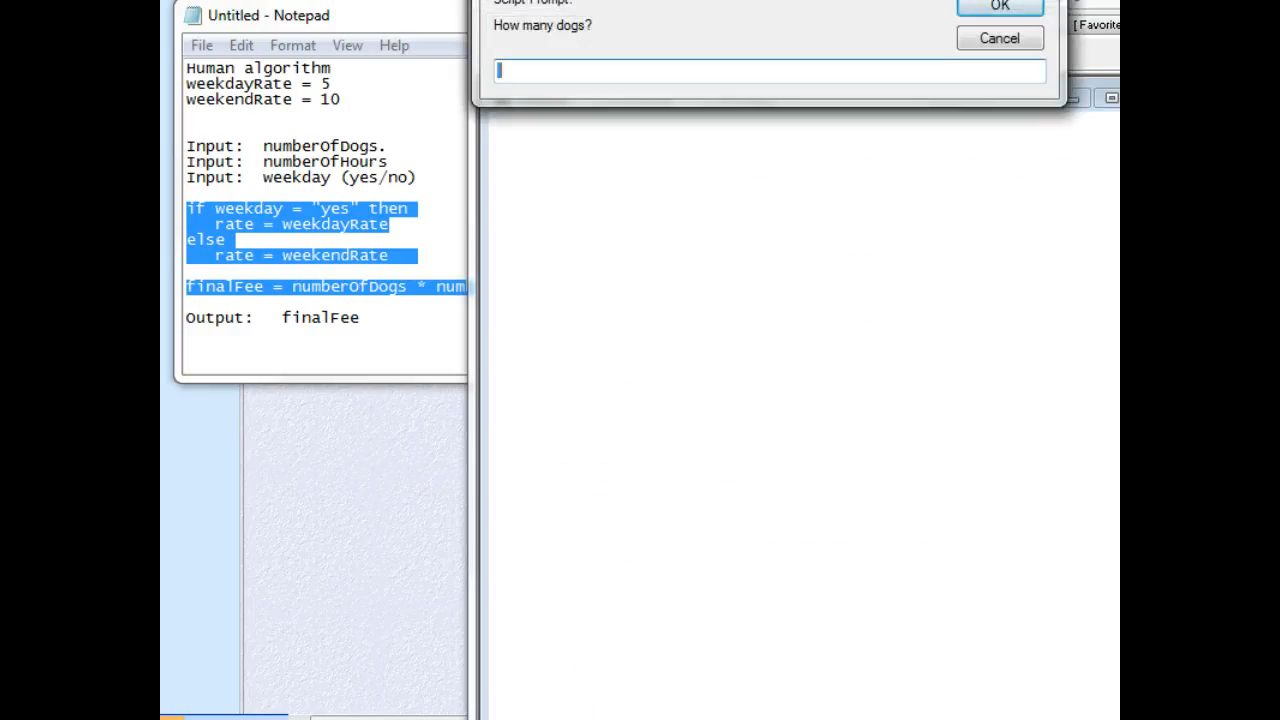
Run the preview with 2 dogs, 10 hours, weekday yes ($100), then rerun with no to get $200
text(2)
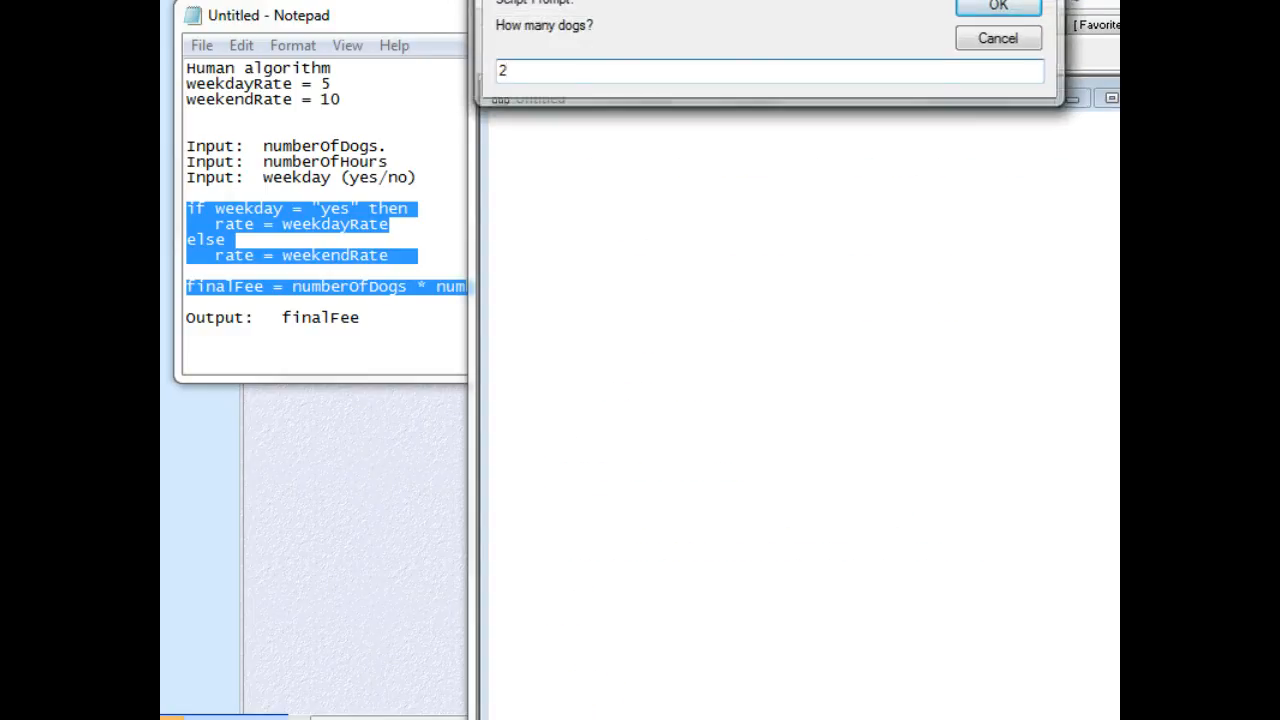
click(996, 4)
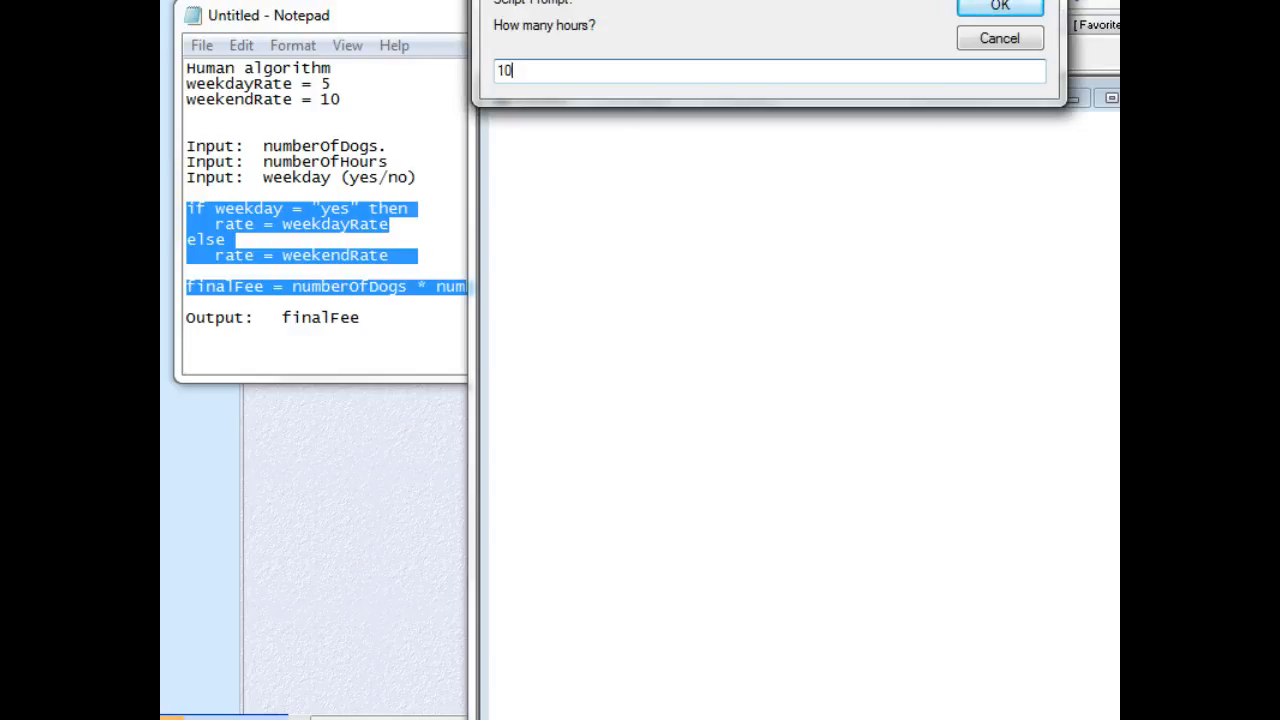
click(1000, 6)
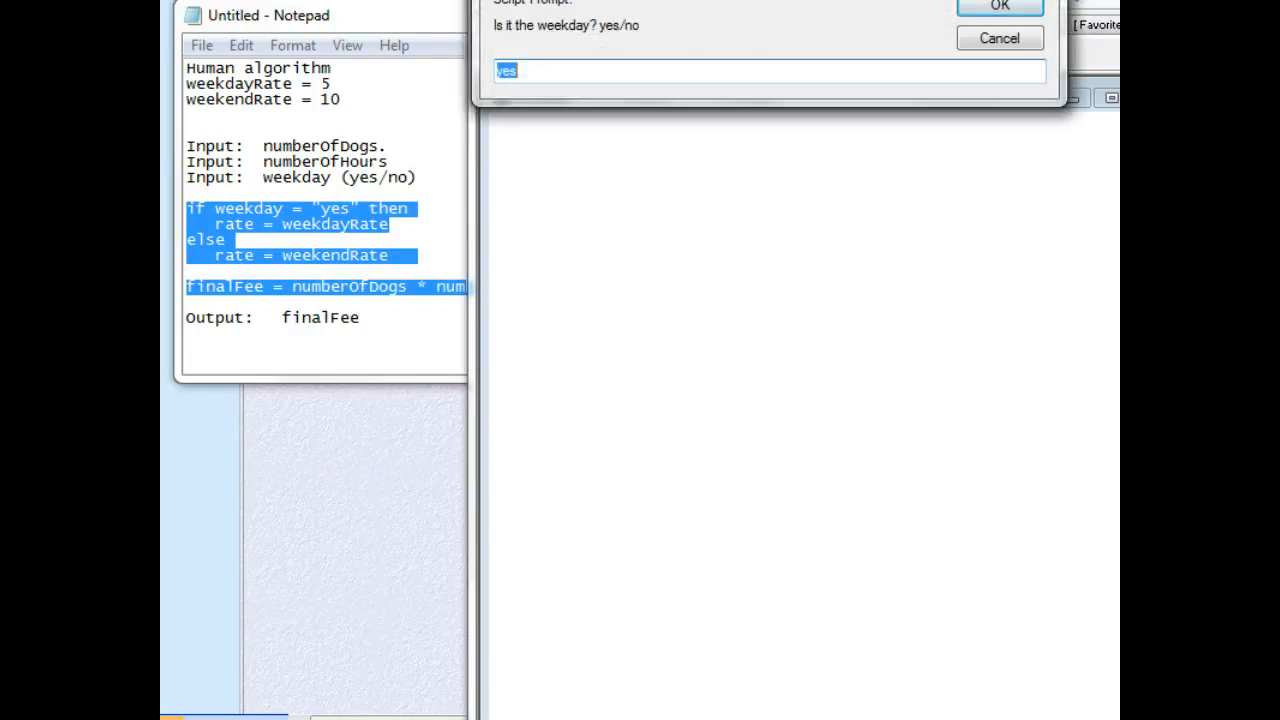
click(998, 6)
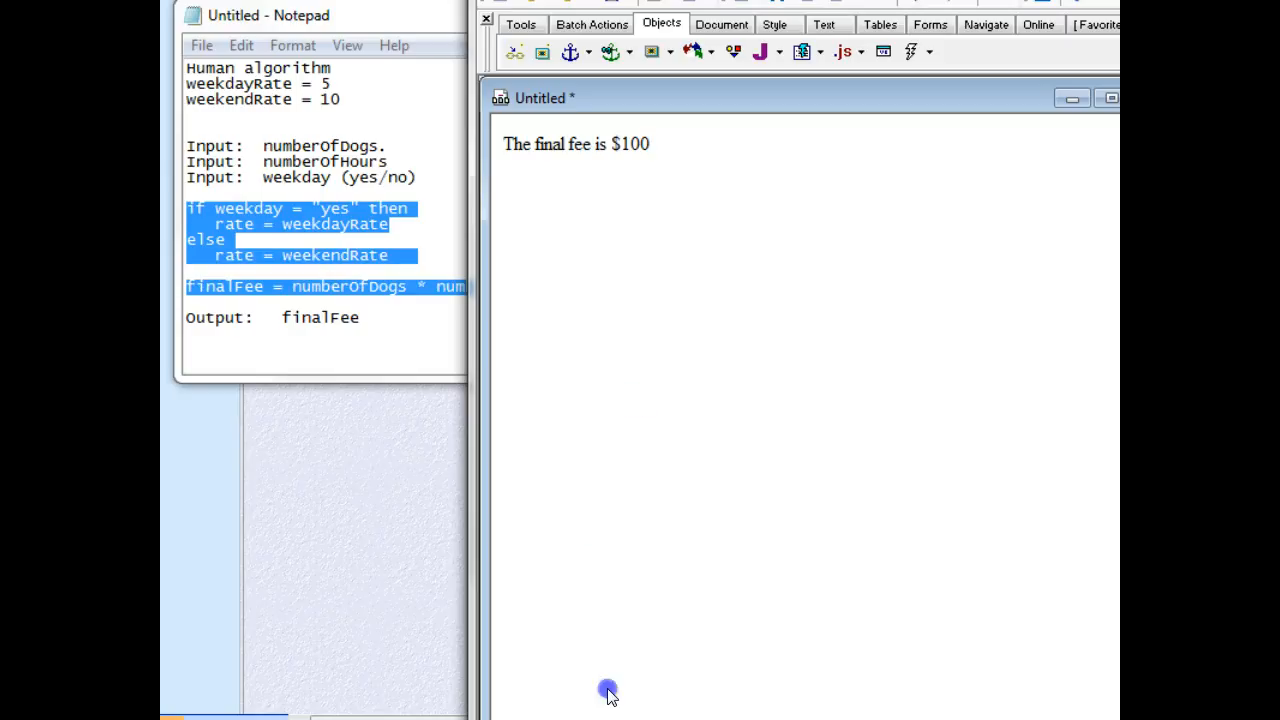
mouse_move(608, 690)
text(no)
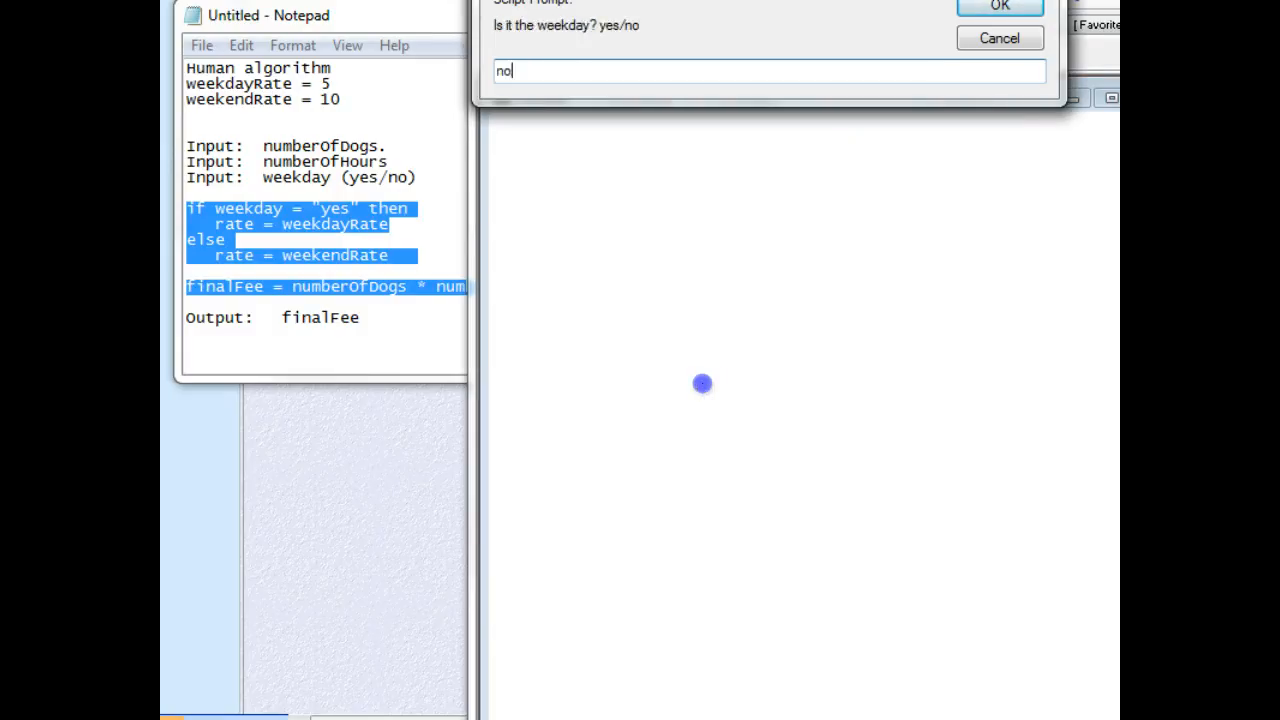
click(996, 6)
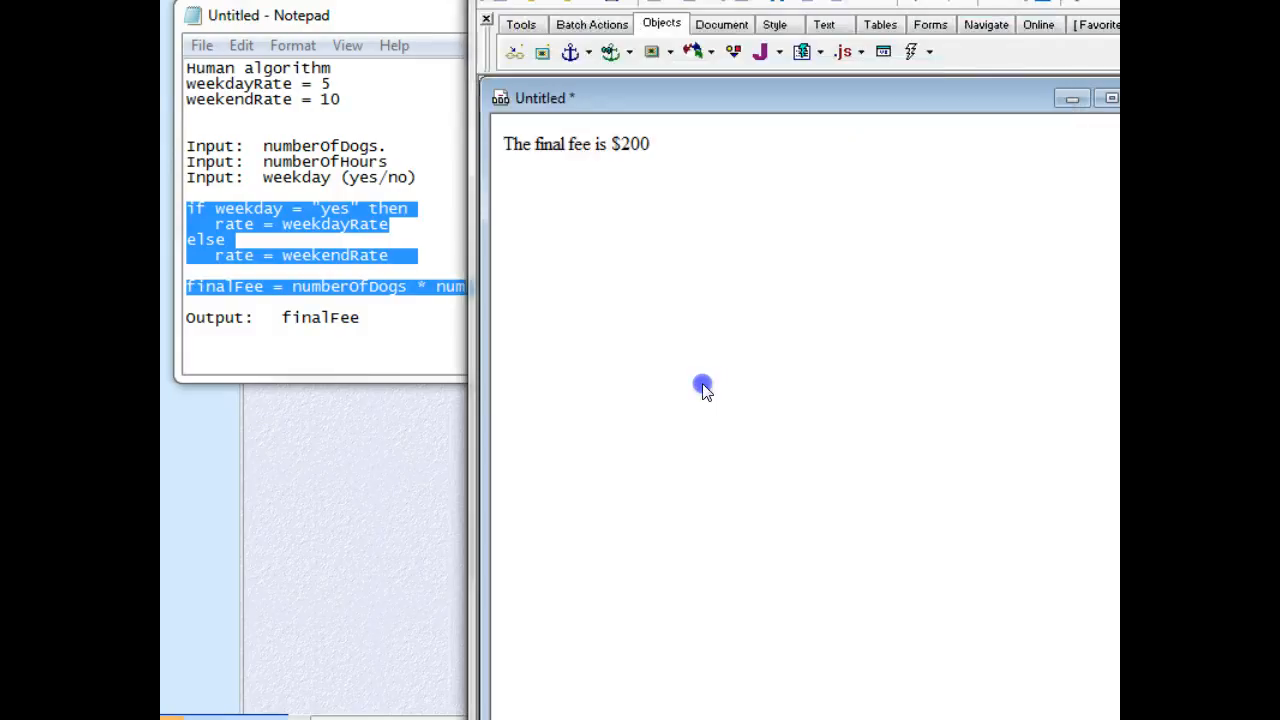
mouse_move(596, 72)
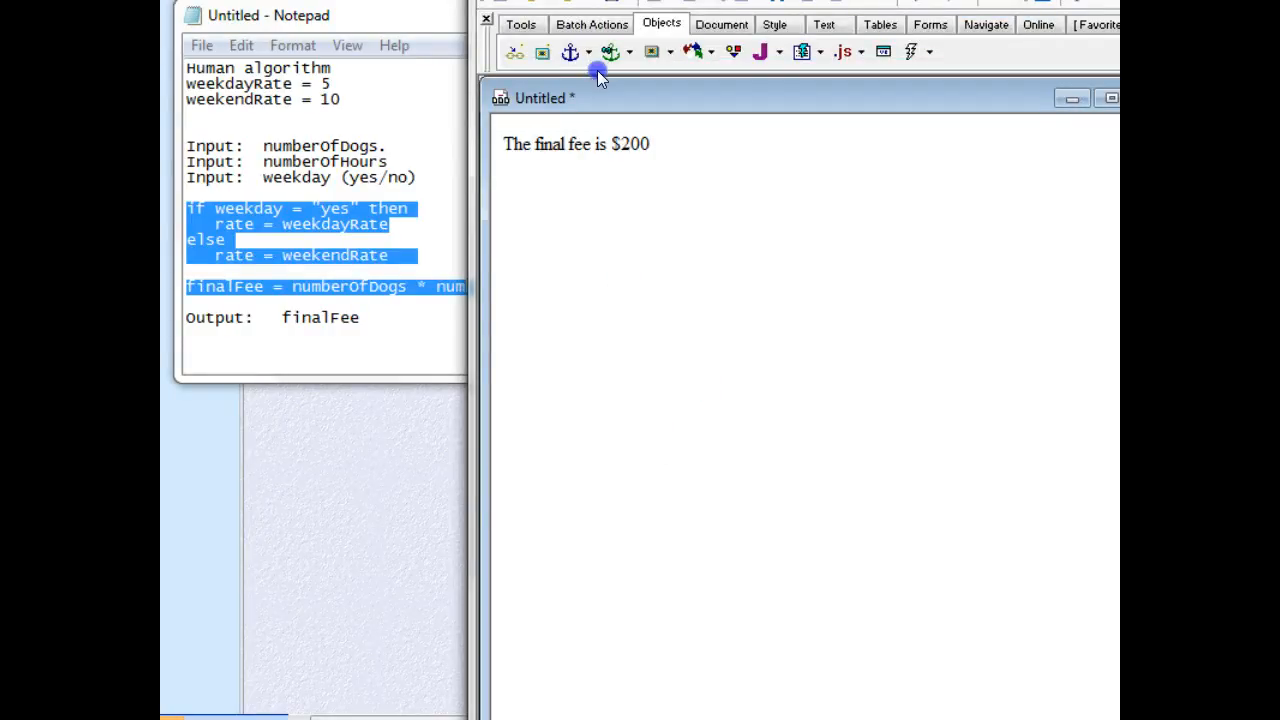
mouse_move(290, 98)
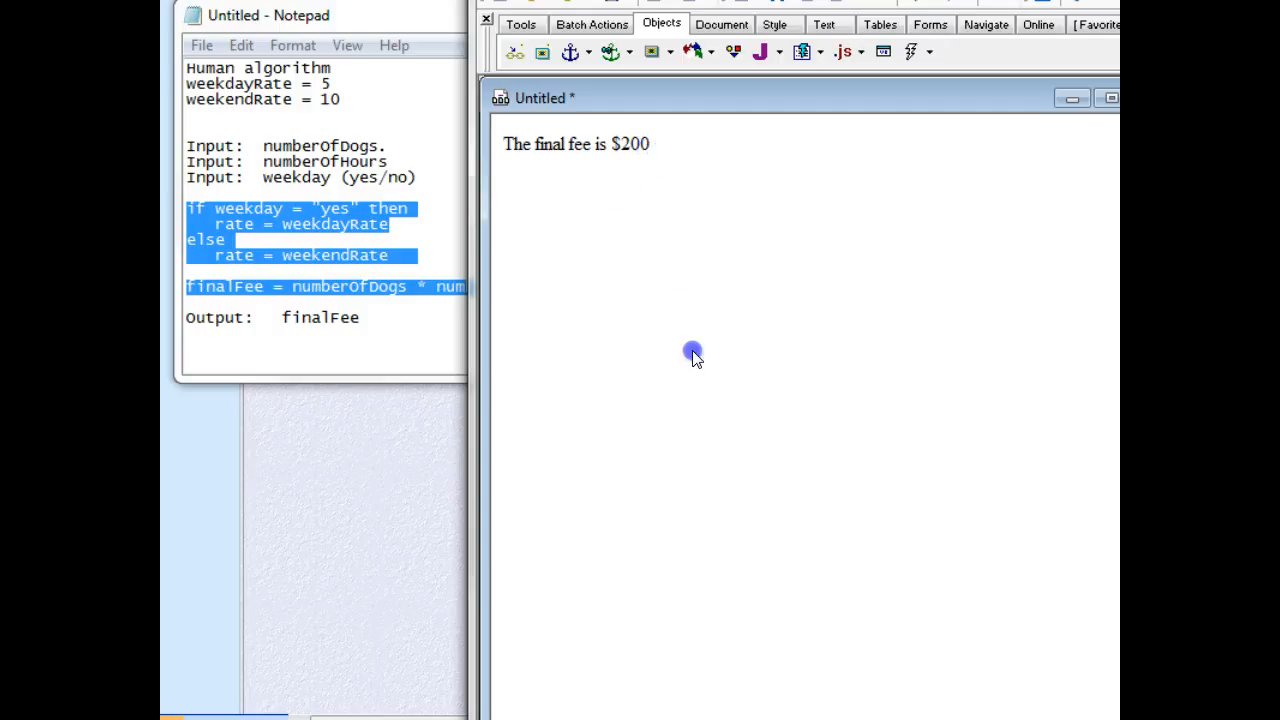
mouse_move(668, 524)
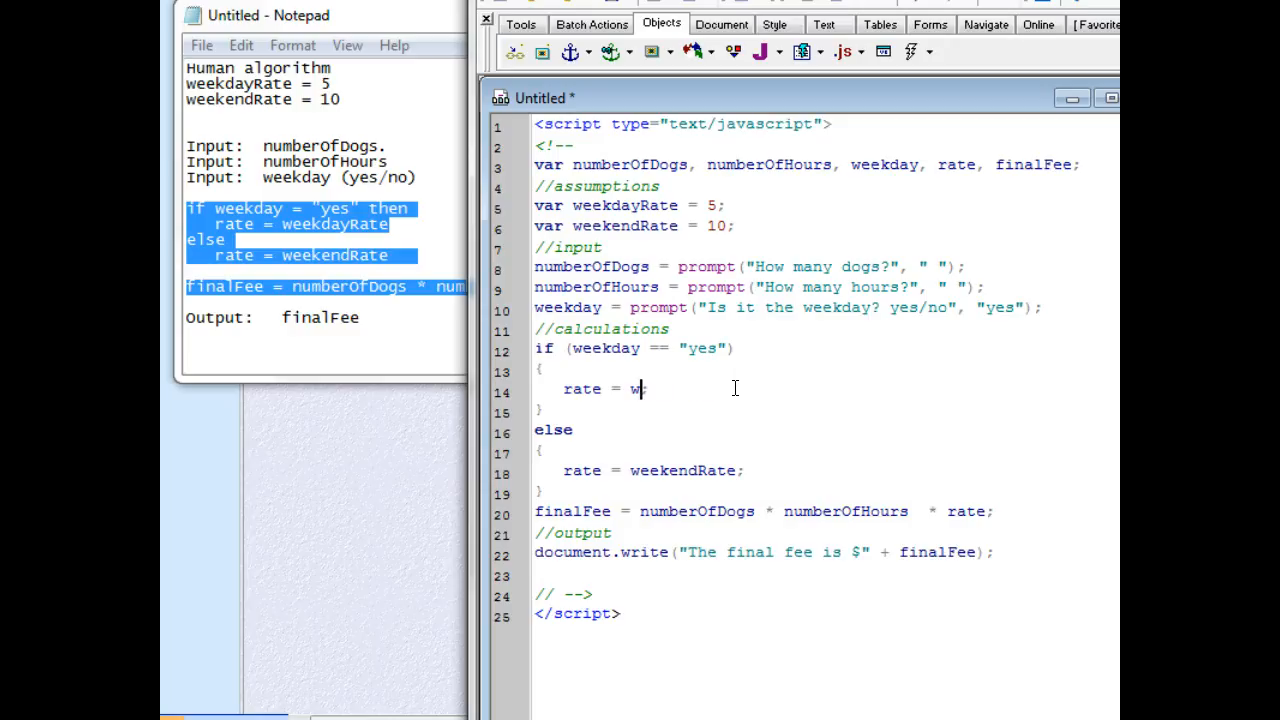
Replace weekdayRate and weekendRate with literal 5 and 10 in the branches, then rerun the preview prompts
text(5)
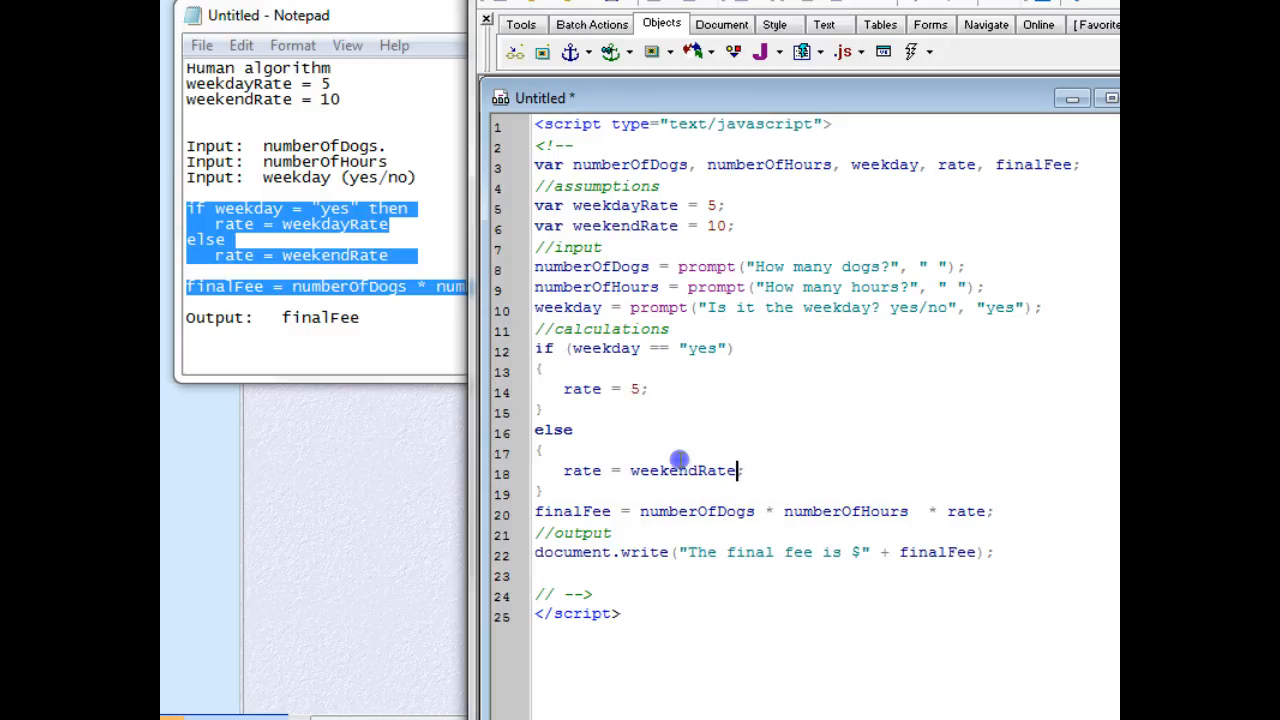
double_click(684, 470)
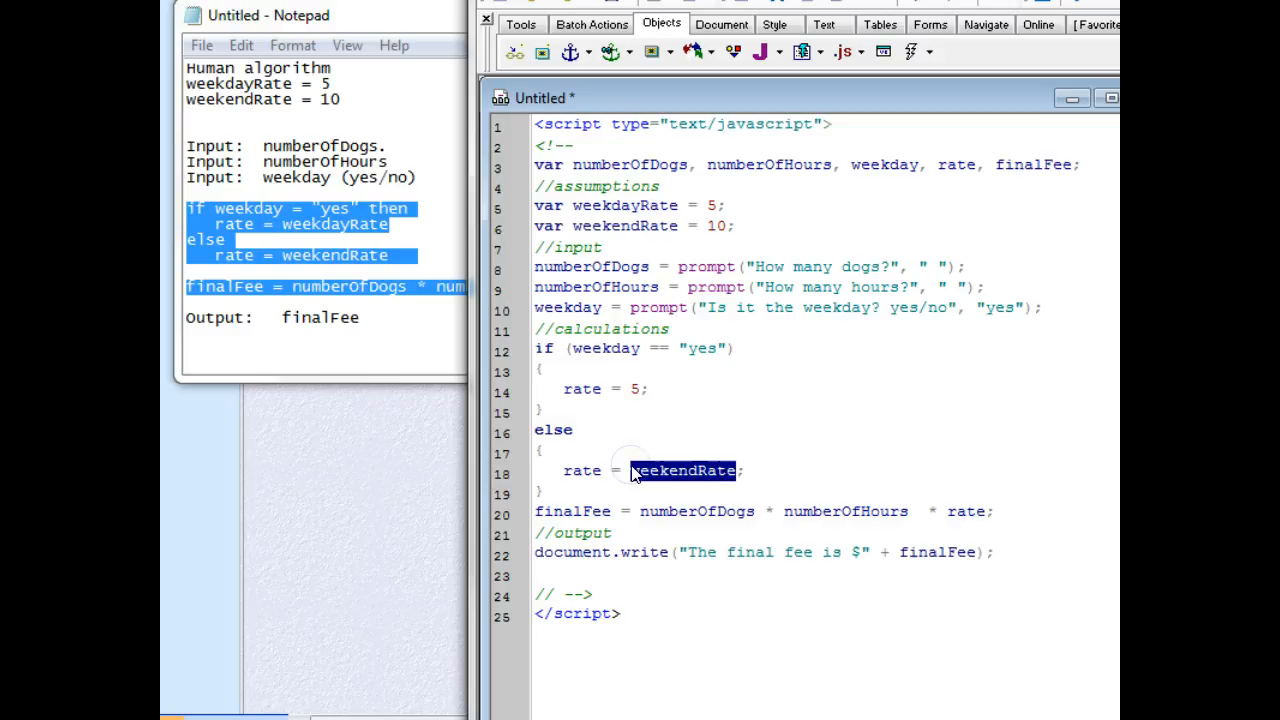
key(Delete)
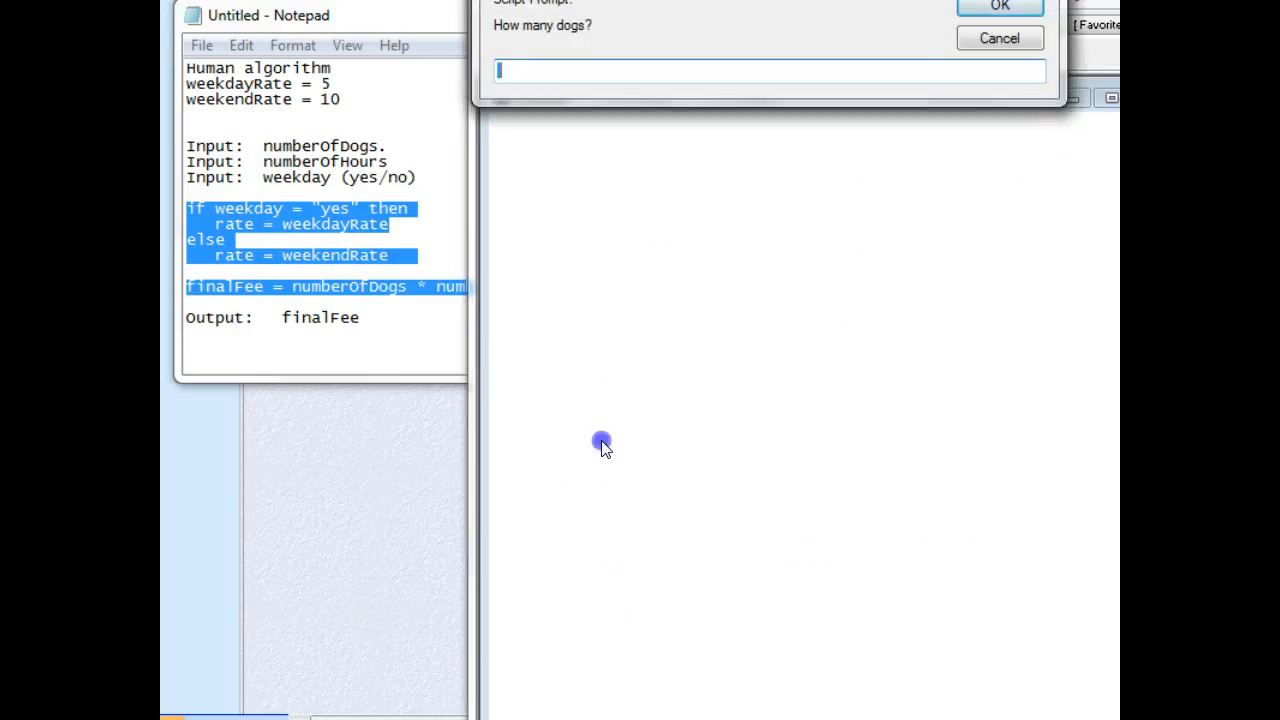
click(998, 6)
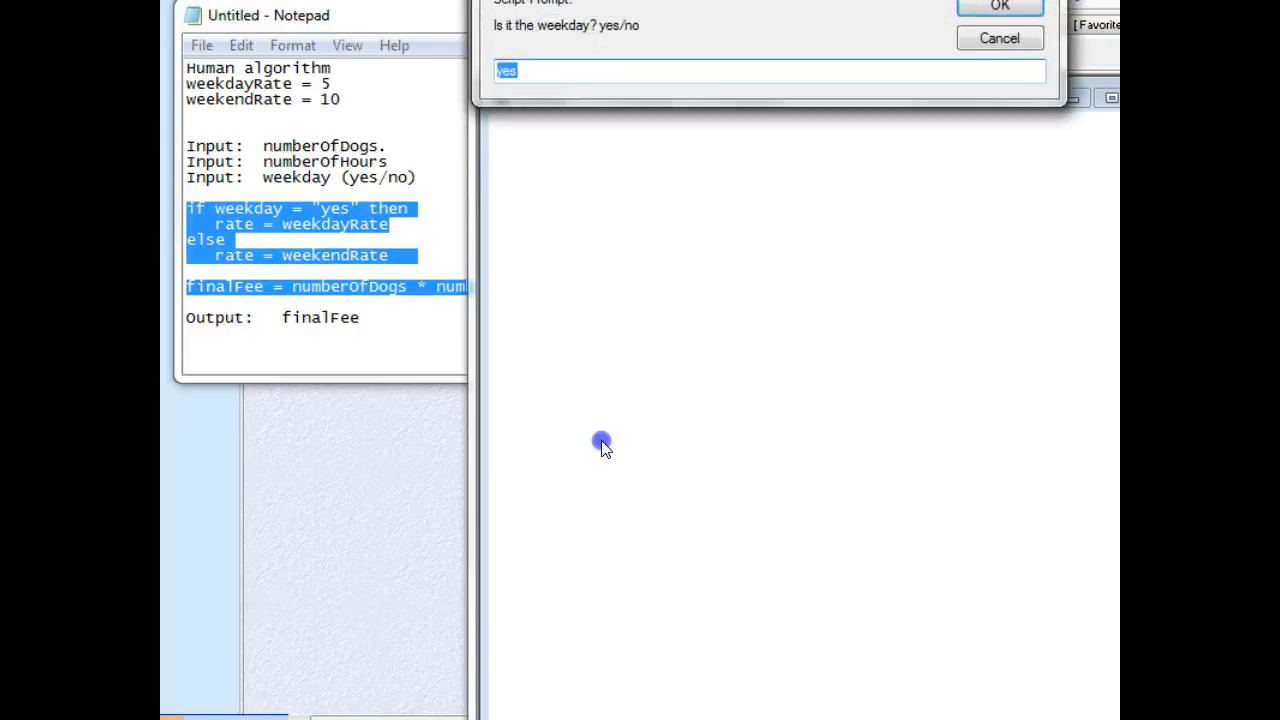
click(998, 6)
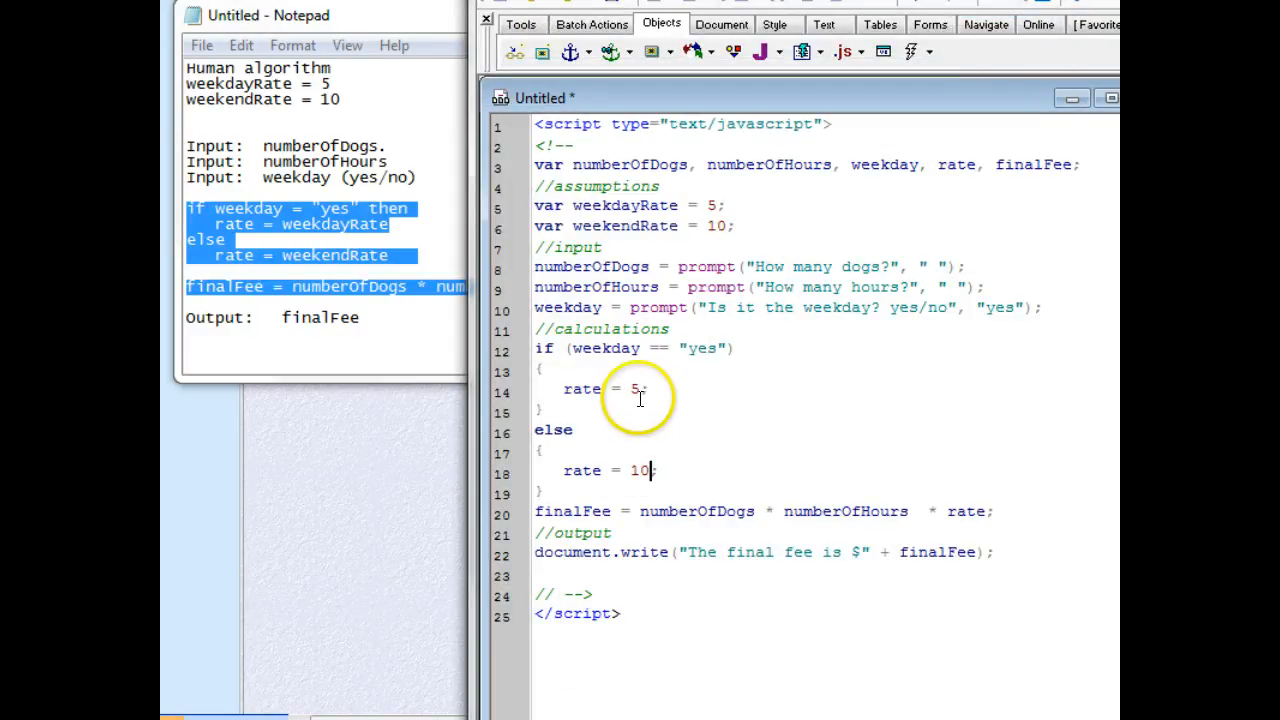
mouse_move(664, 226)
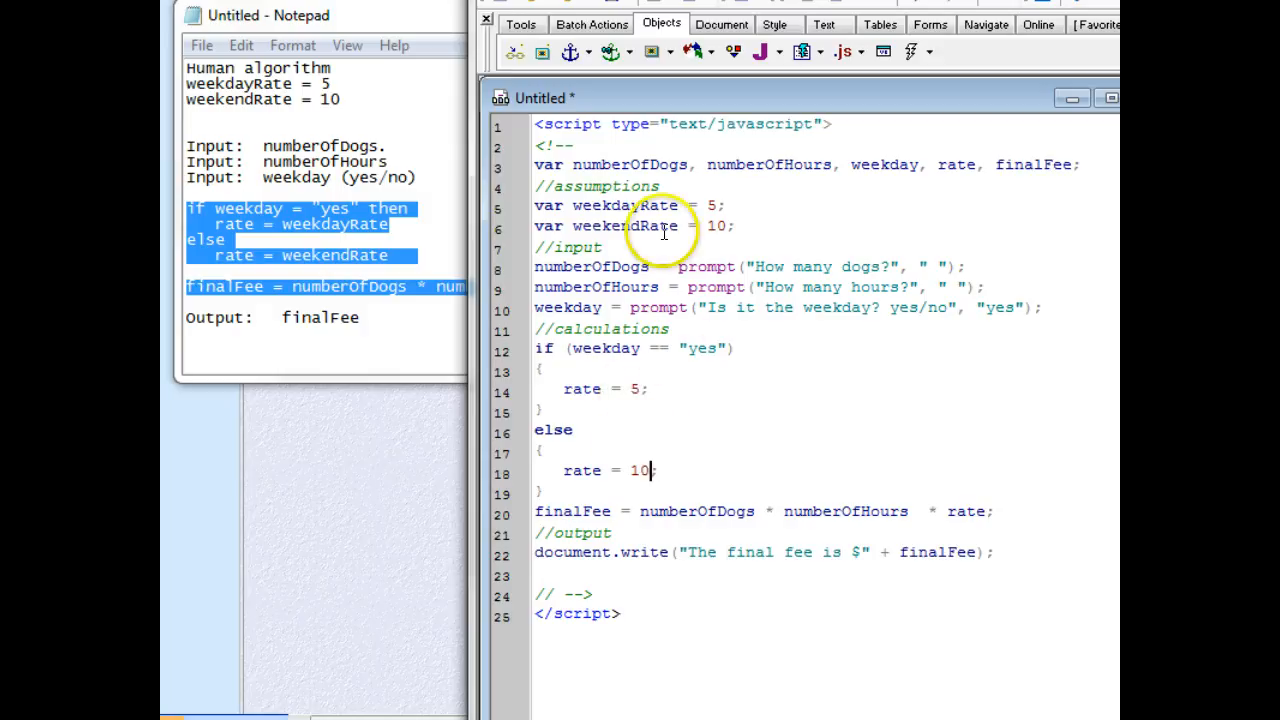
mouse_move(720, 188)
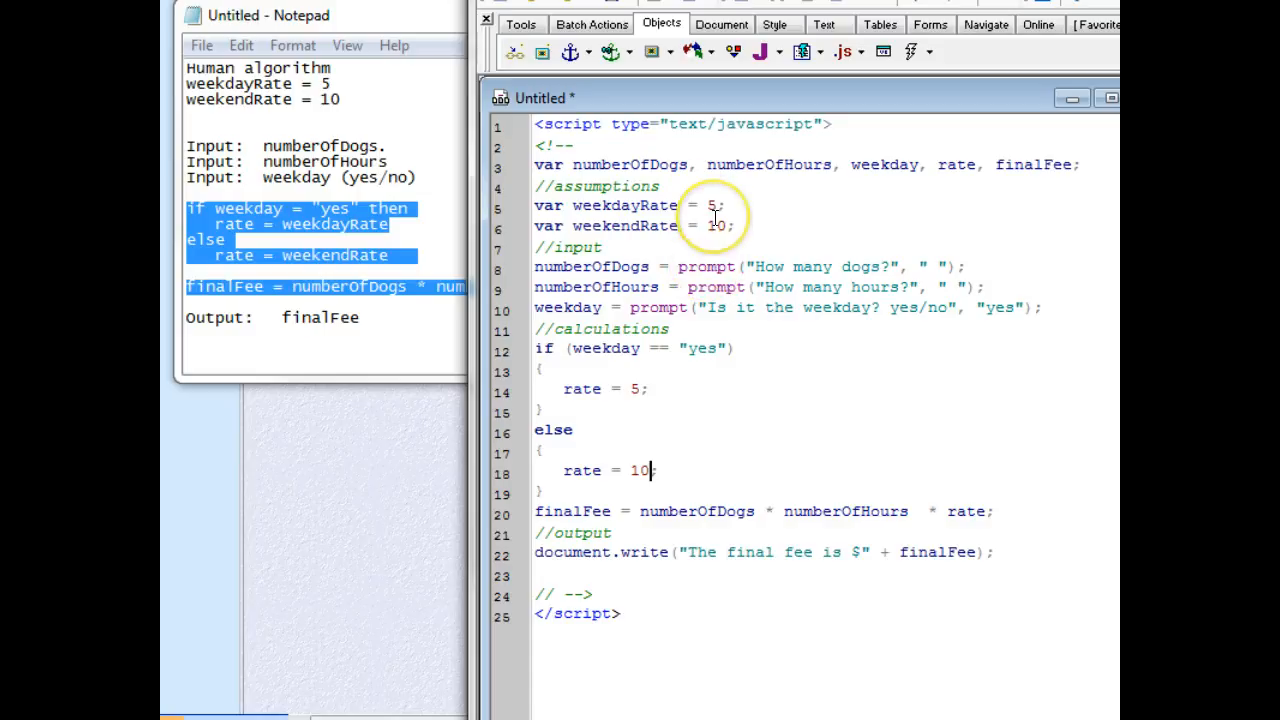
mouse_move(684, 378)
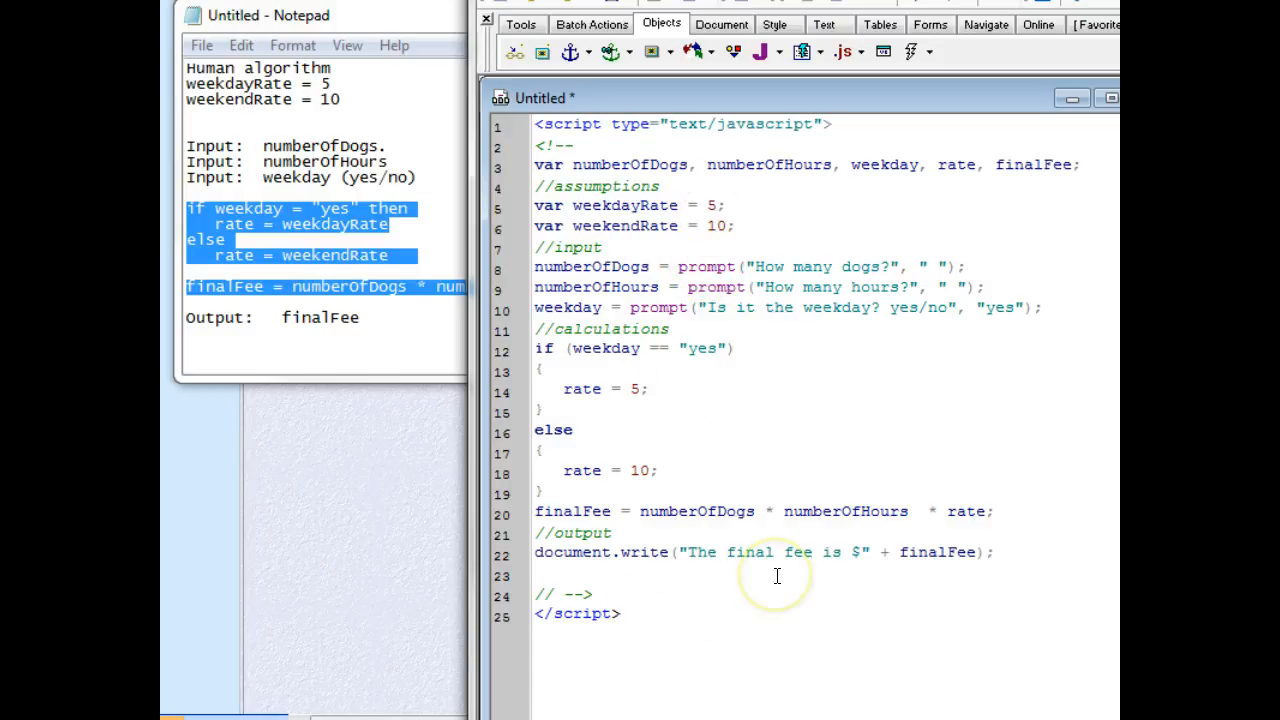
mouse_move(672, 458)
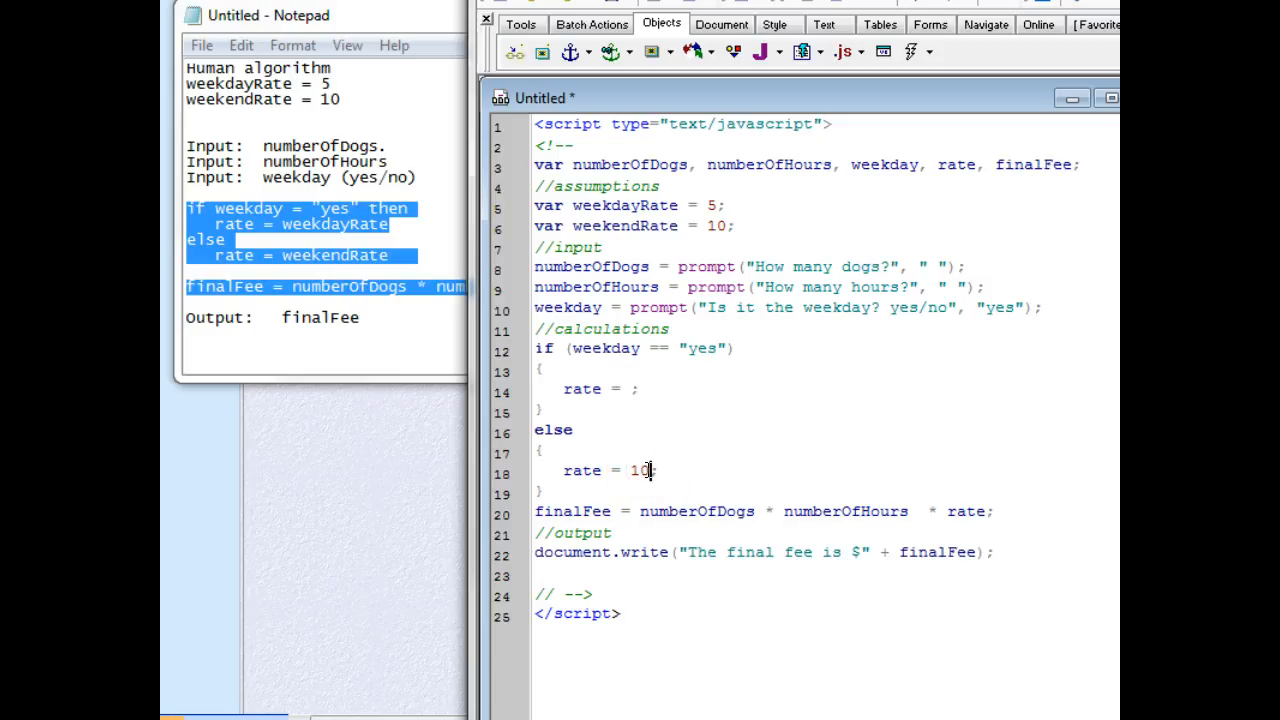
Replace the literal 5 and 10 in the if/else branches with rate = weekdayRate and rate = weekendRate
key(BackSpace)
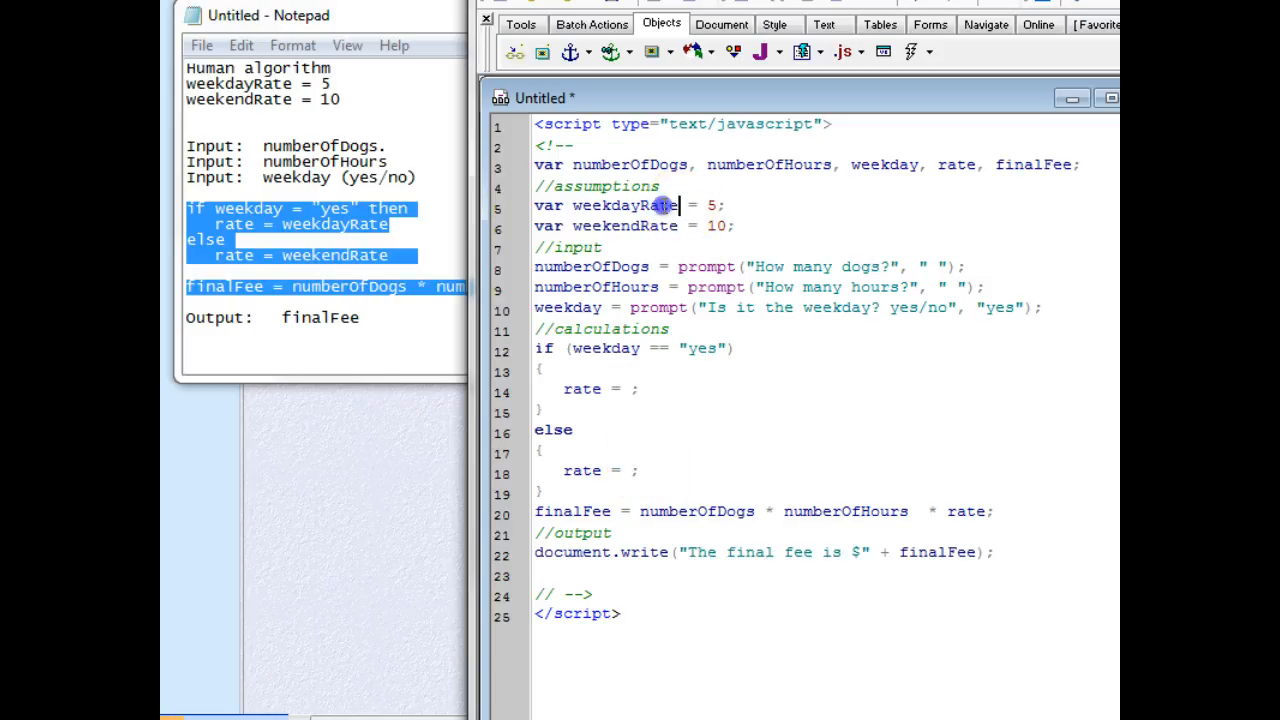
double_click(624, 204)
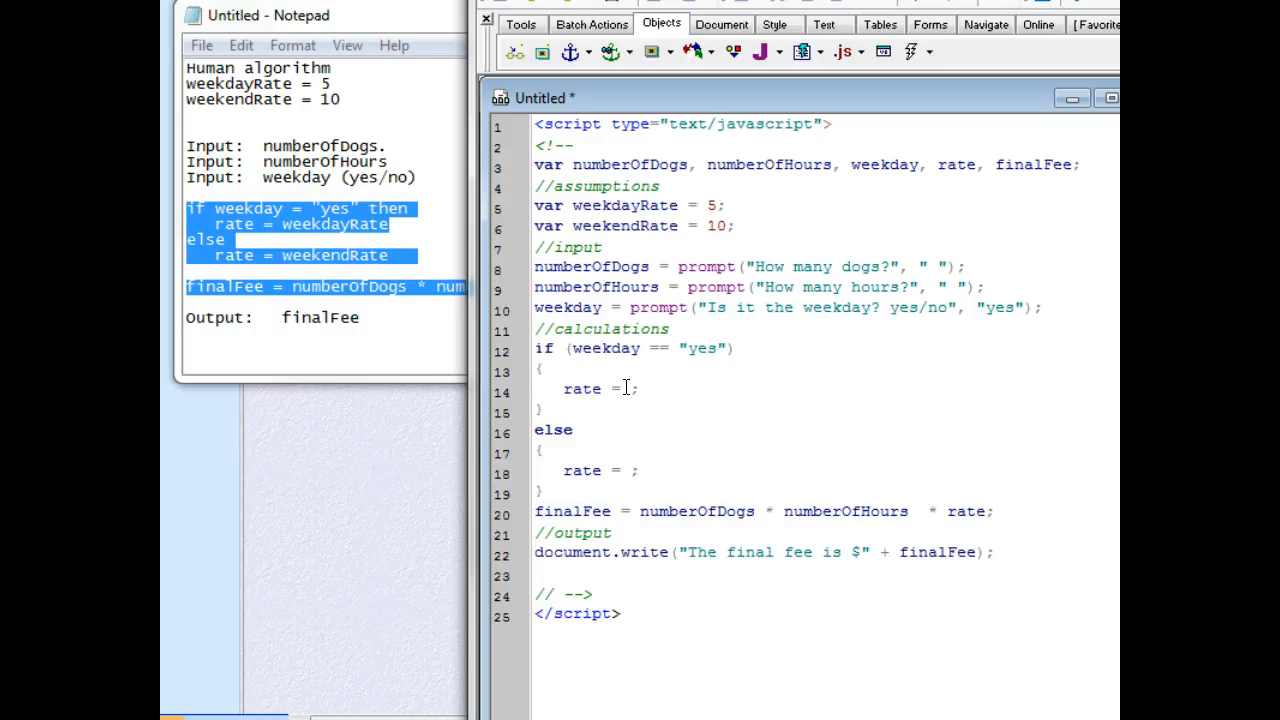
text(weekdayRate)
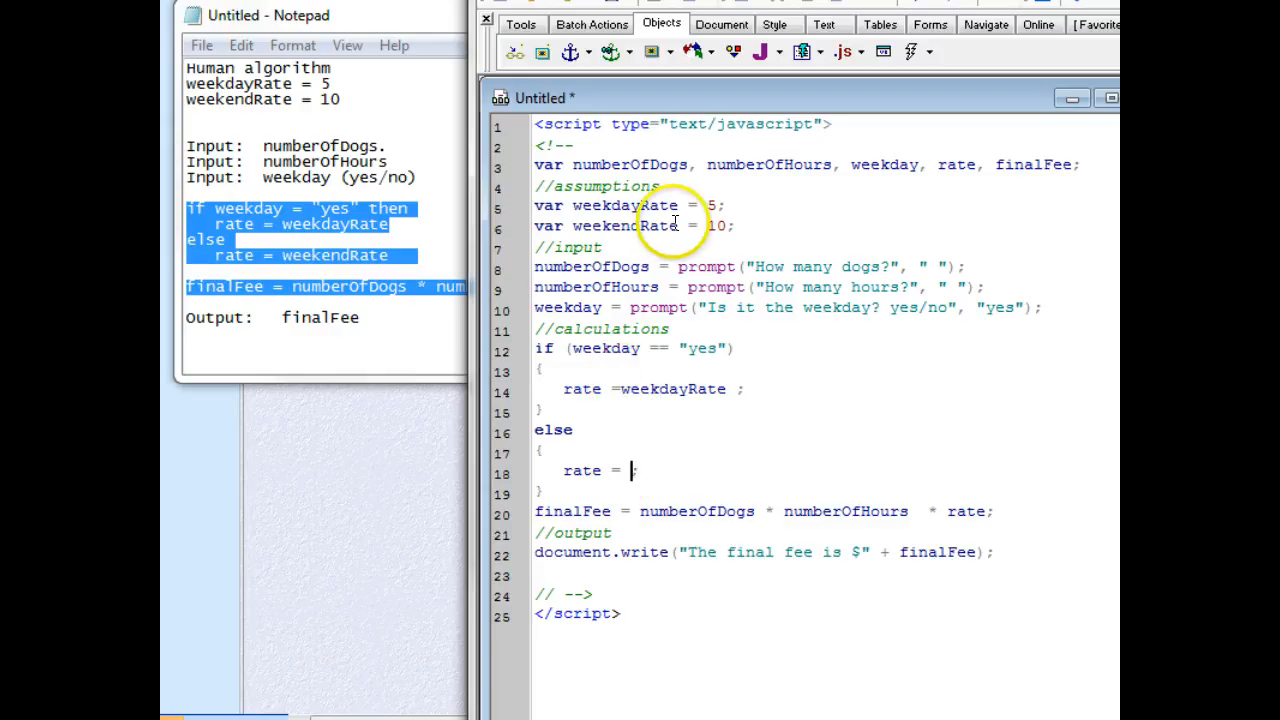
double_click(624, 224)
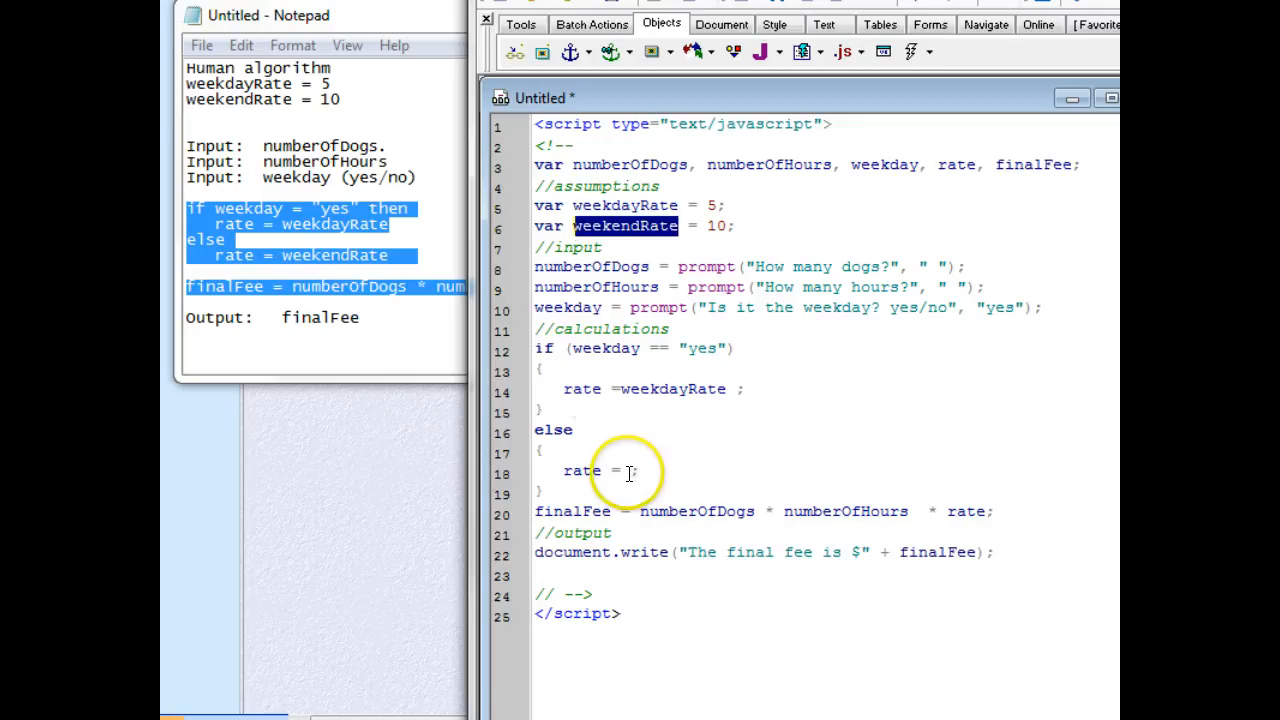
text(weekendRate)
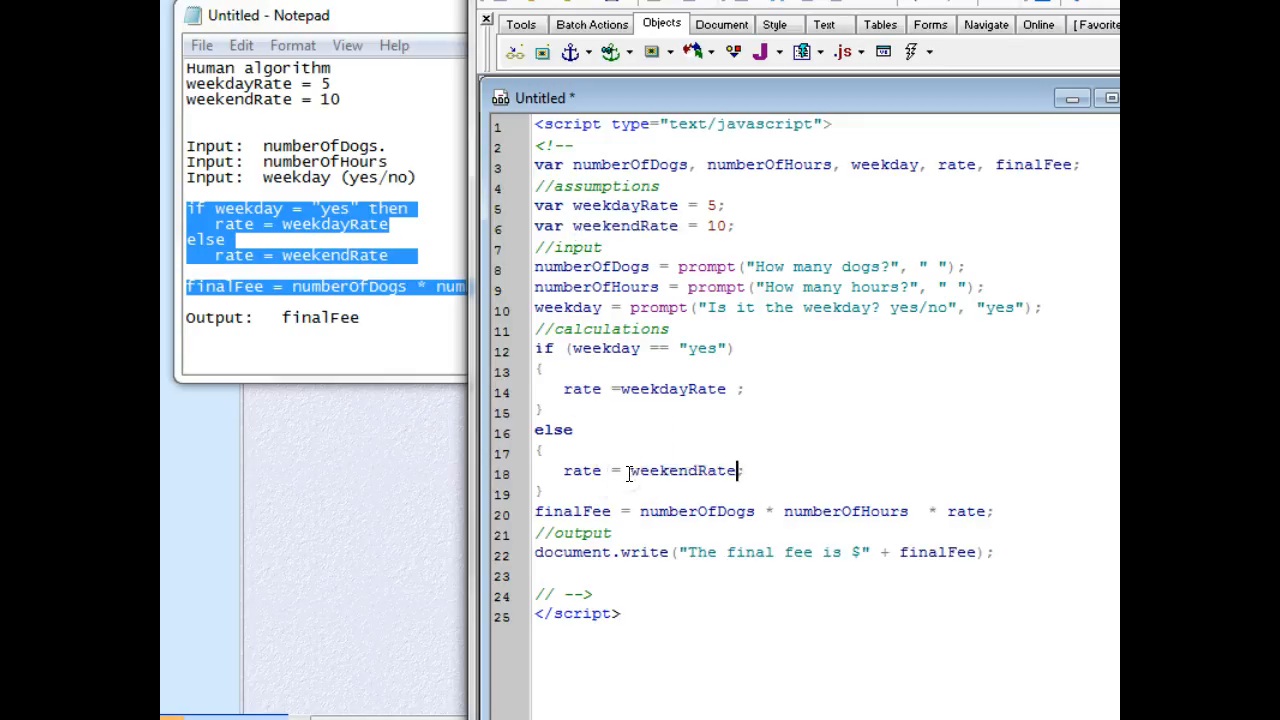
mouse_move(896, 474)
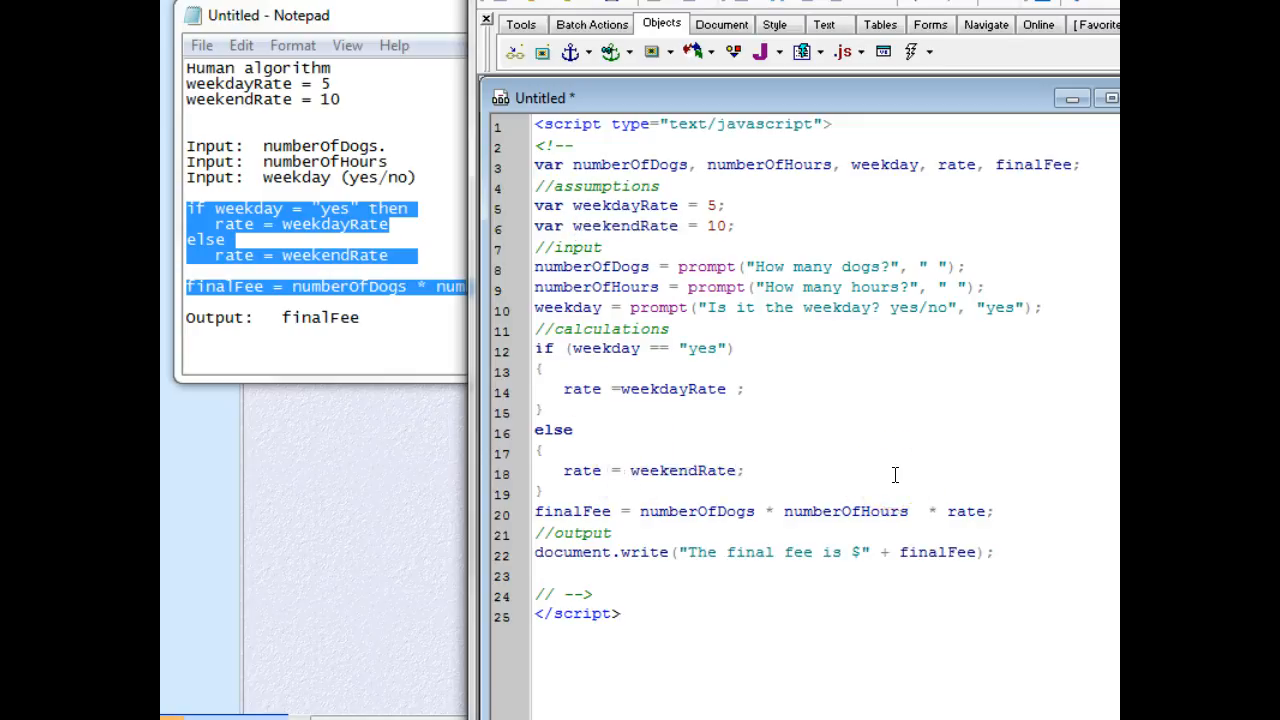